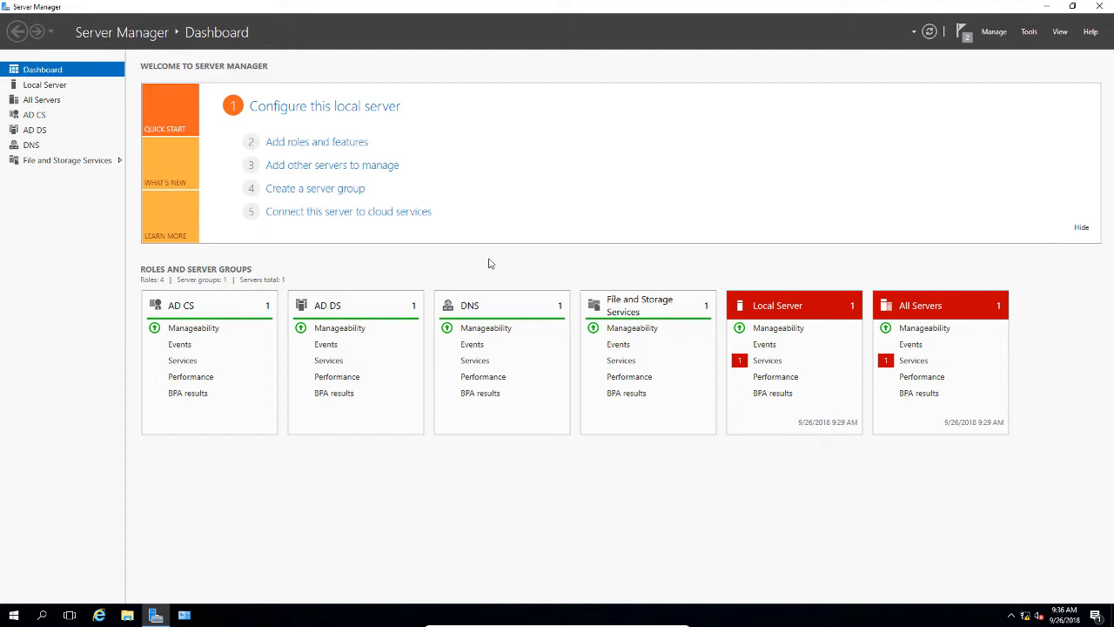
mouse_move(498, 265)
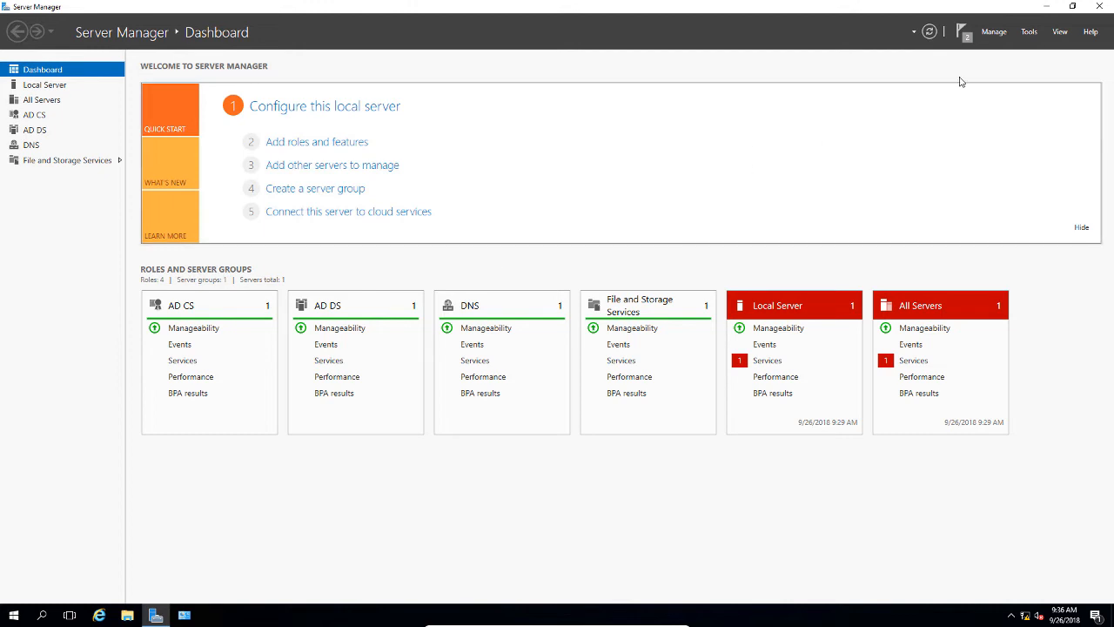
Step: Launch the Certification Authority console from Server Manager's Tools menu
click(1029, 31)
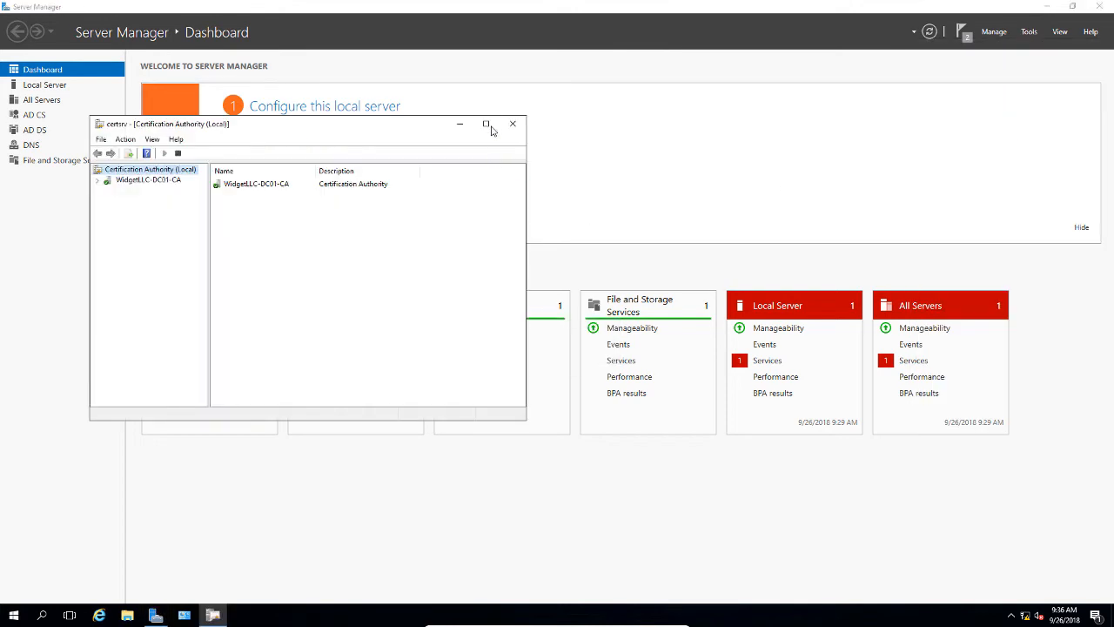
Step: Maximize the console and expand WidgetLLC-DC01-CA to reveal its certificate folders
click(486, 124)
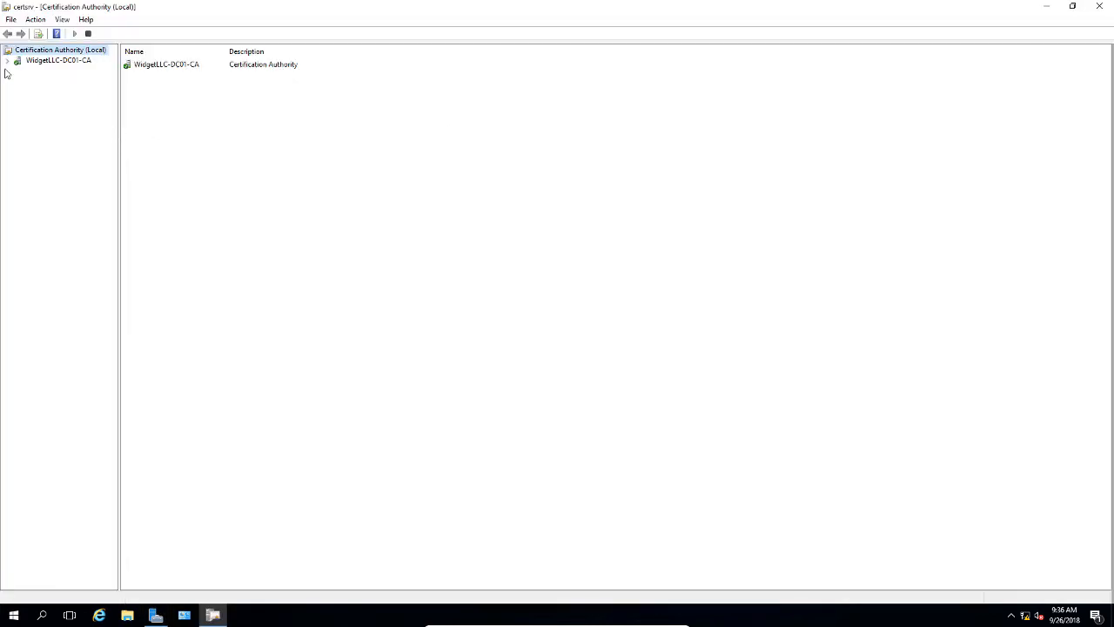
click(7, 59)
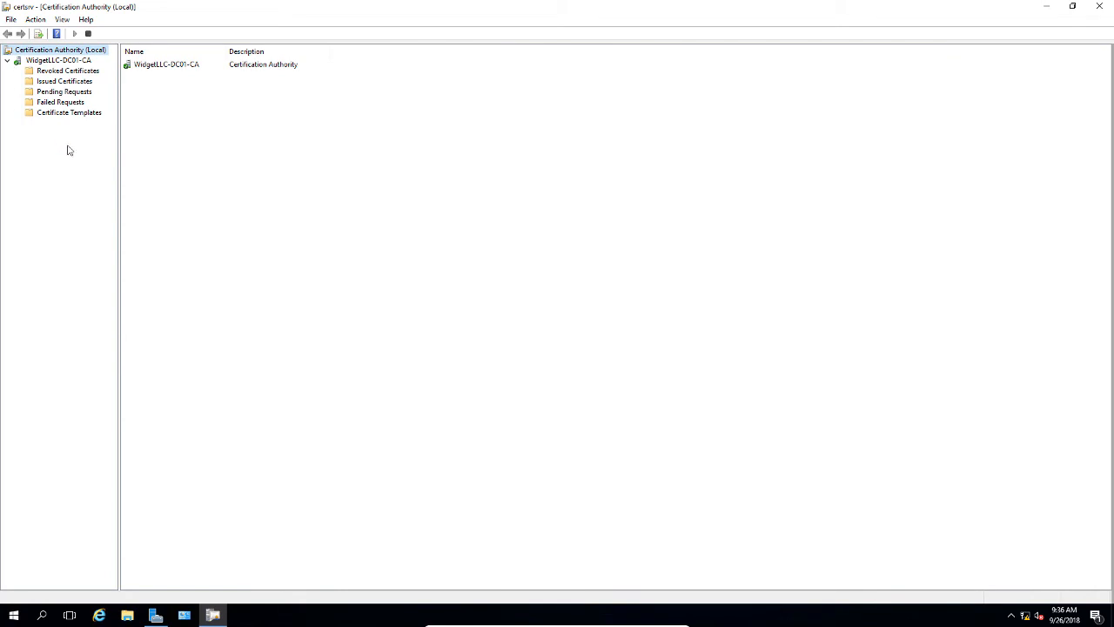
mouse_move(104, 139)
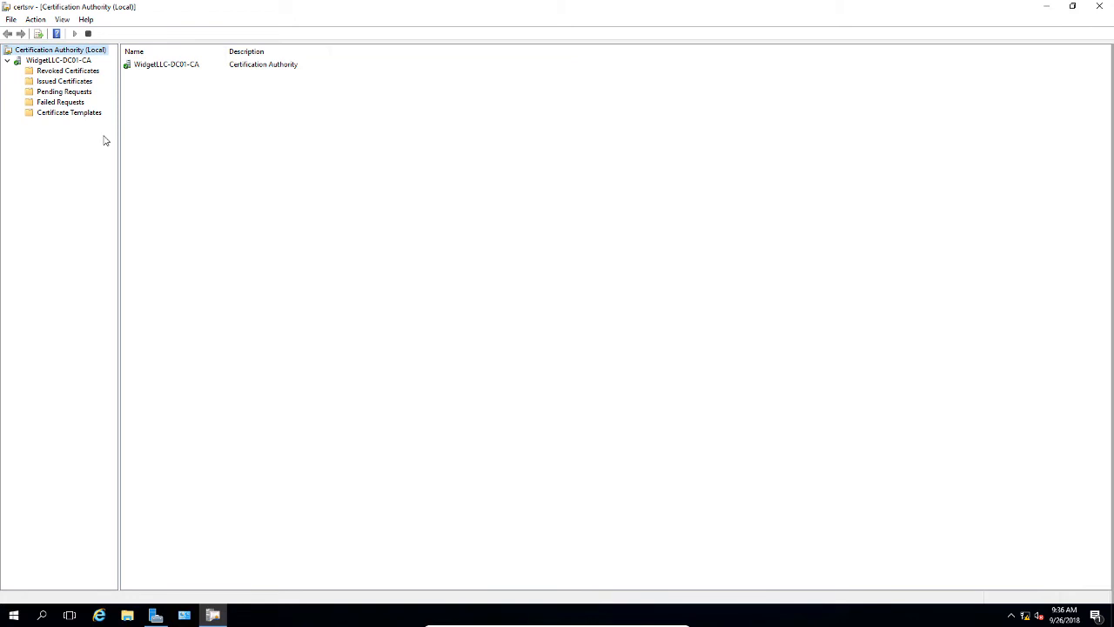
mouse_move(112, 145)
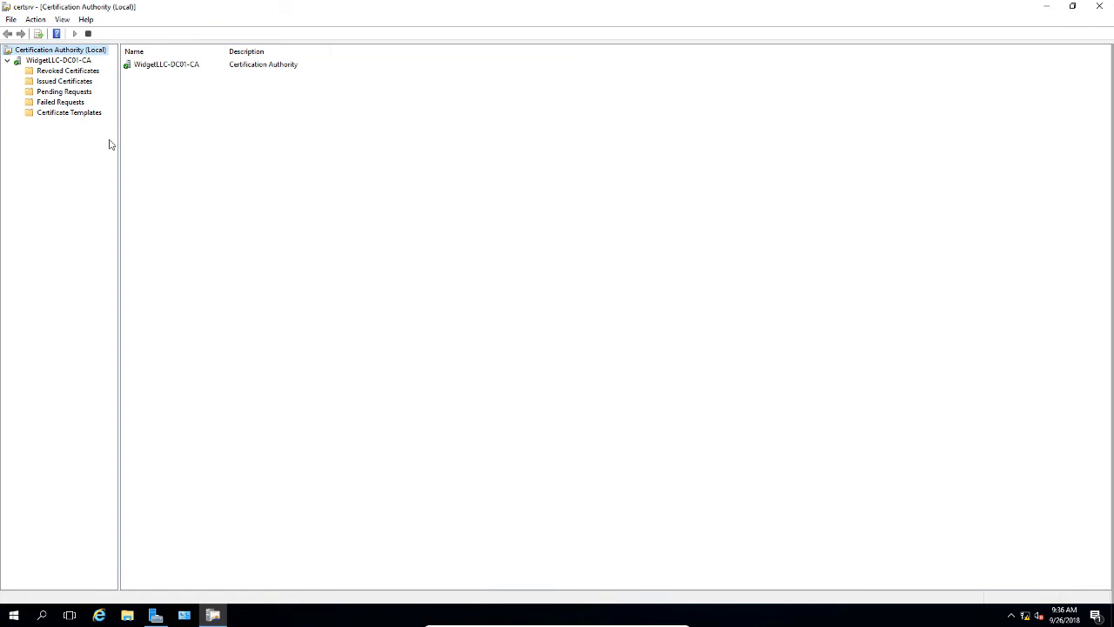
mouse_move(68, 134)
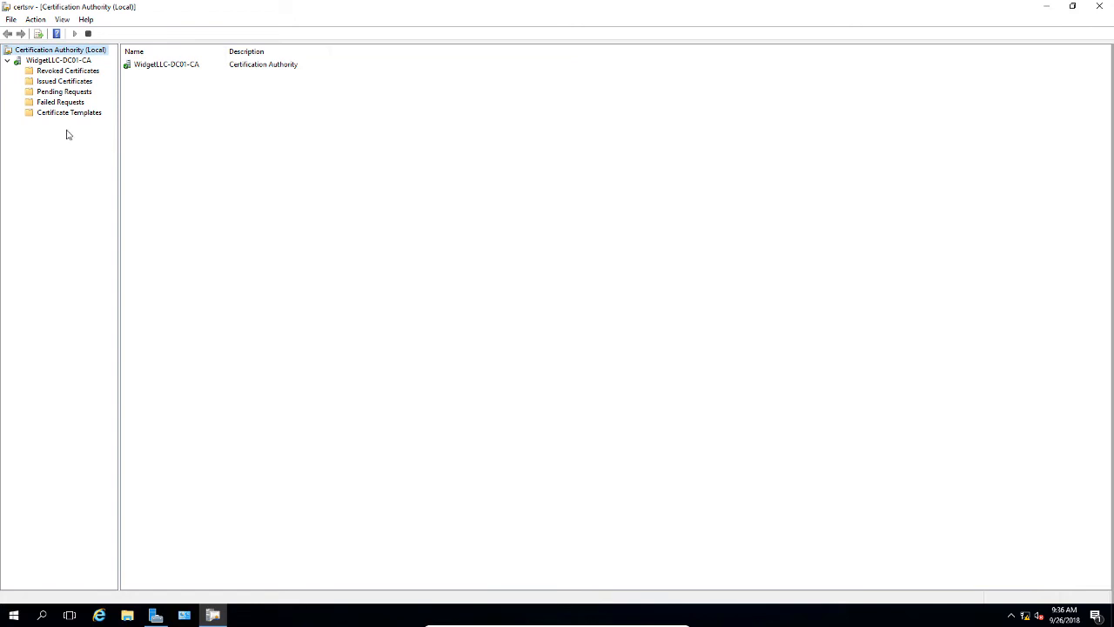
mouse_move(49, 129)
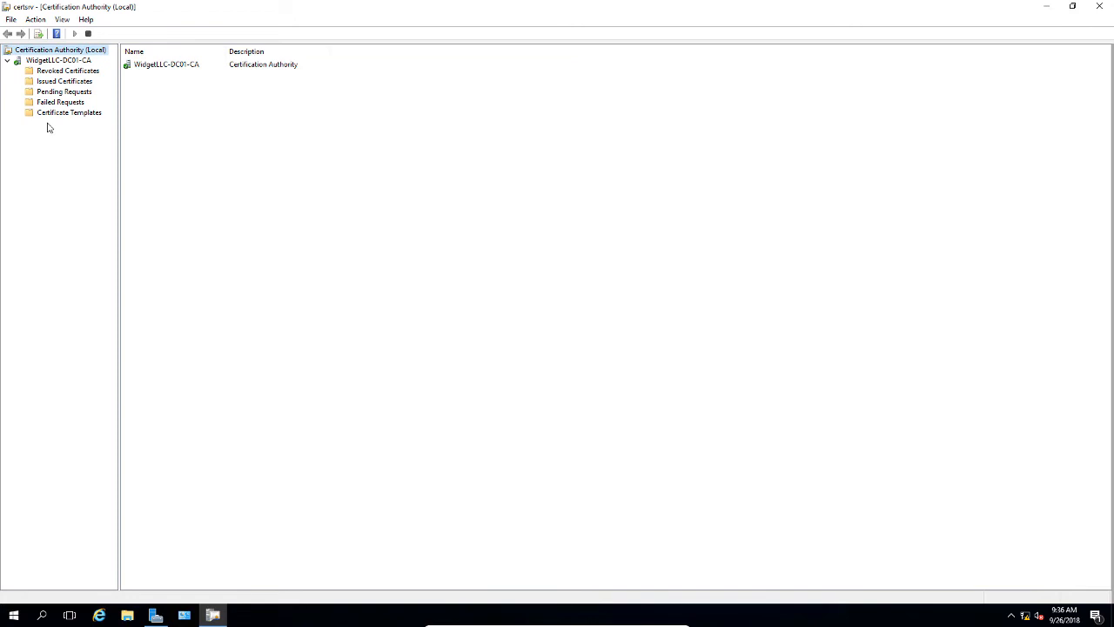
Step: Manage Certificate Templates to list all 35 templates, then select Basic EFS
right_click(69, 111)
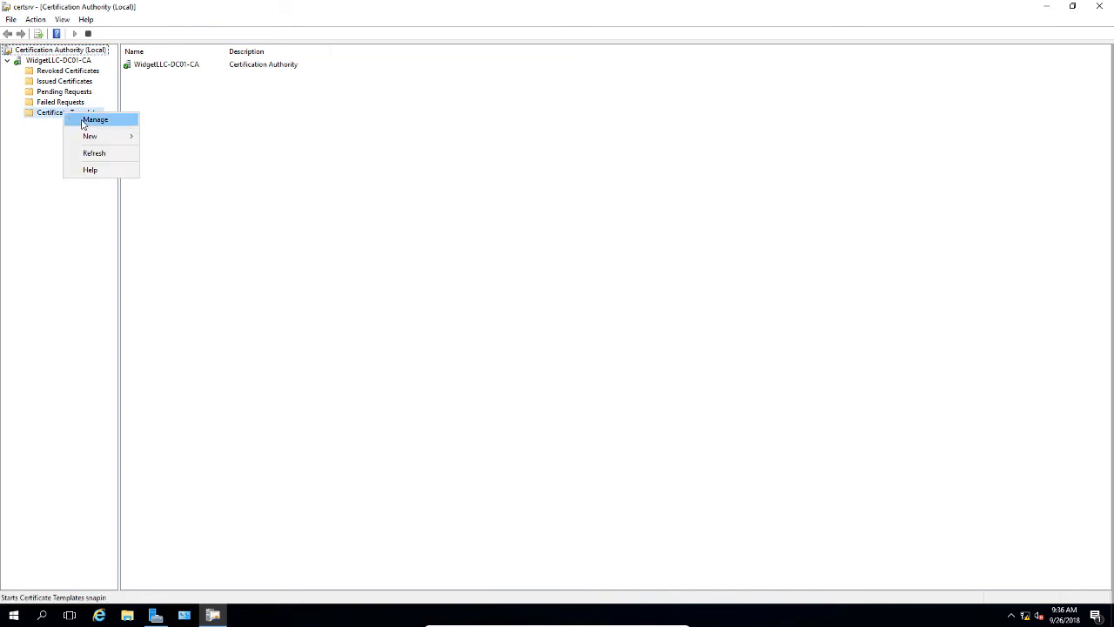
click(94, 118)
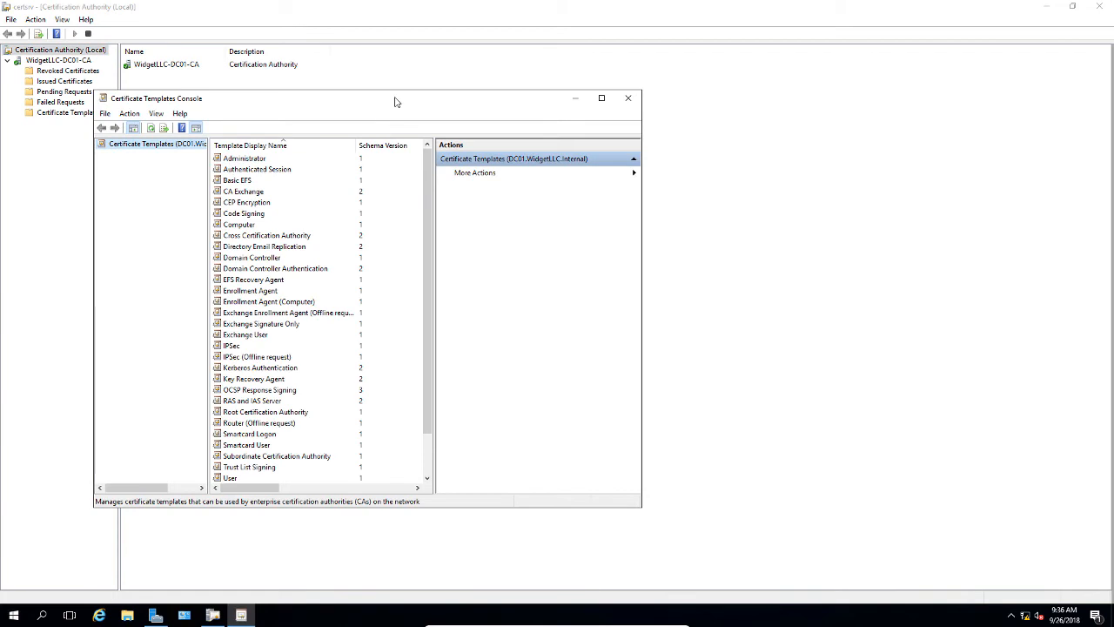
click(603, 97)
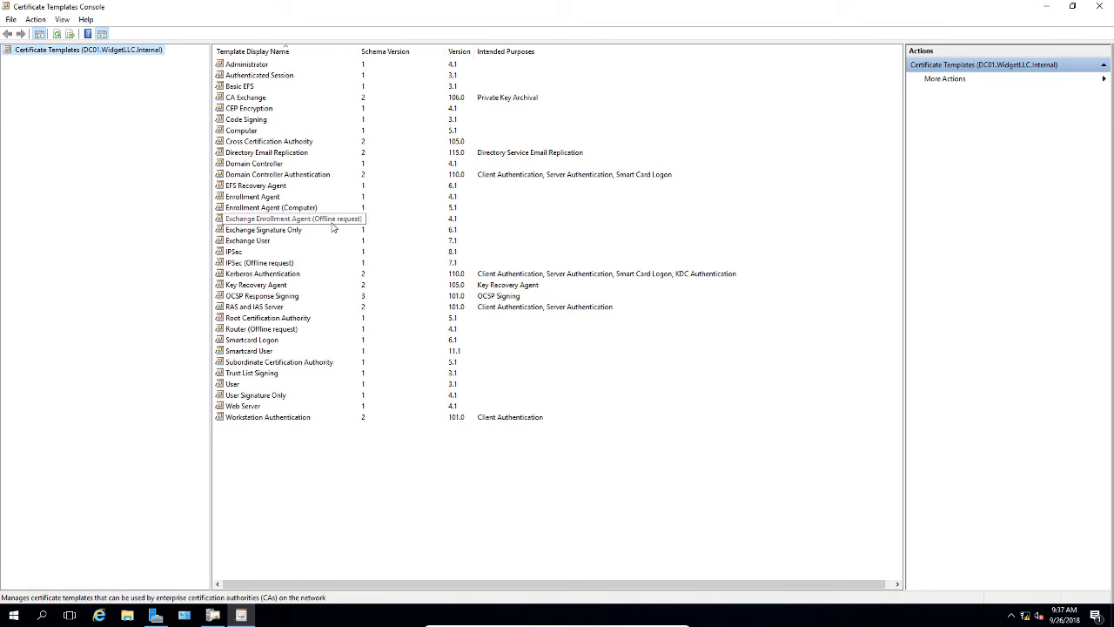
click(240, 85)
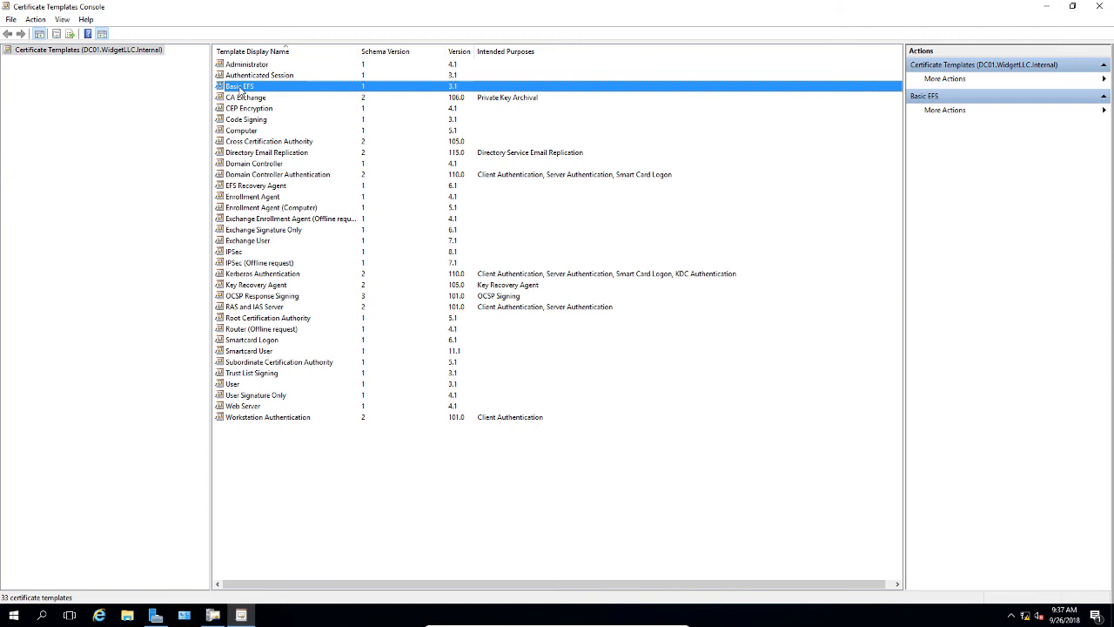
double_click(240, 87)
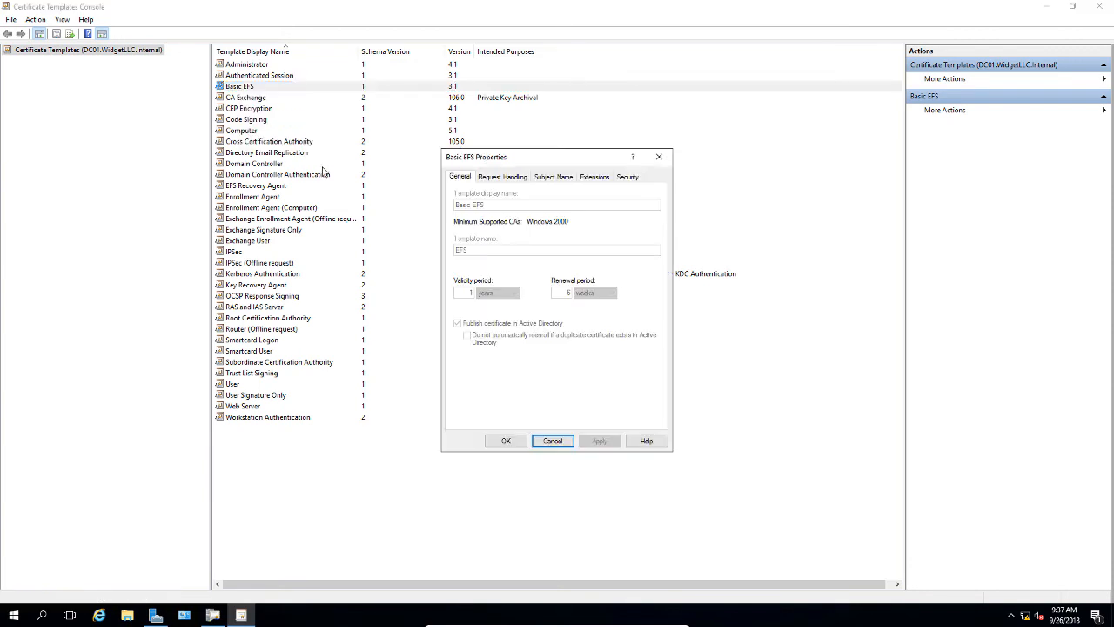
click(501, 178)
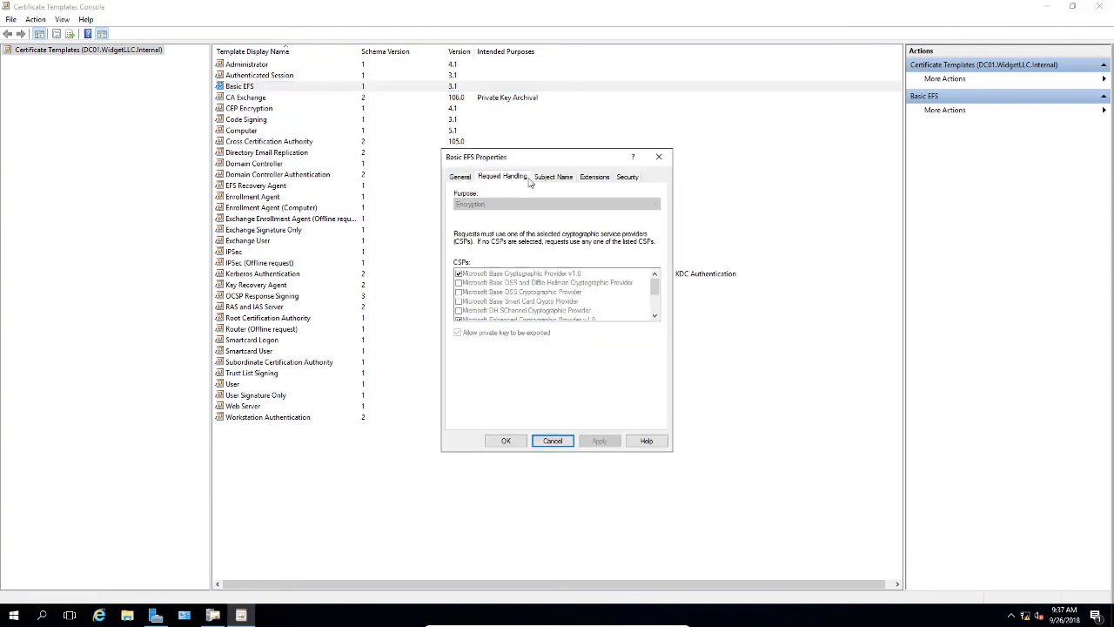
click(554, 178)
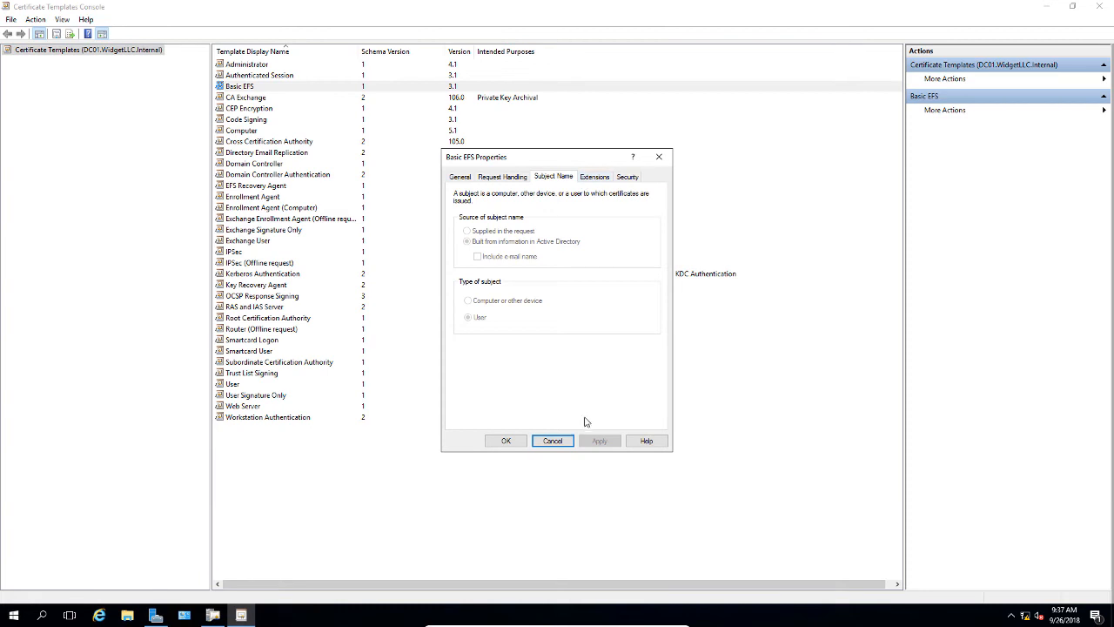
click(552, 441)
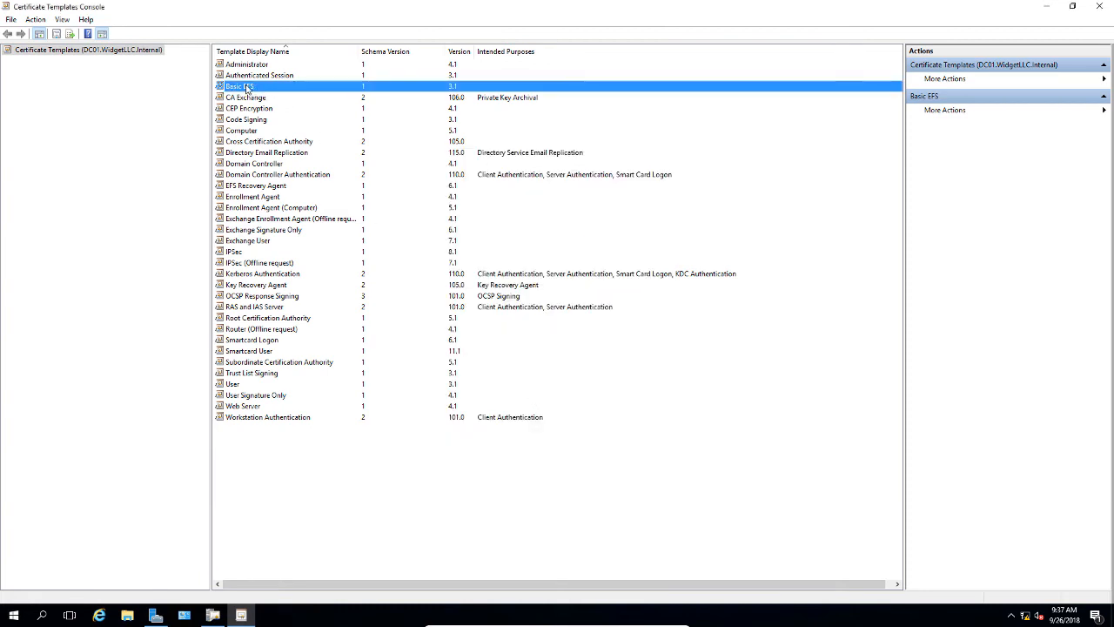
Step: Duplicate Basic EFS and set certification authority compatibility to Windows Server 2016
right_click(240, 87)
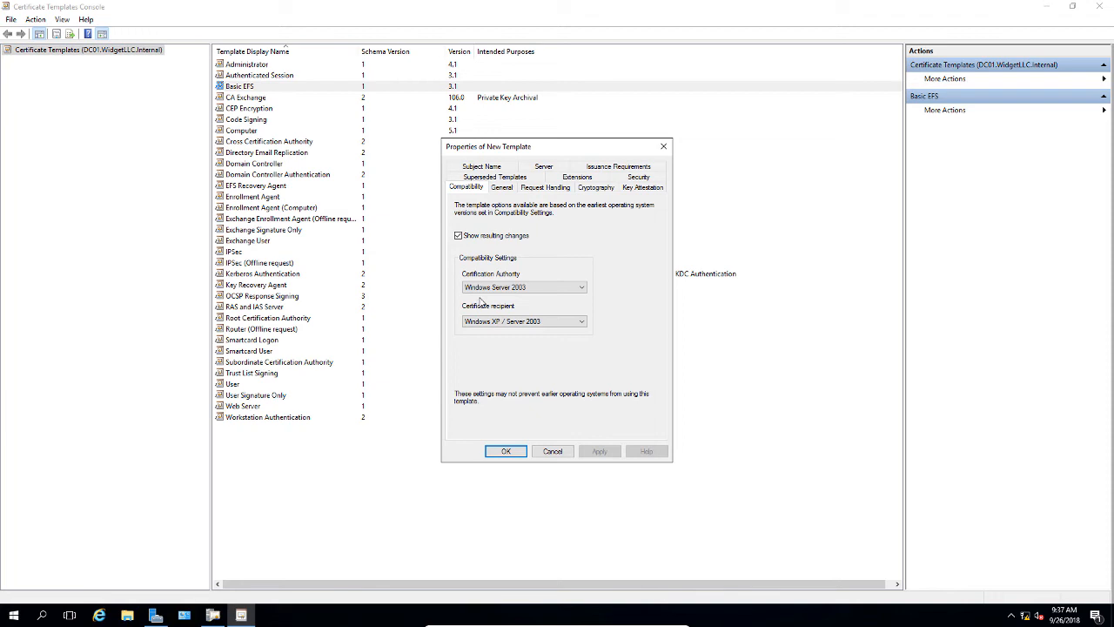
mouse_move(555, 303)
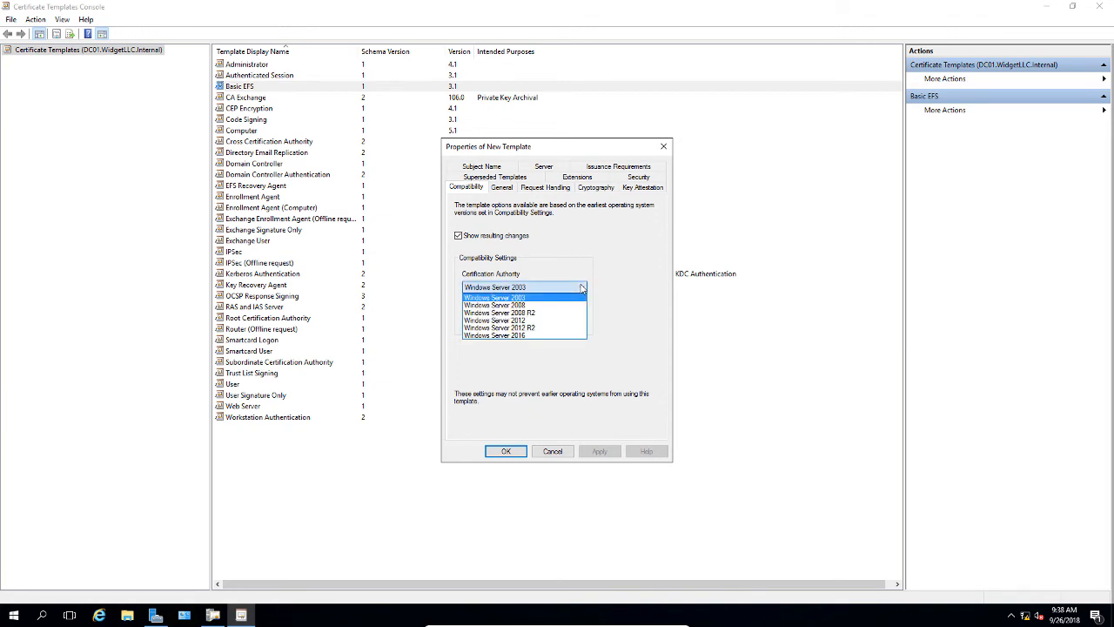
mouse_move(583, 282)
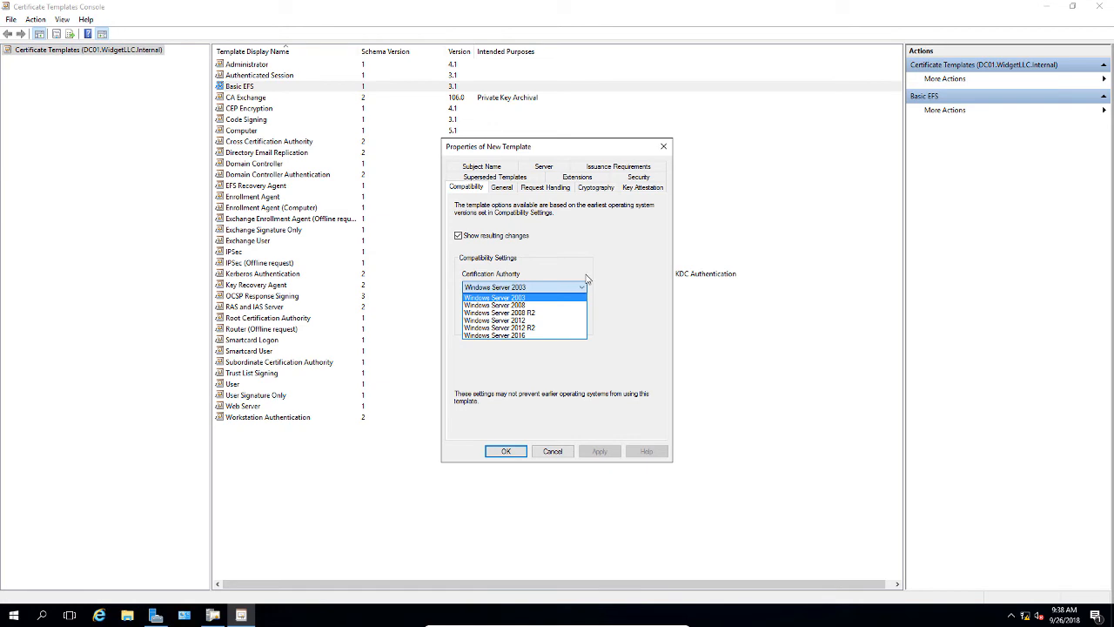
mouse_move(606, 261)
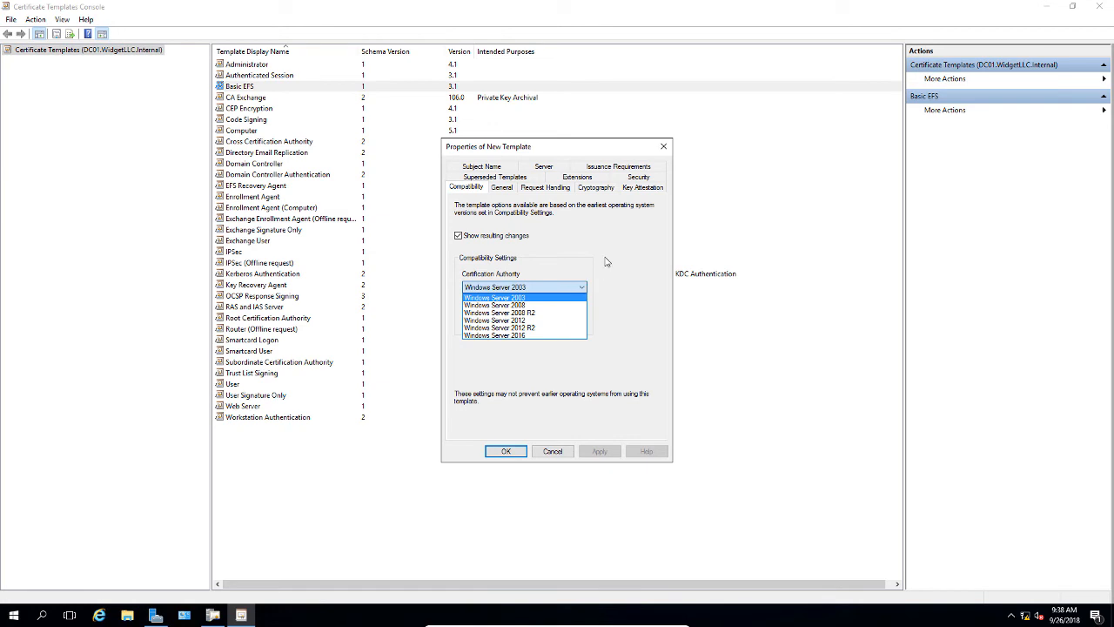
click(495, 288)
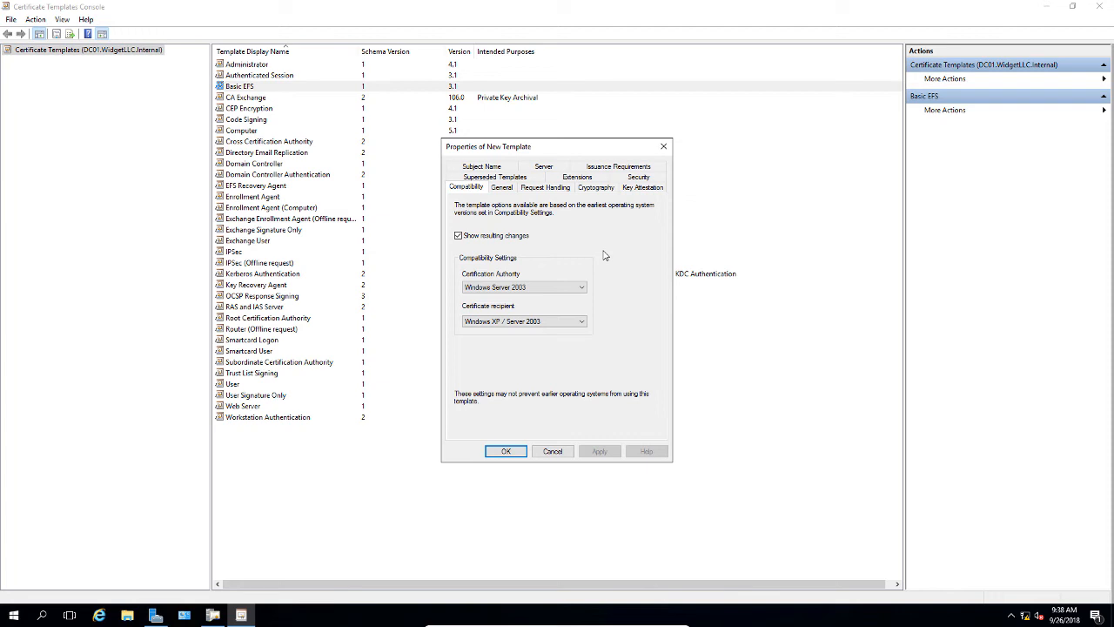
mouse_move(609, 306)
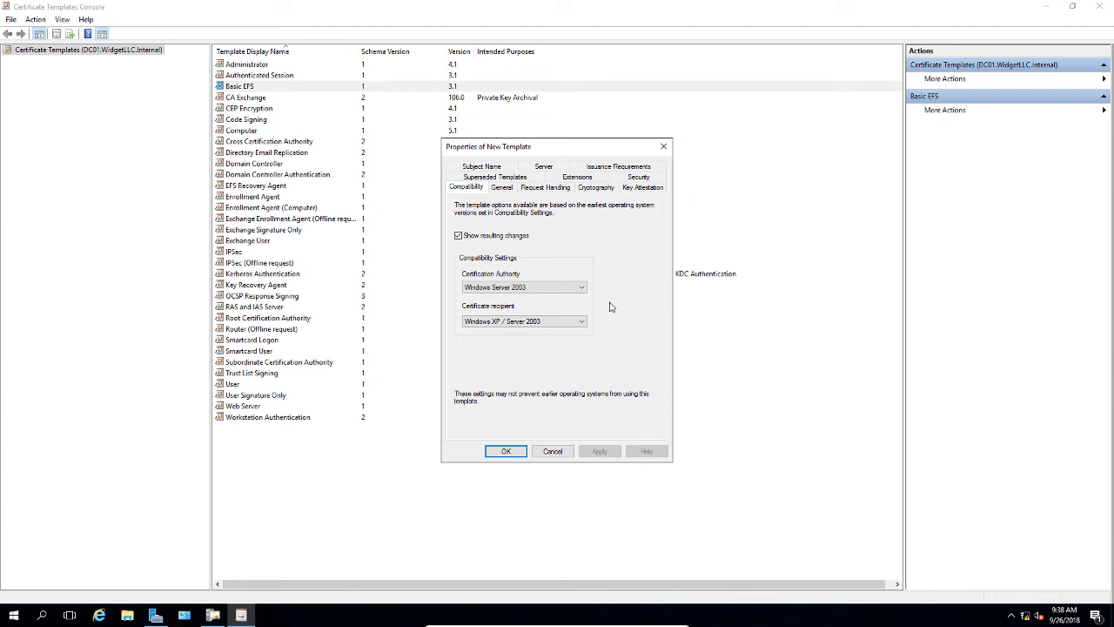
click(582, 287)
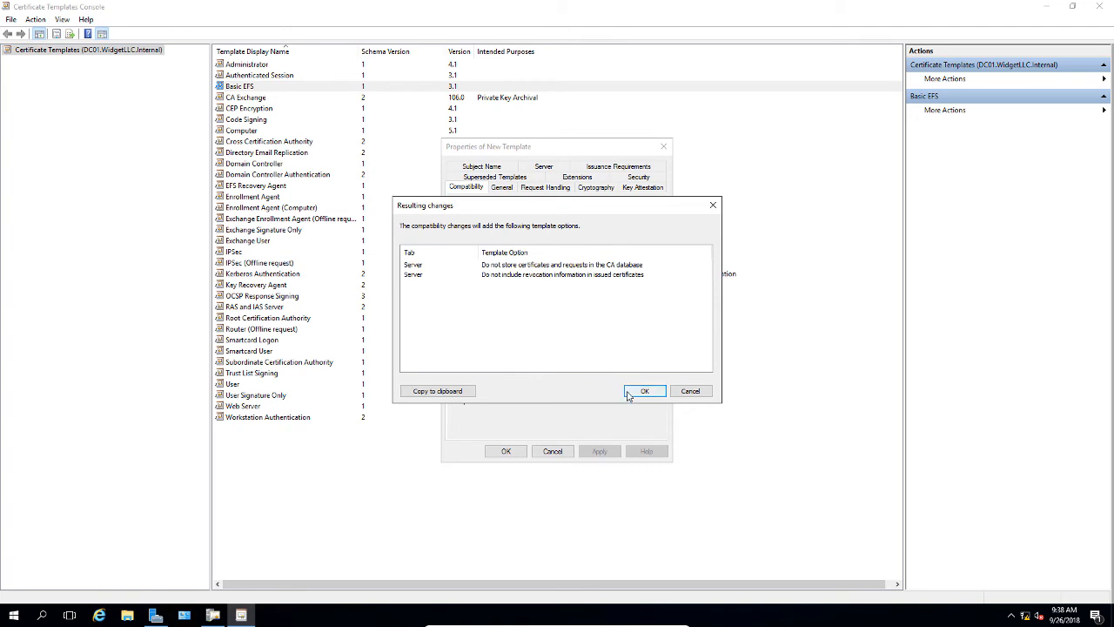
click(644, 390)
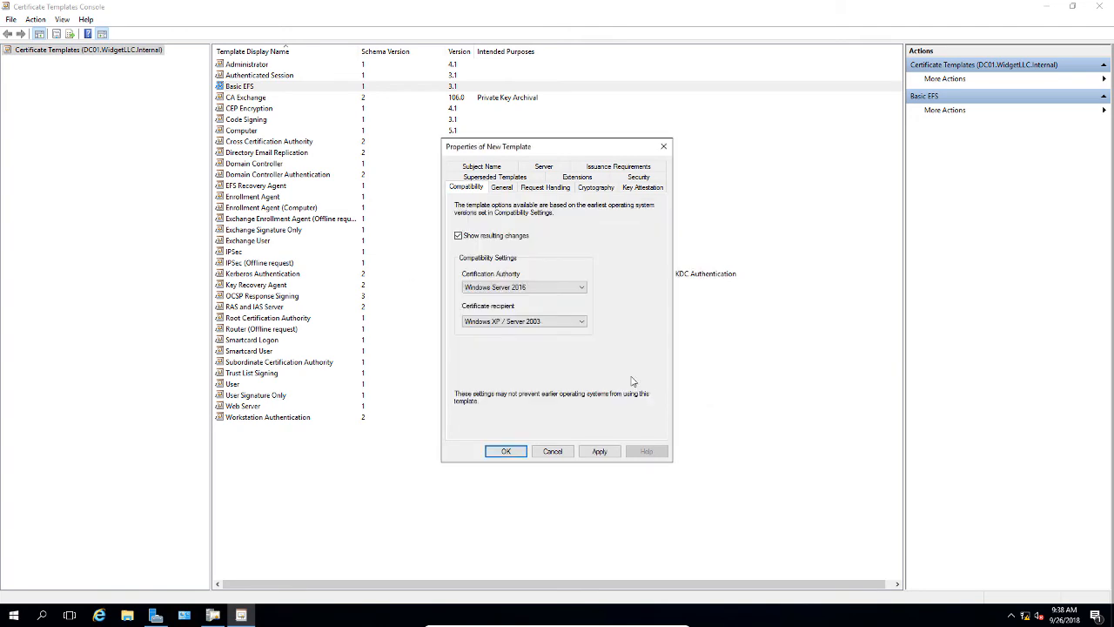
Step: Set certificate recipient compatibility to Windows 10 / Server 2016, accepting the option changes
click(524, 320)
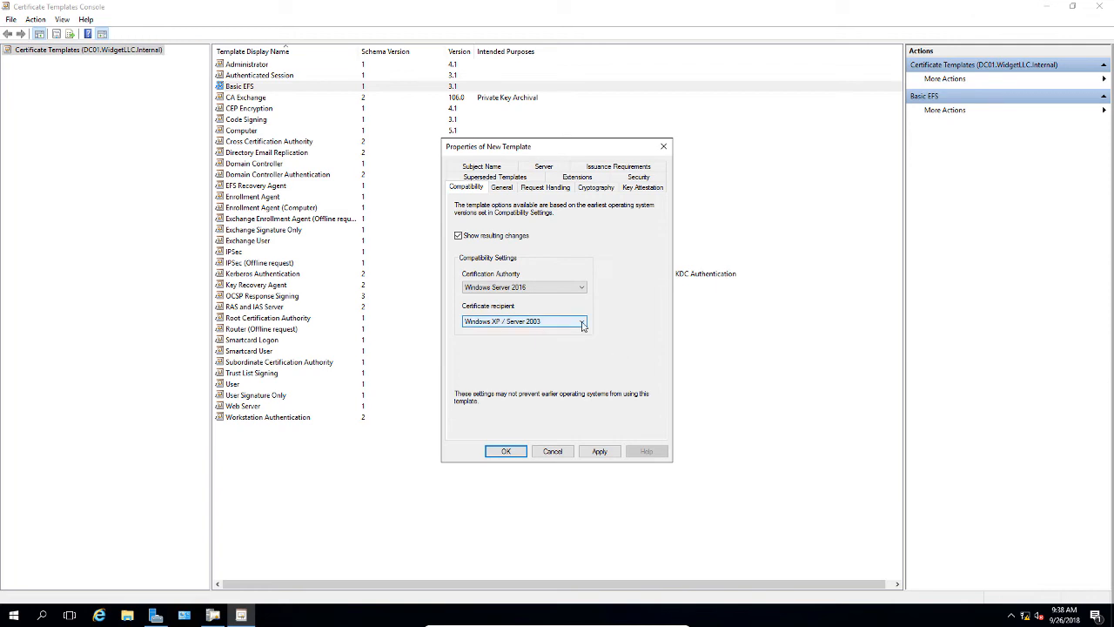
click(582, 321)
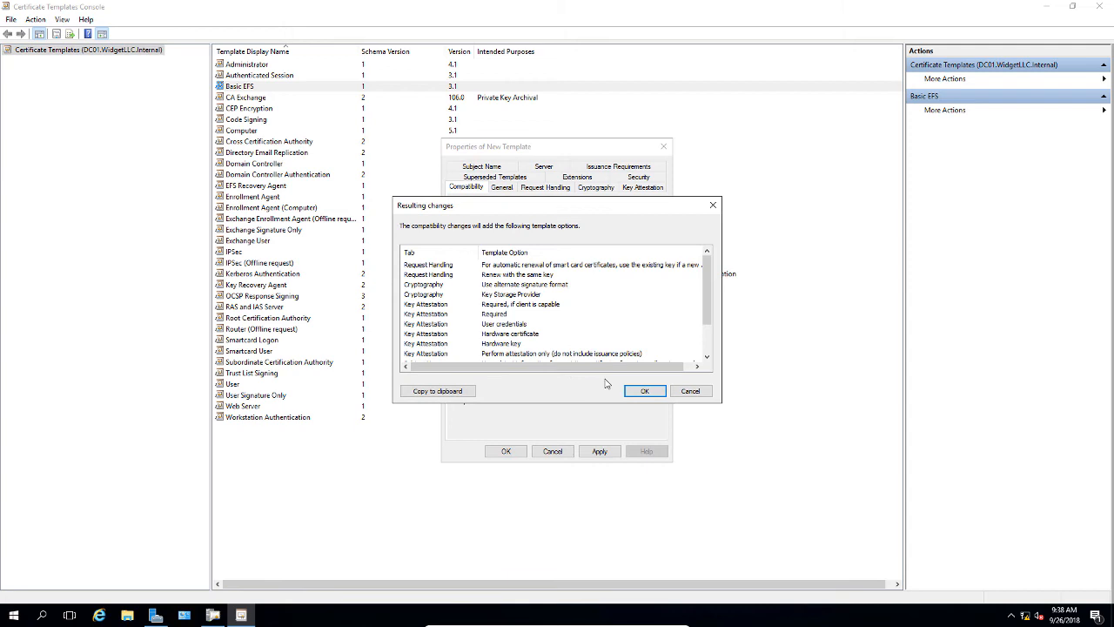
click(644, 390)
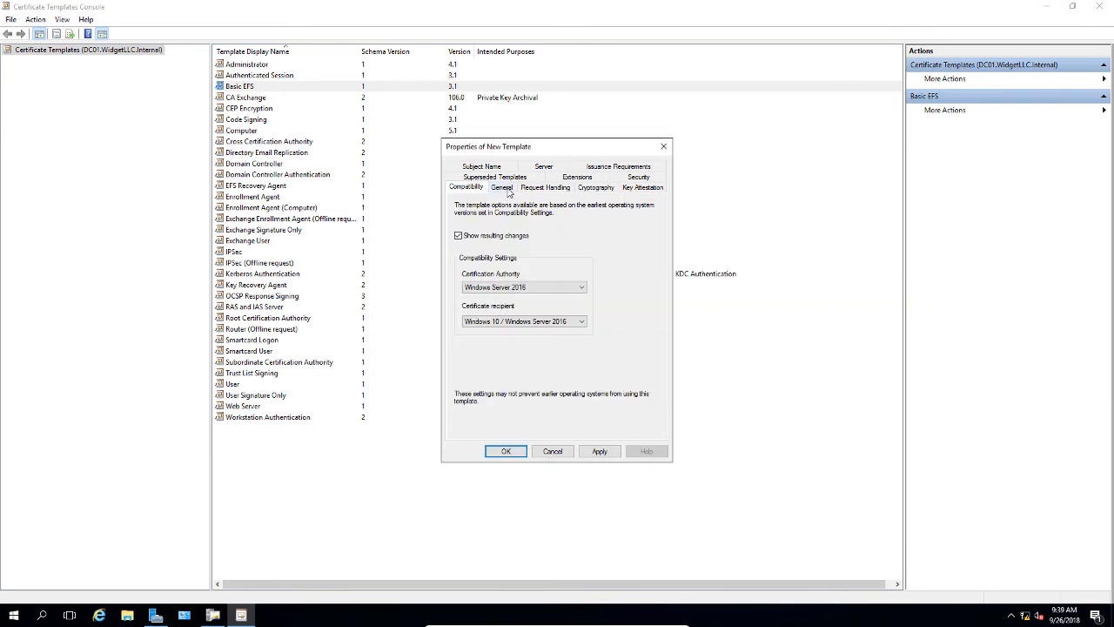
Step: Set the template display name to EFS 2016 with a 10-year validity period
click(501, 188)
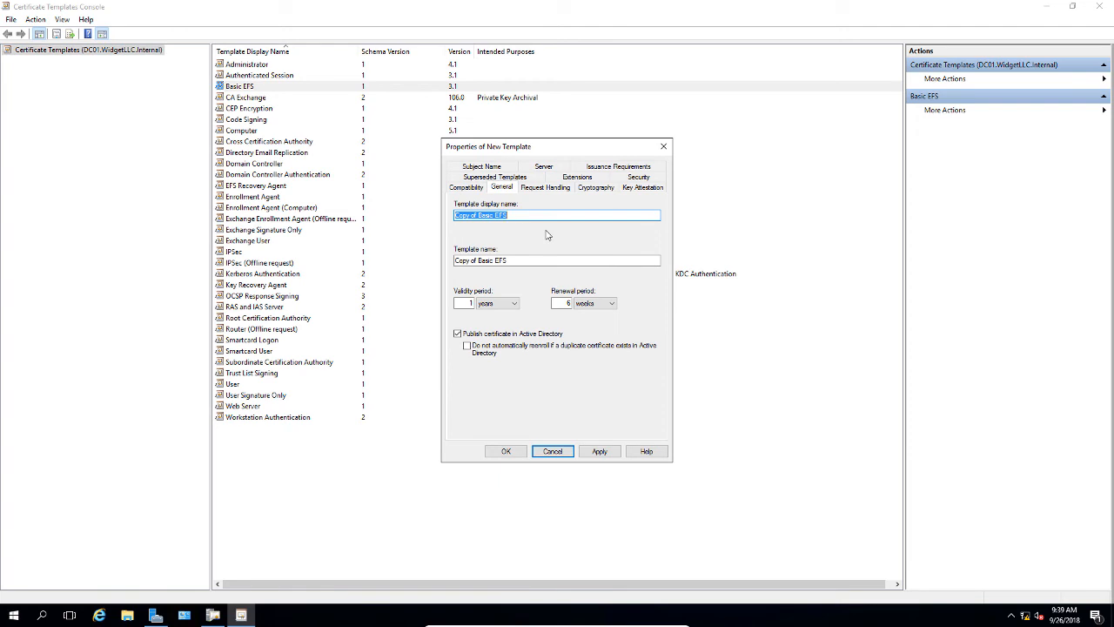
click(557, 216)
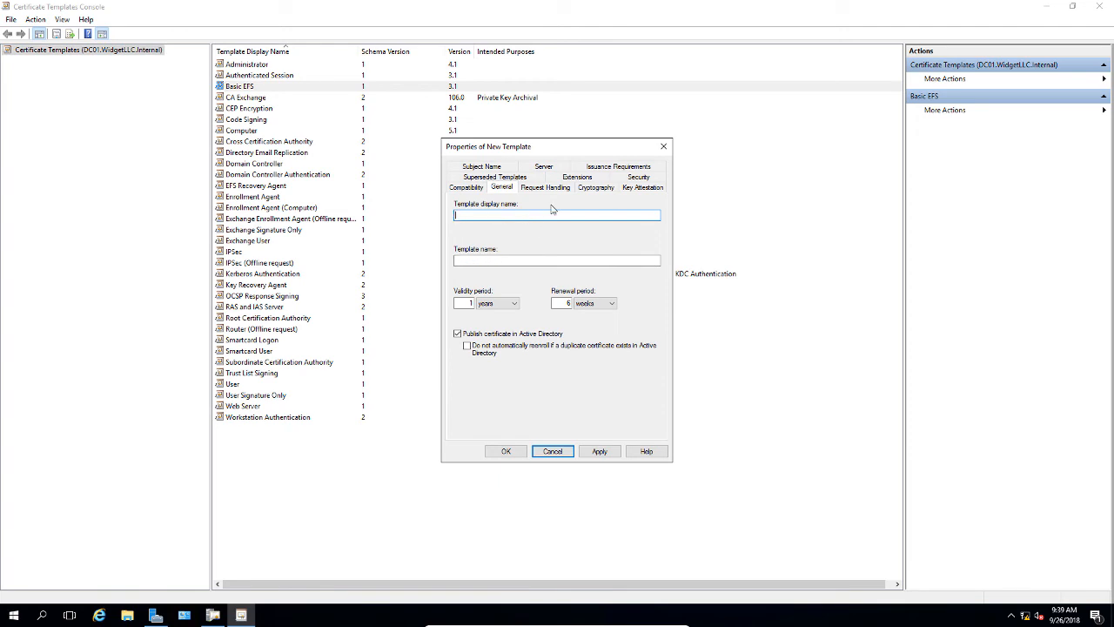
text(EFS 2)
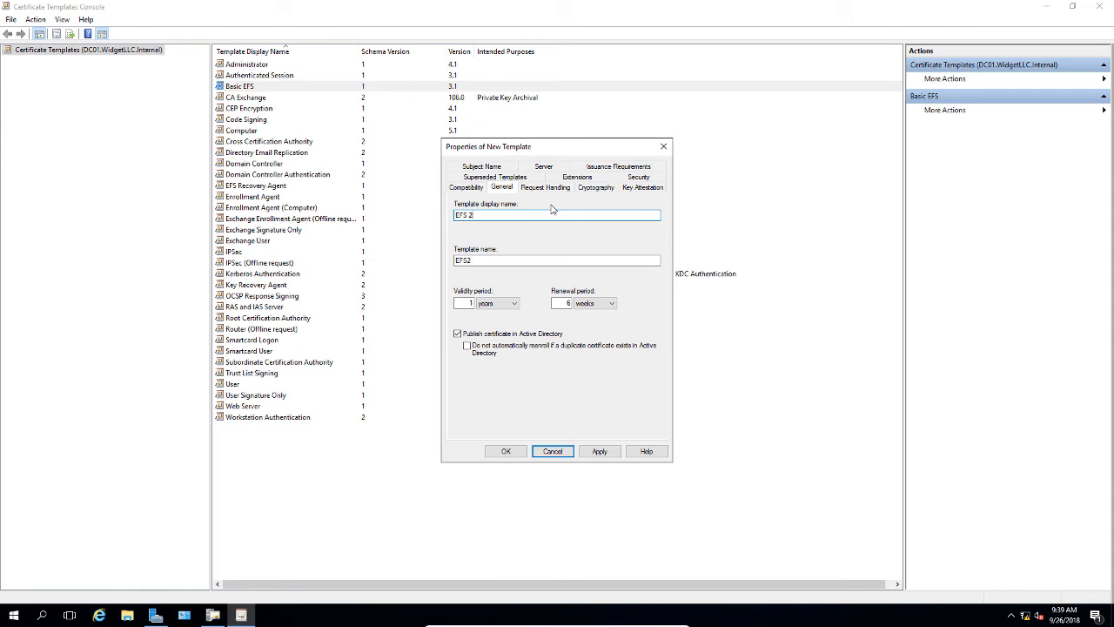
text(016)
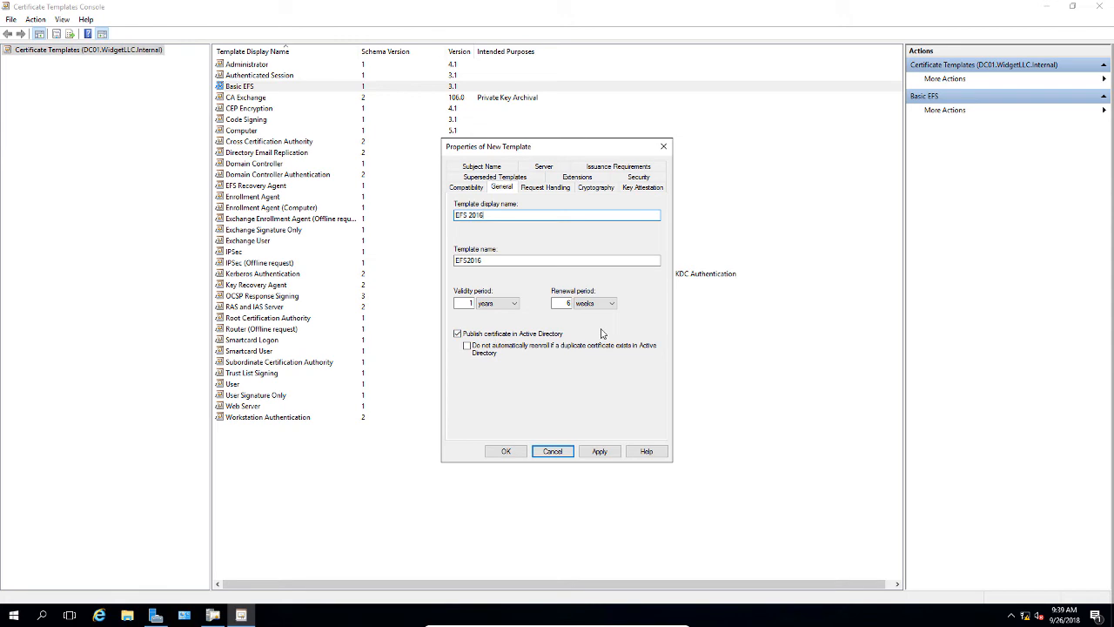
mouse_move(522, 338)
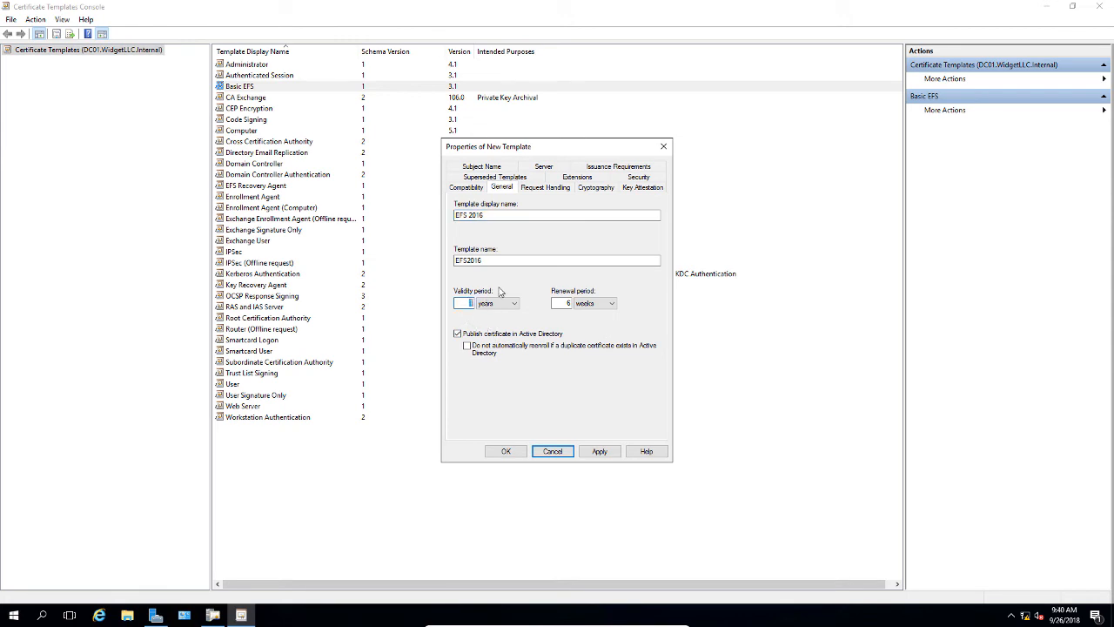
text(10)
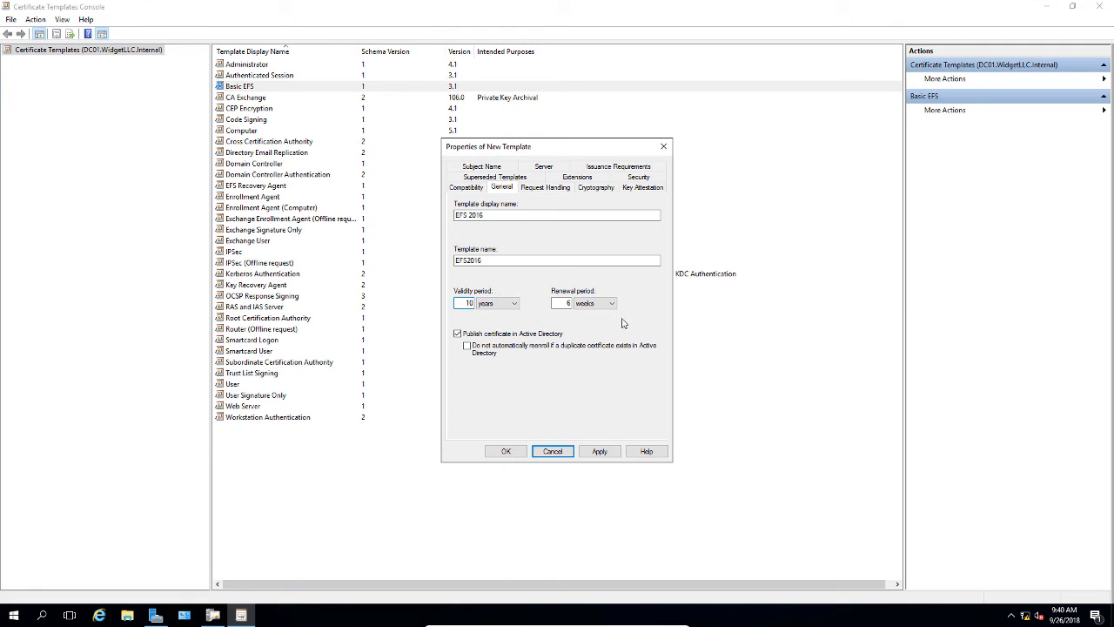
mouse_move(638, 315)
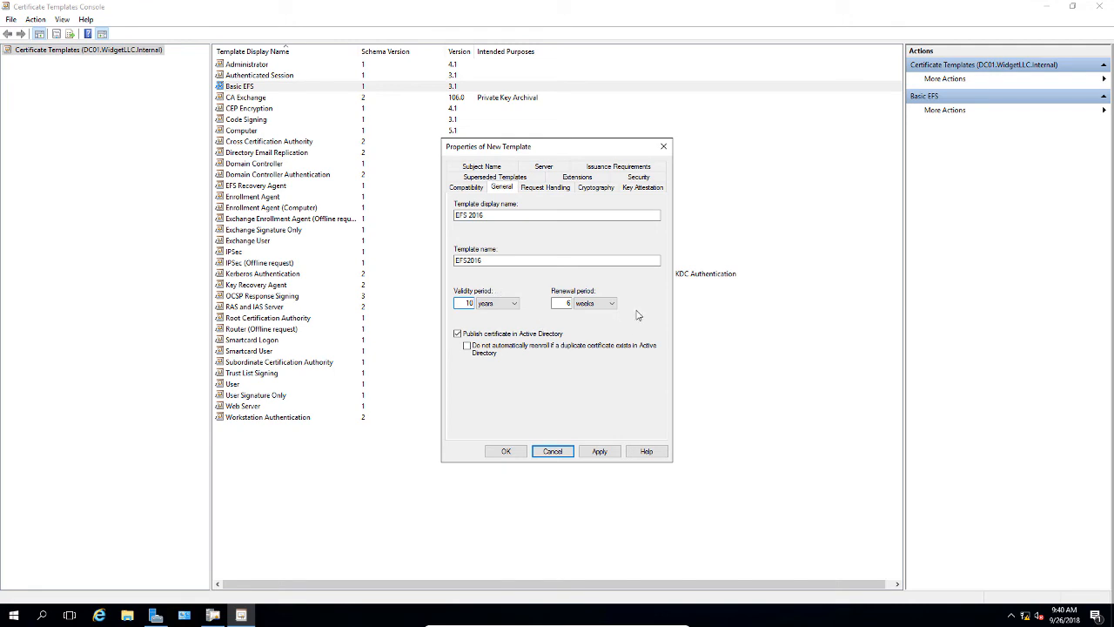
mouse_move(599, 275)
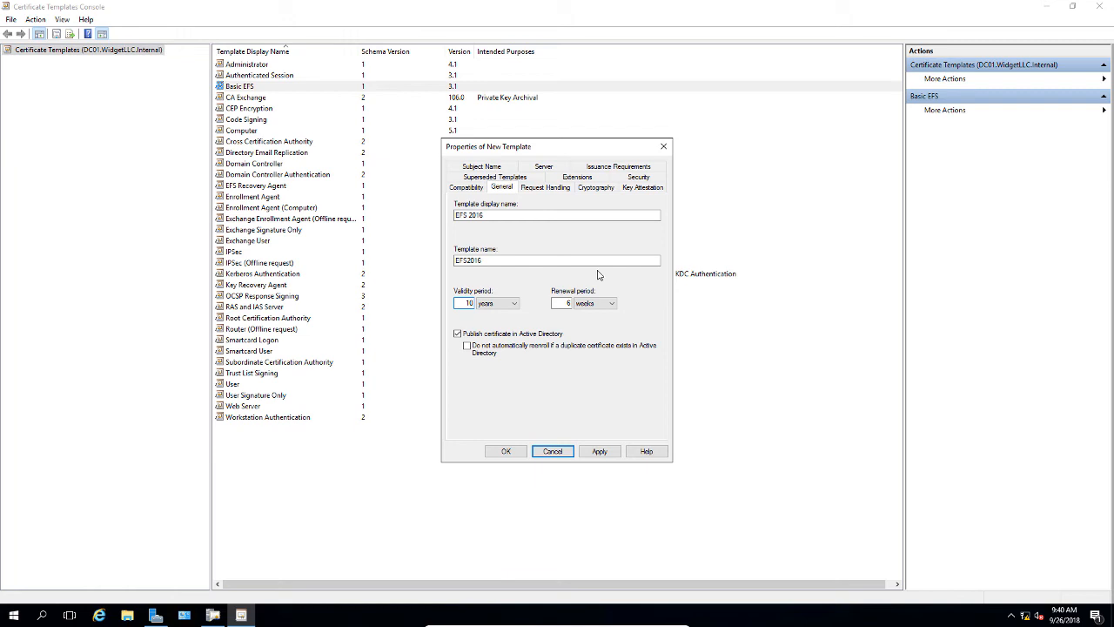
Step: Review Request Handling purposes and keep Encryption as the certificate purpose
click(545, 188)
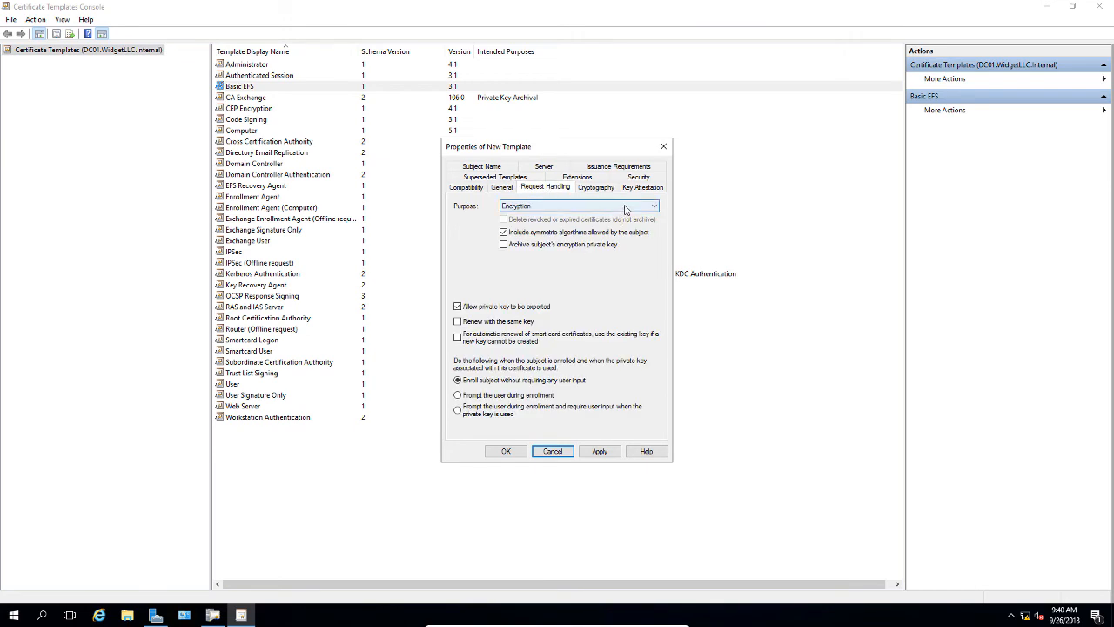
click(653, 205)
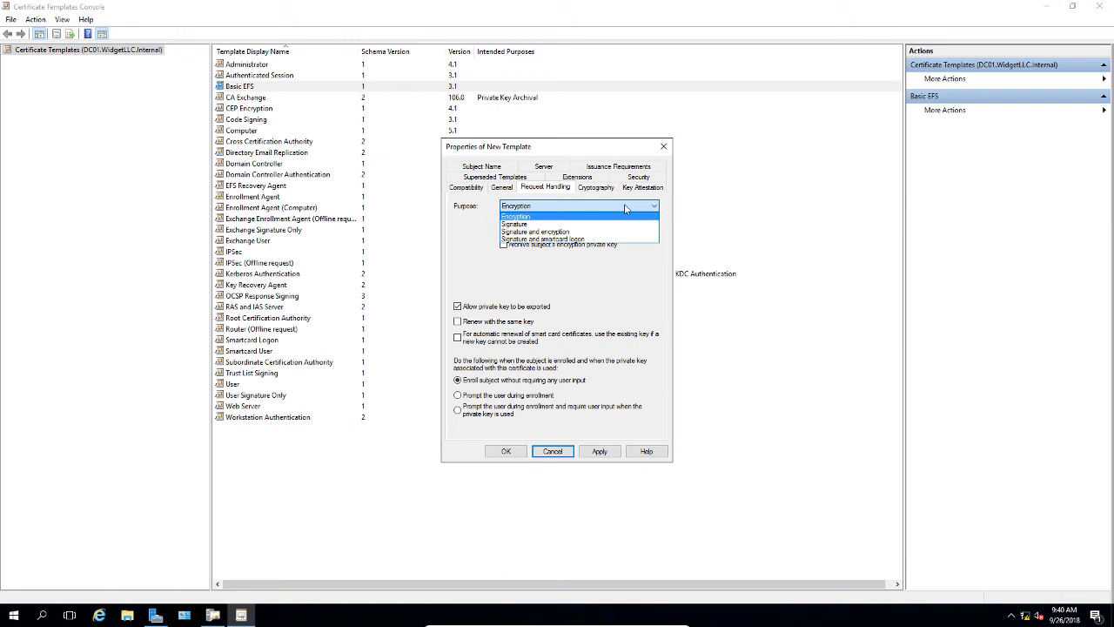
click(516, 216)
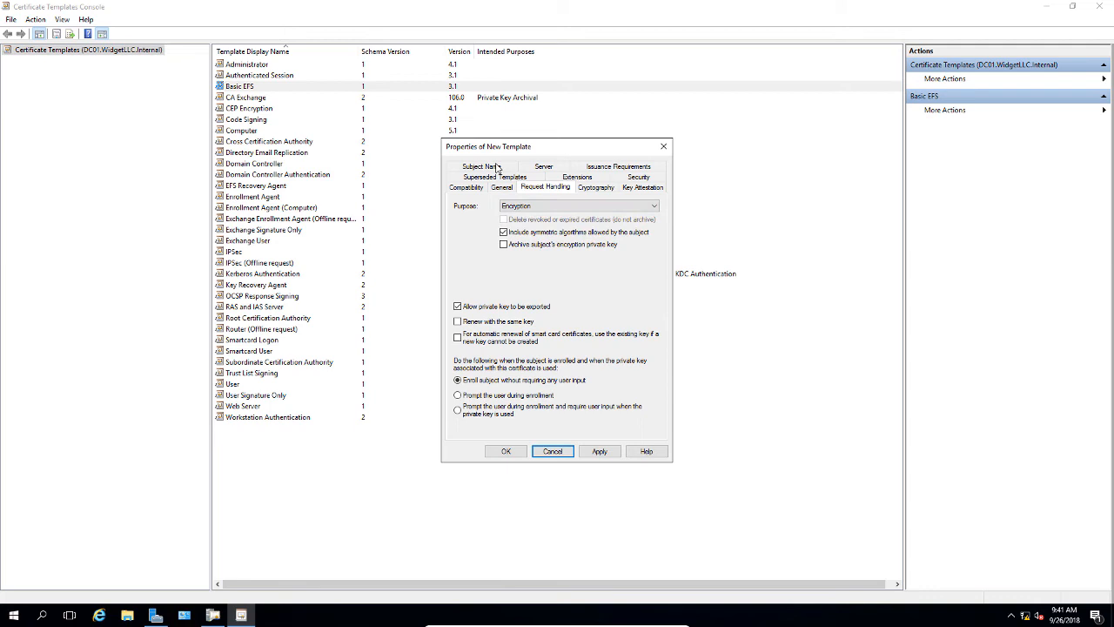
Step: Add Basic EFS as a superseded template and save EFS 2016 to the template list
click(494, 186)
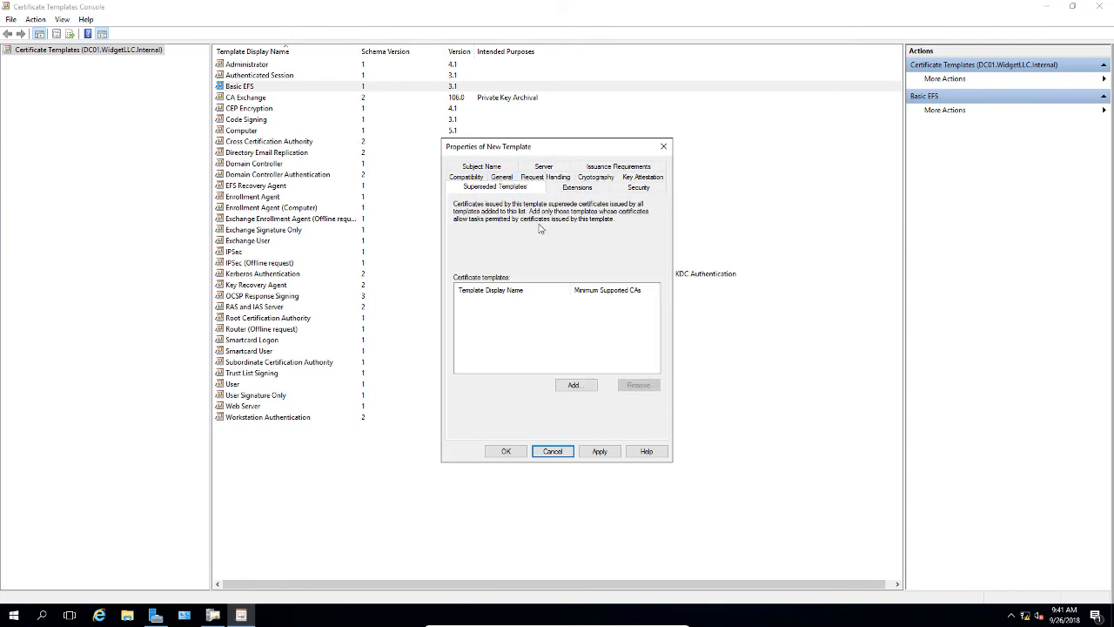
mouse_move(581, 366)
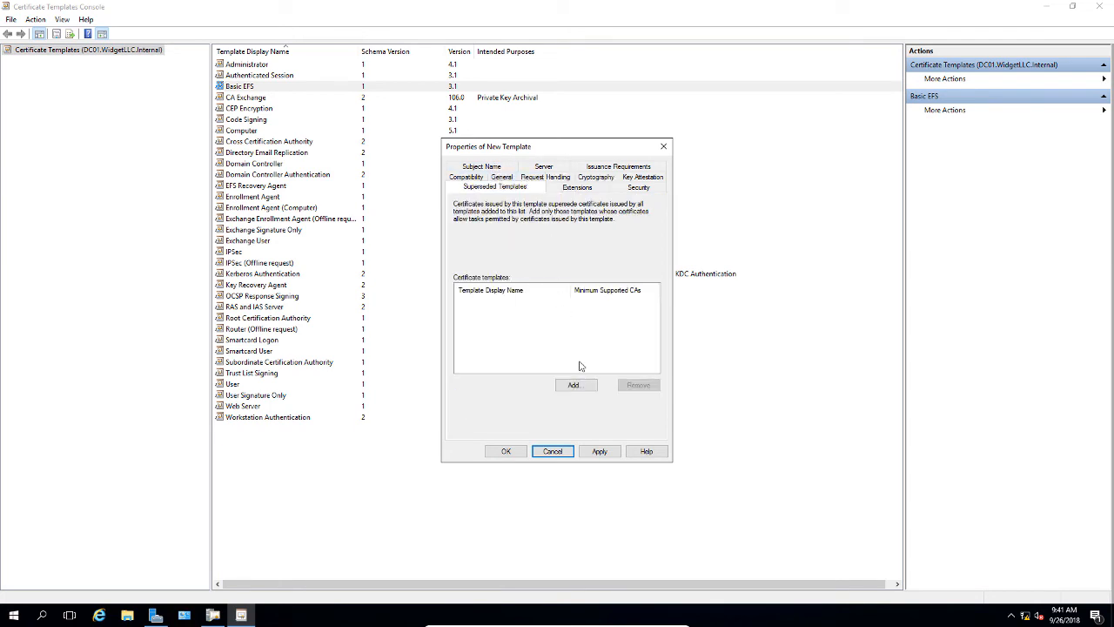
click(574, 385)
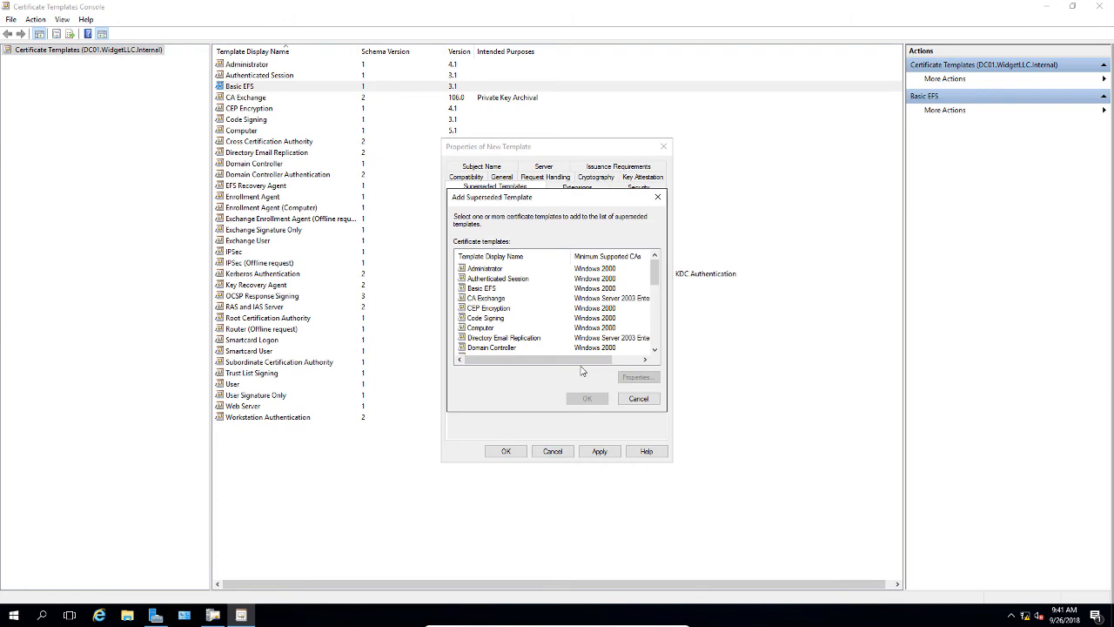
click(482, 287)
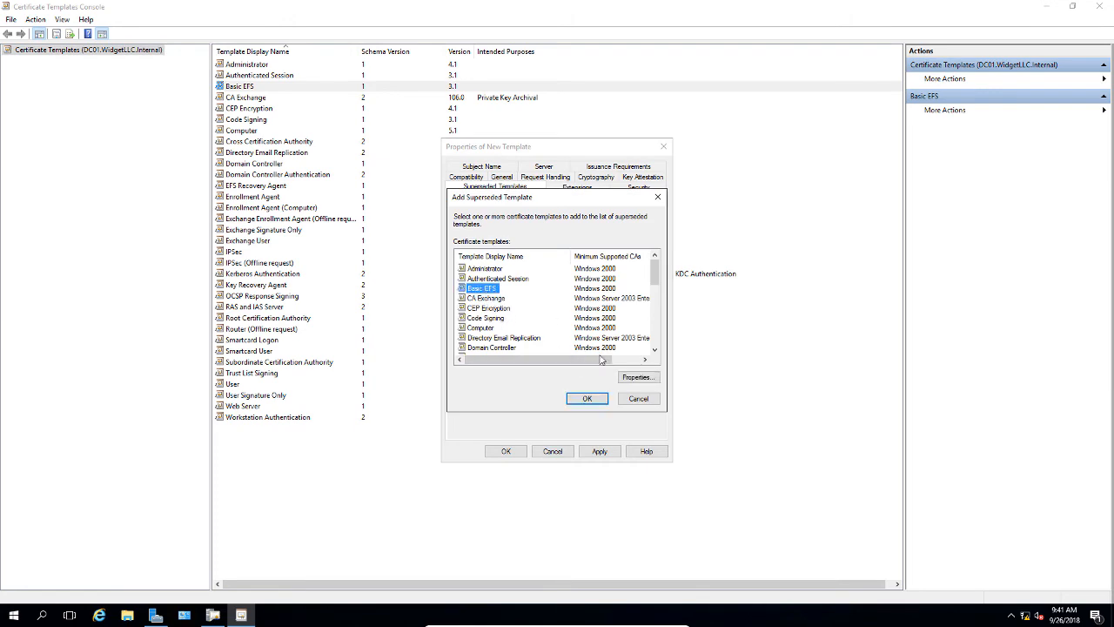
click(587, 397)
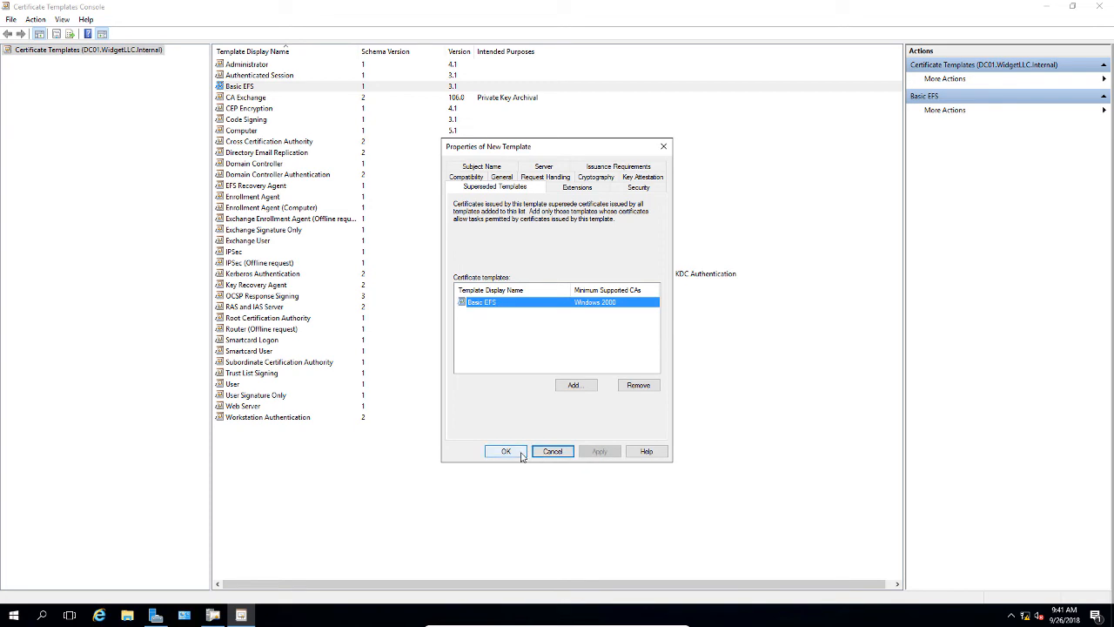
click(505, 451)
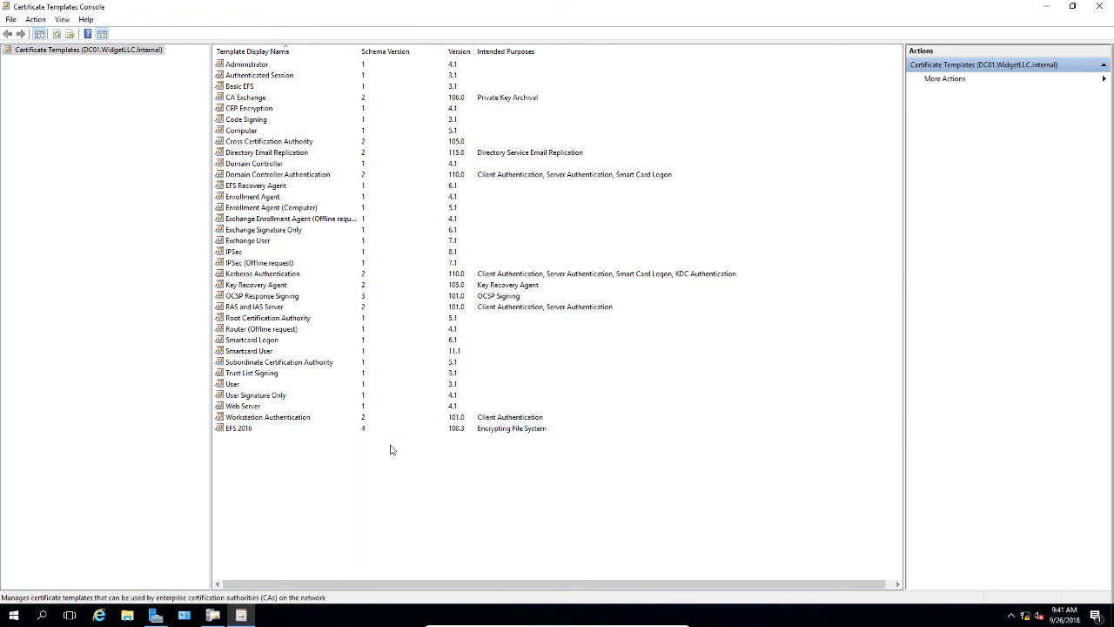
Step: Close the templates console and launch Group Policy Management maximized
click(241, 428)
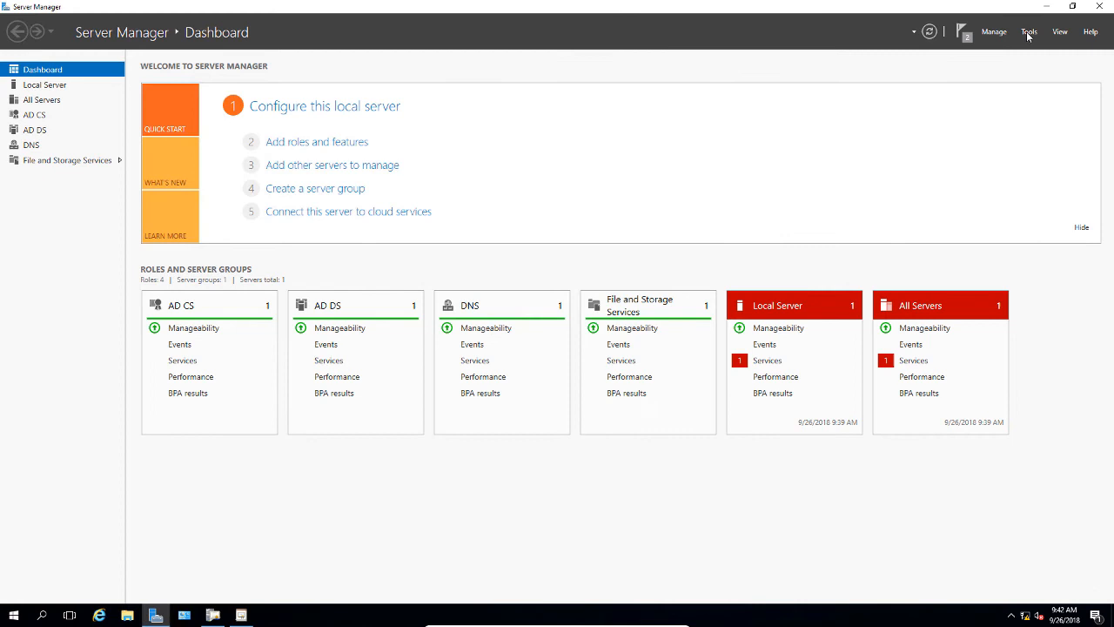
click(1029, 31)
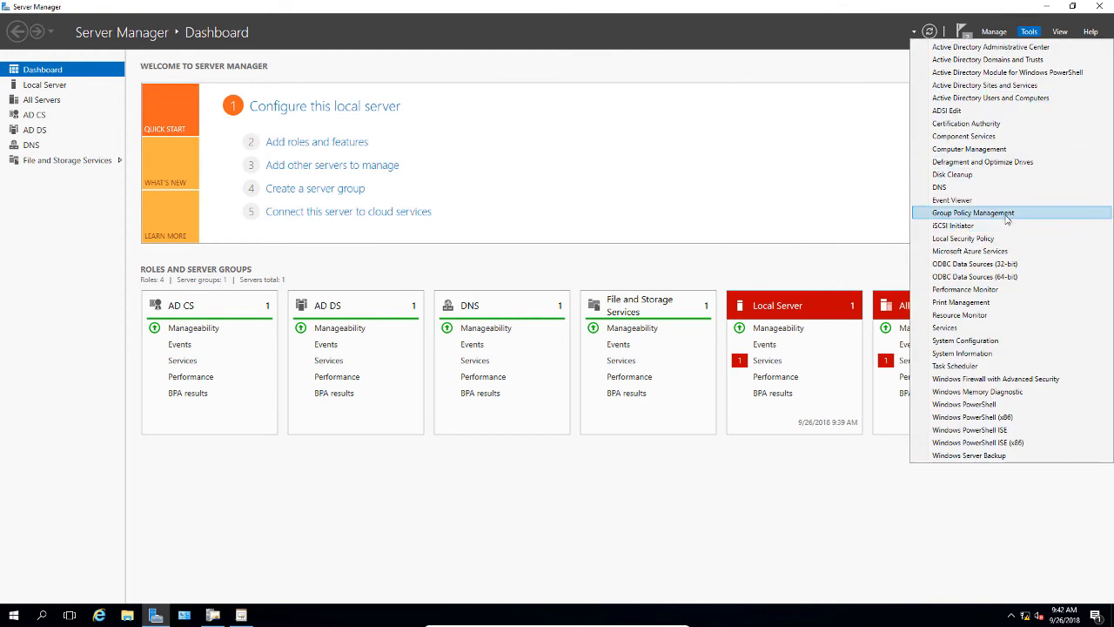
click(974, 213)
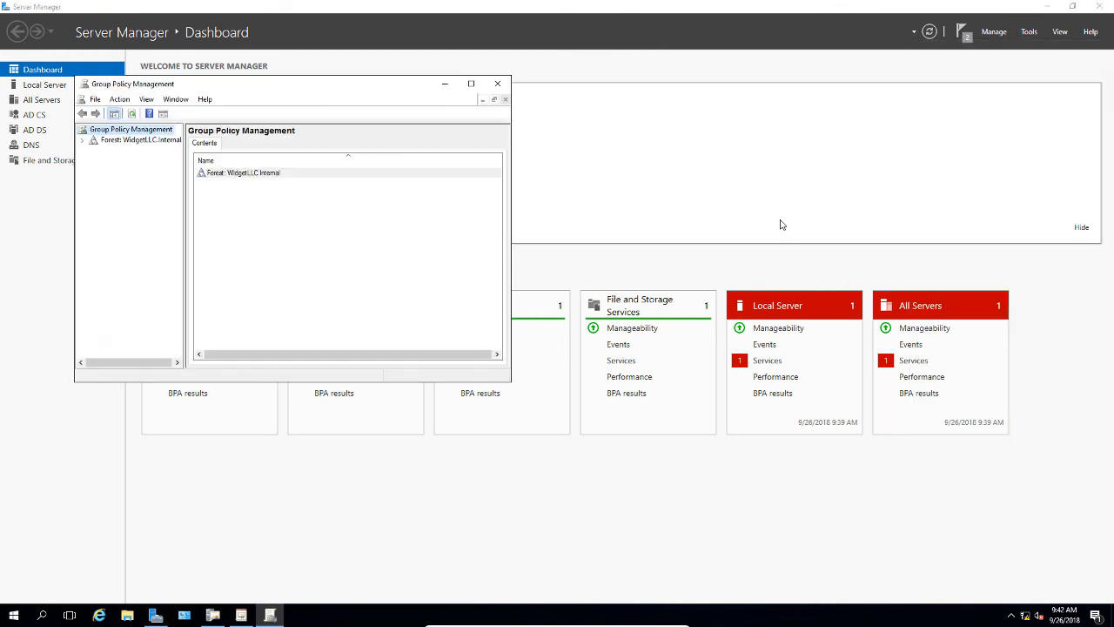
click(470, 84)
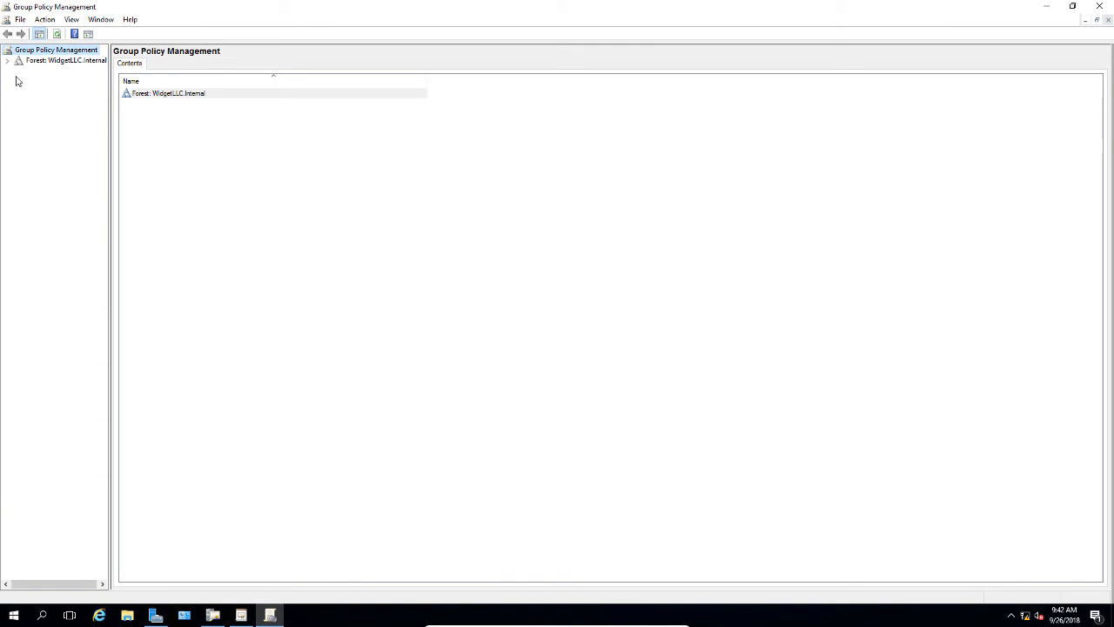
Step: Expand to the WidgetLLC.internal domain and start creating a GPO linked to it
click(7, 60)
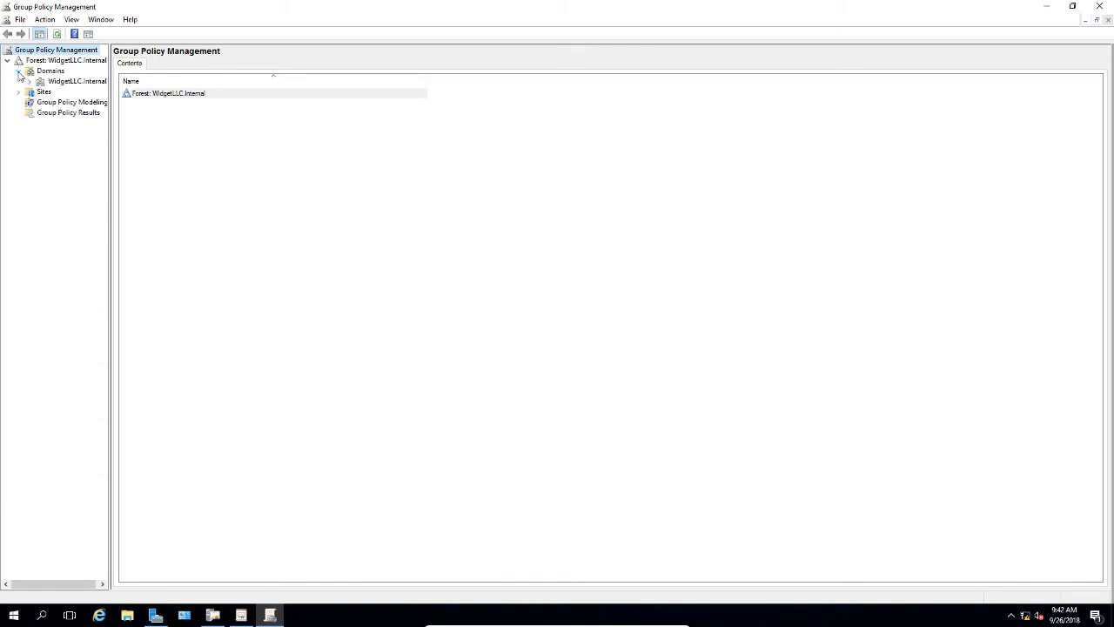
click(28, 82)
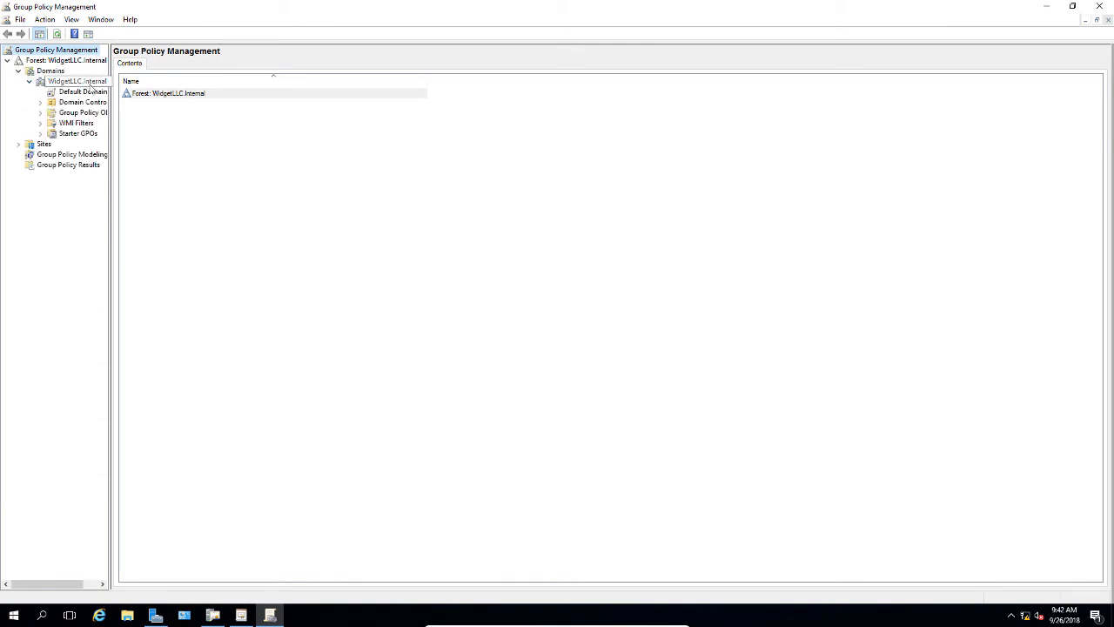
right_click(77, 82)
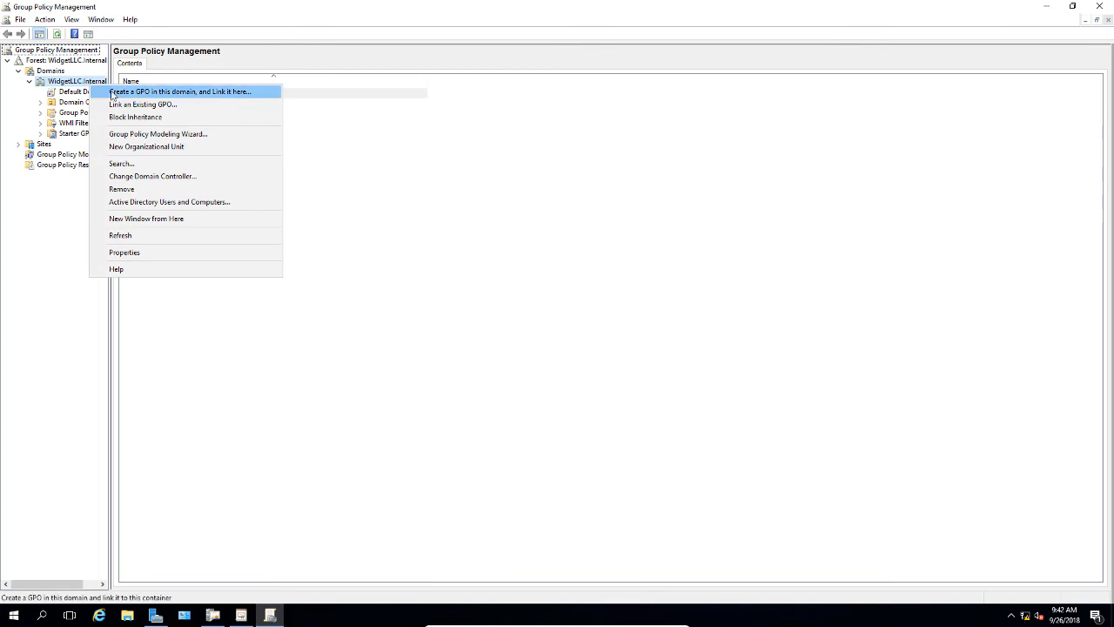
click(181, 90)
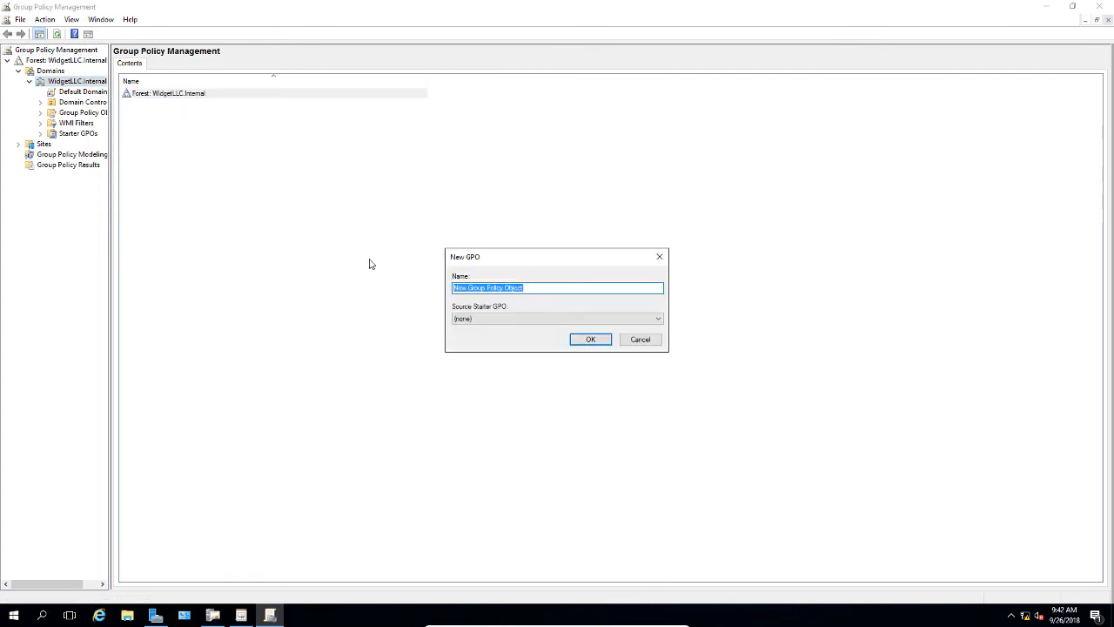
mouse_move(658, 215)
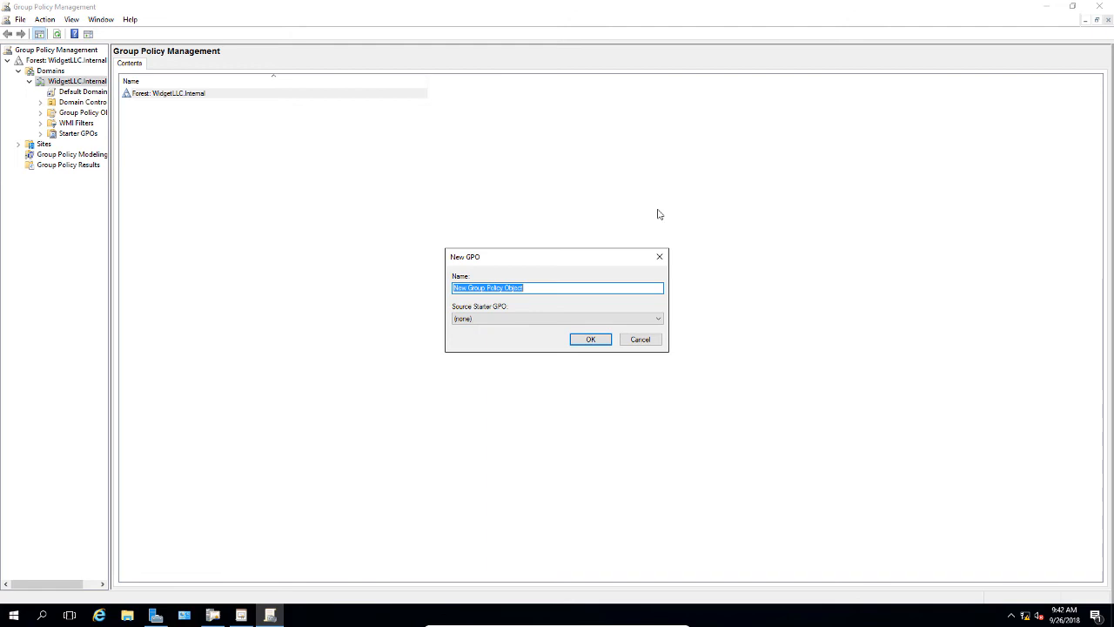
mouse_move(357, 292)
text(CertAutoEnroll)
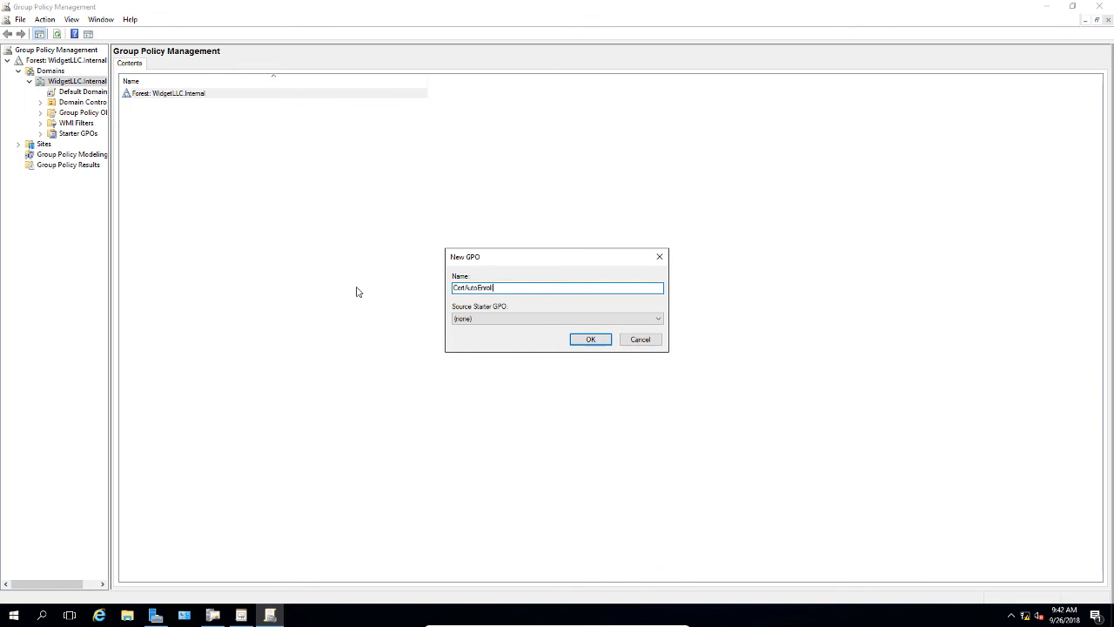
Step: Create the CertAutoEnroll GPO and open its link for editing, acknowledging the linked-policy notice
click(590, 337)
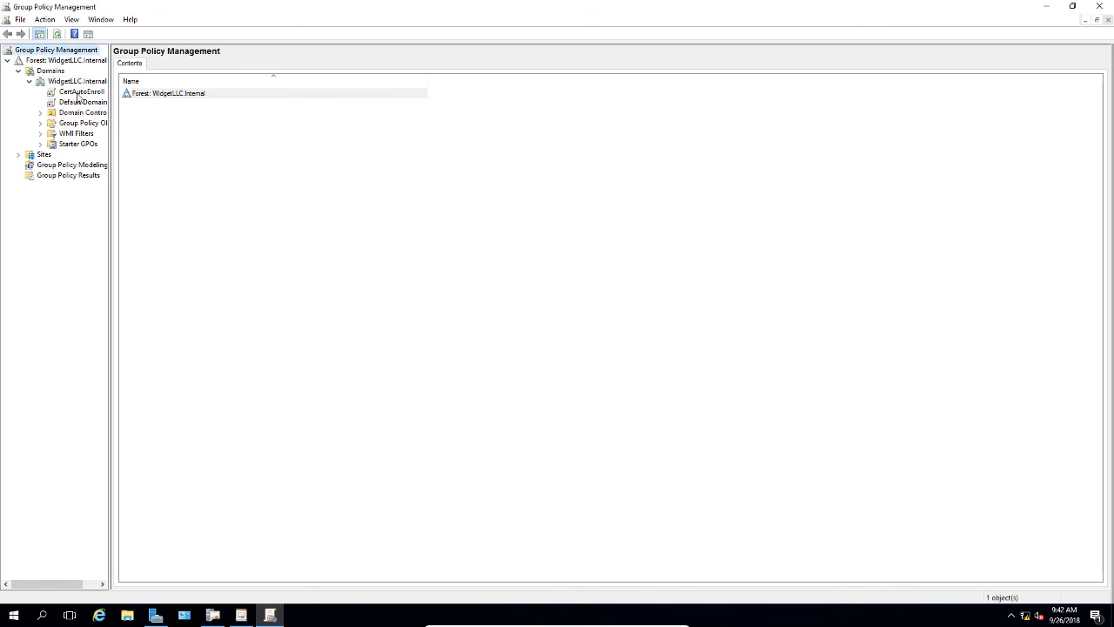
click(82, 90)
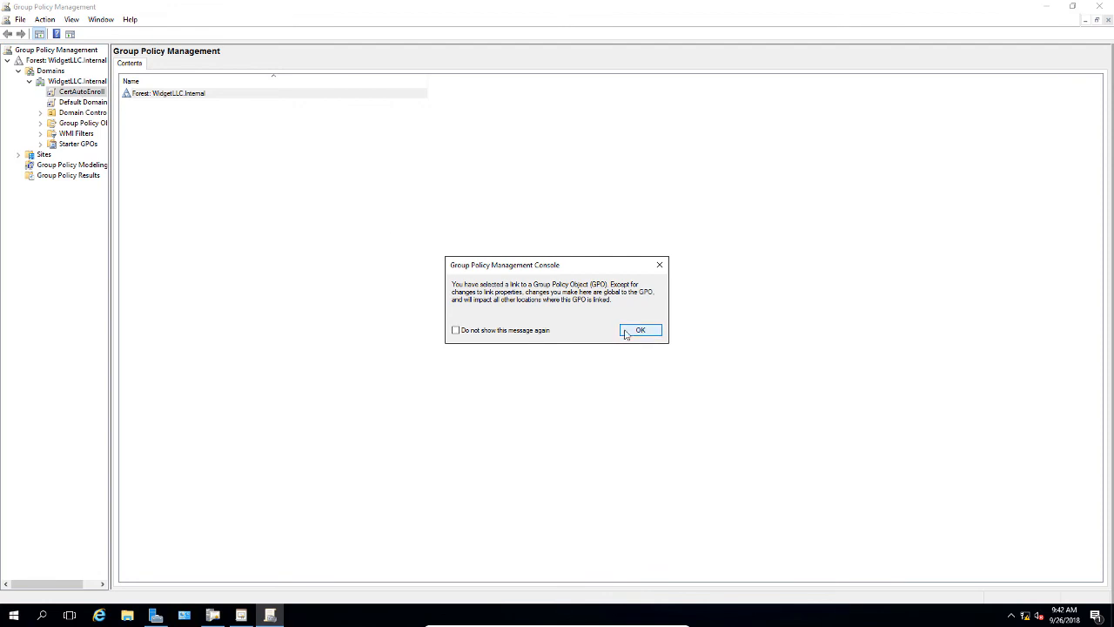
click(640, 331)
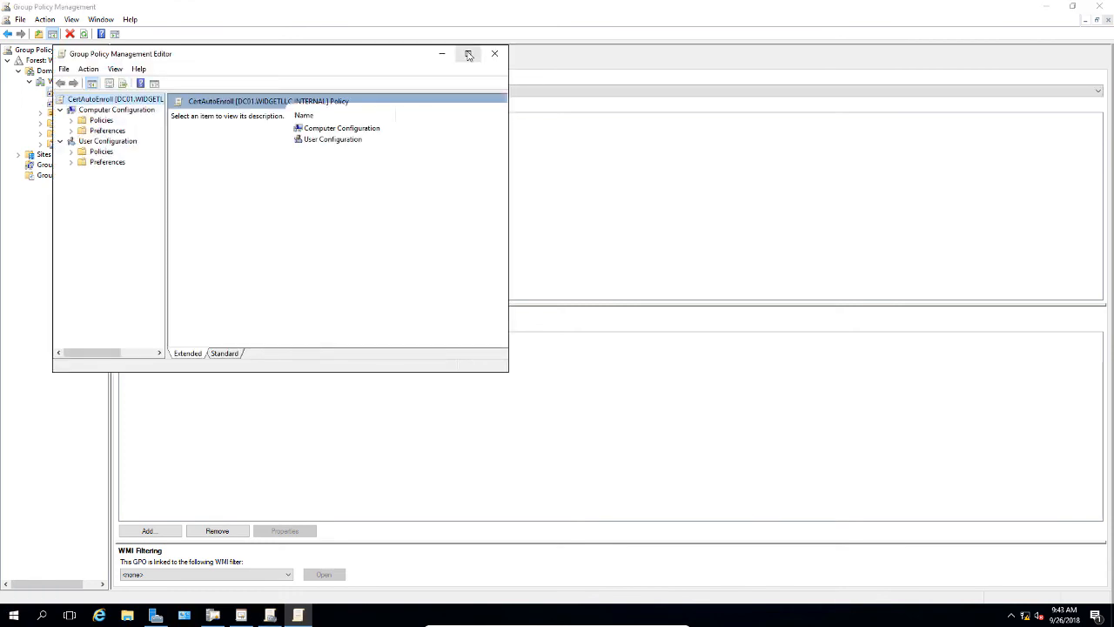
Step: Navigate User Configuration > Policies > Security Settings to the Public Key Policies list
click(471, 52)
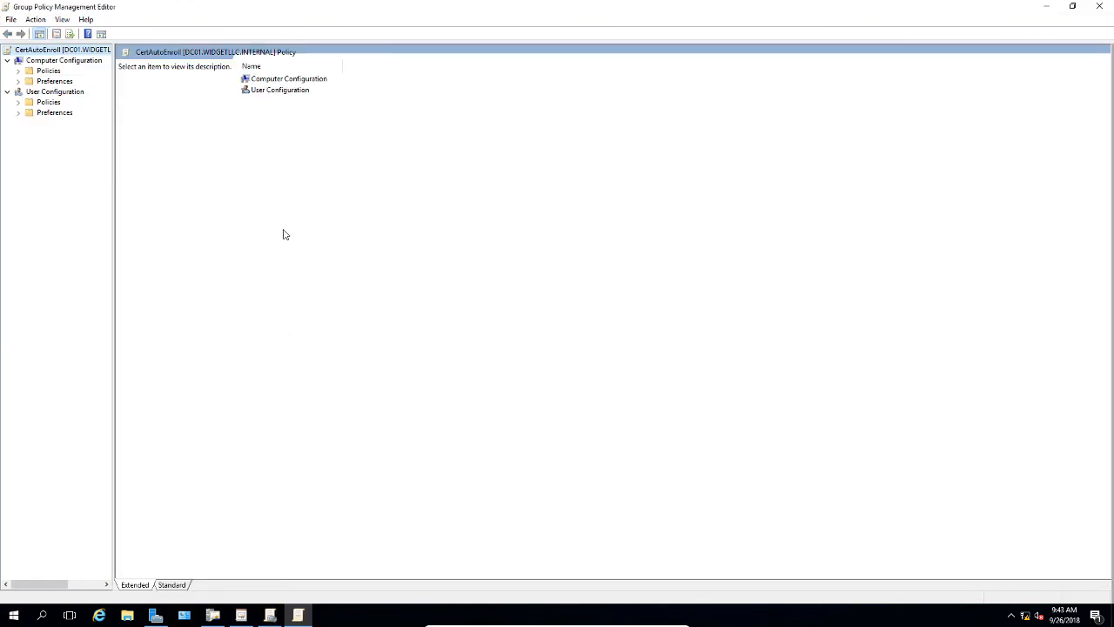
mouse_move(70, 195)
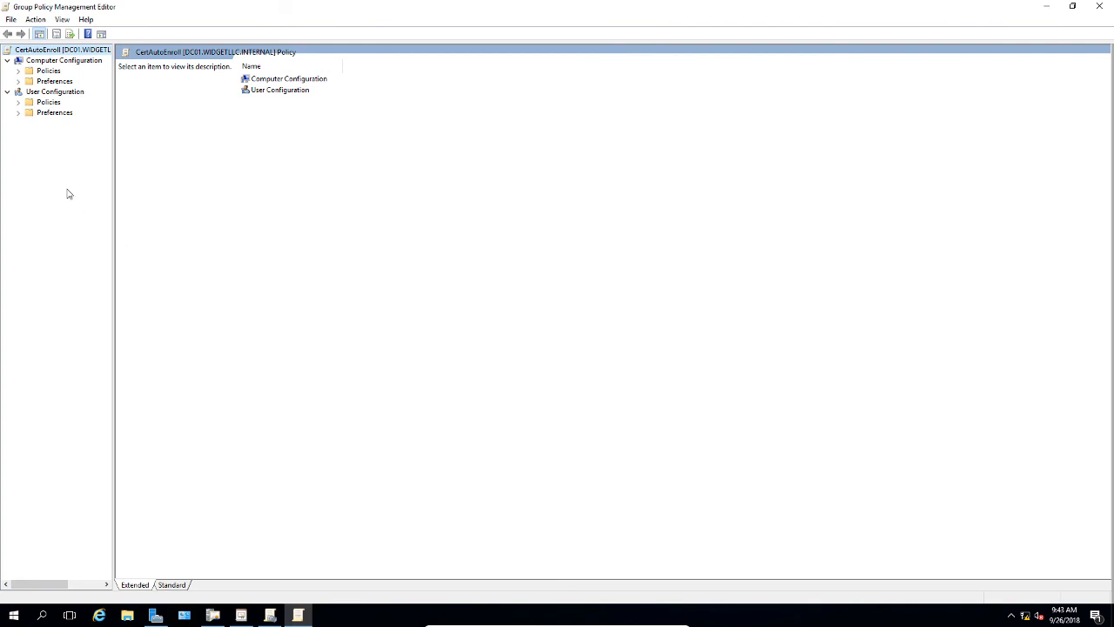
mouse_move(73, 188)
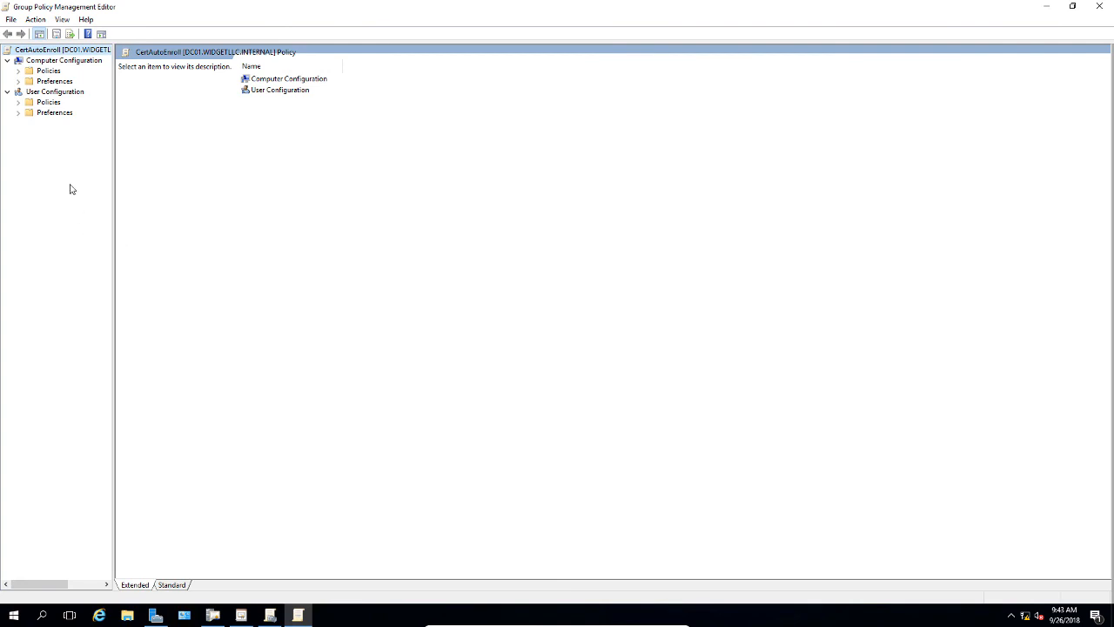
mouse_move(21, 125)
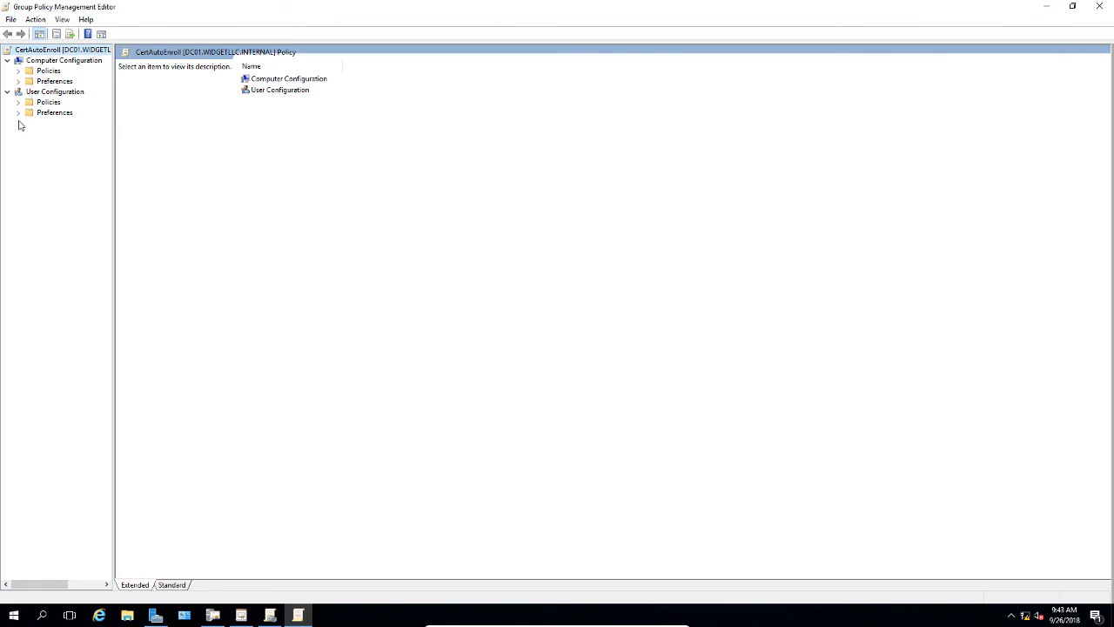
mouse_move(21, 126)
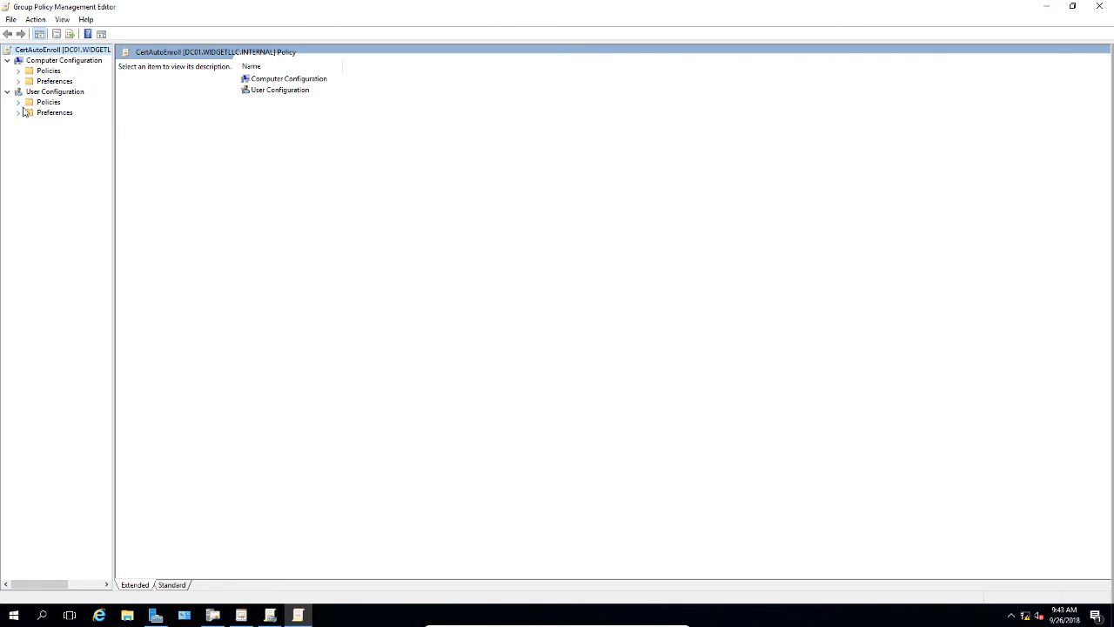
click(20, 101)
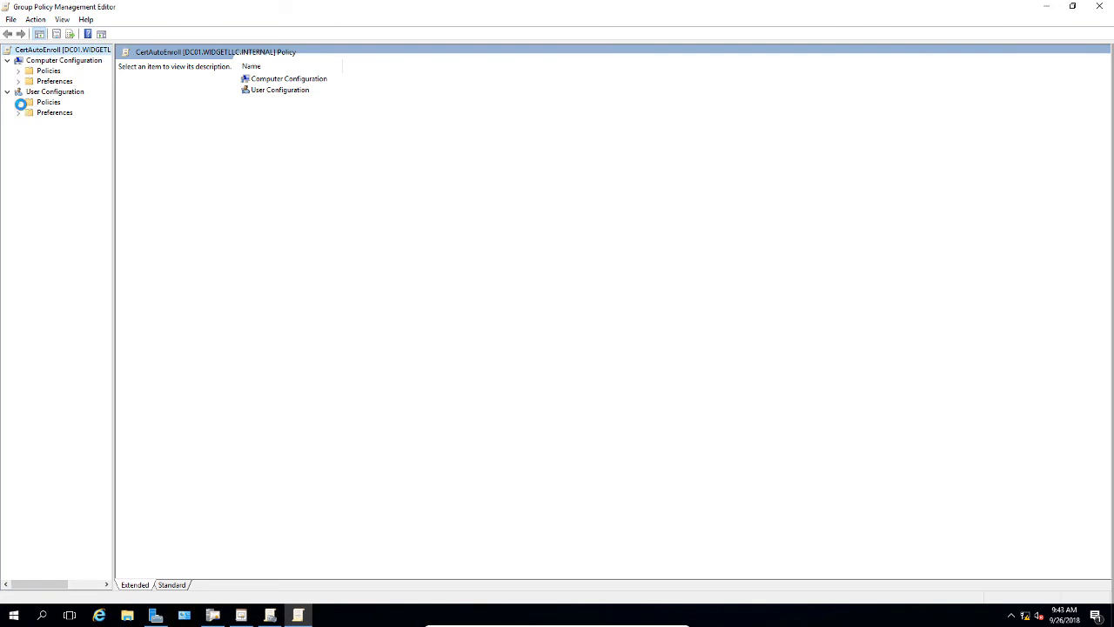
click(19, 101)
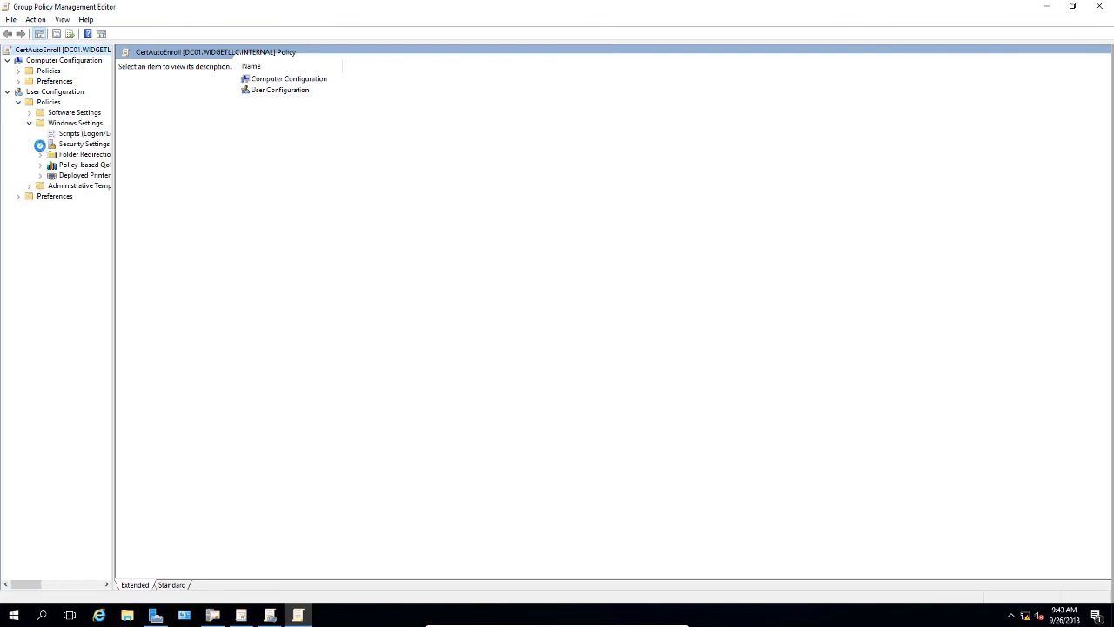
click(40, 143)
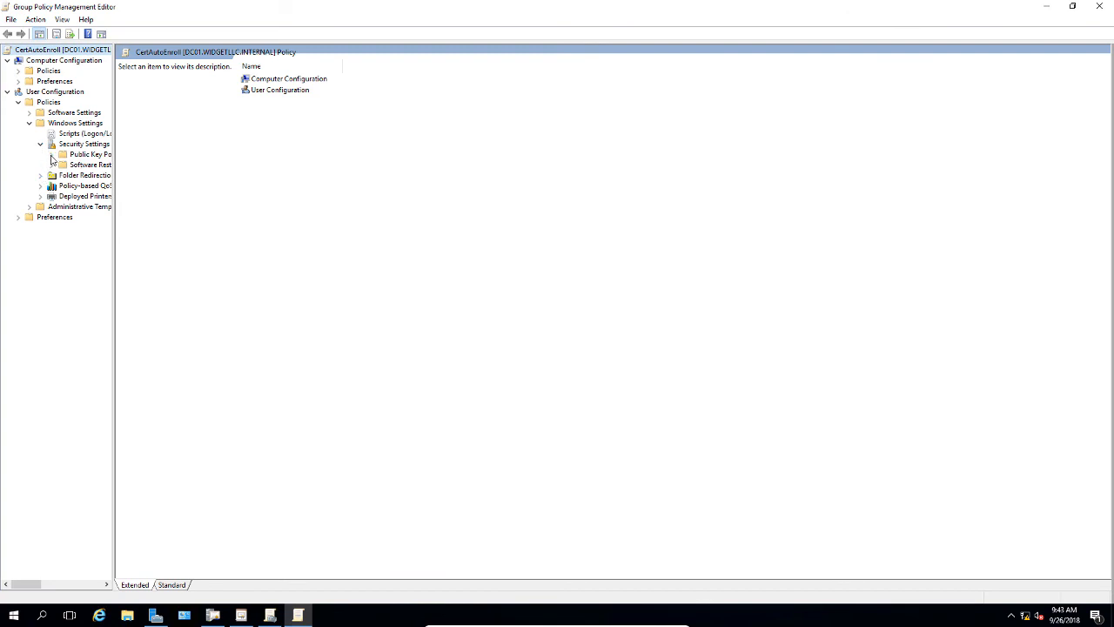
click(52, 153)
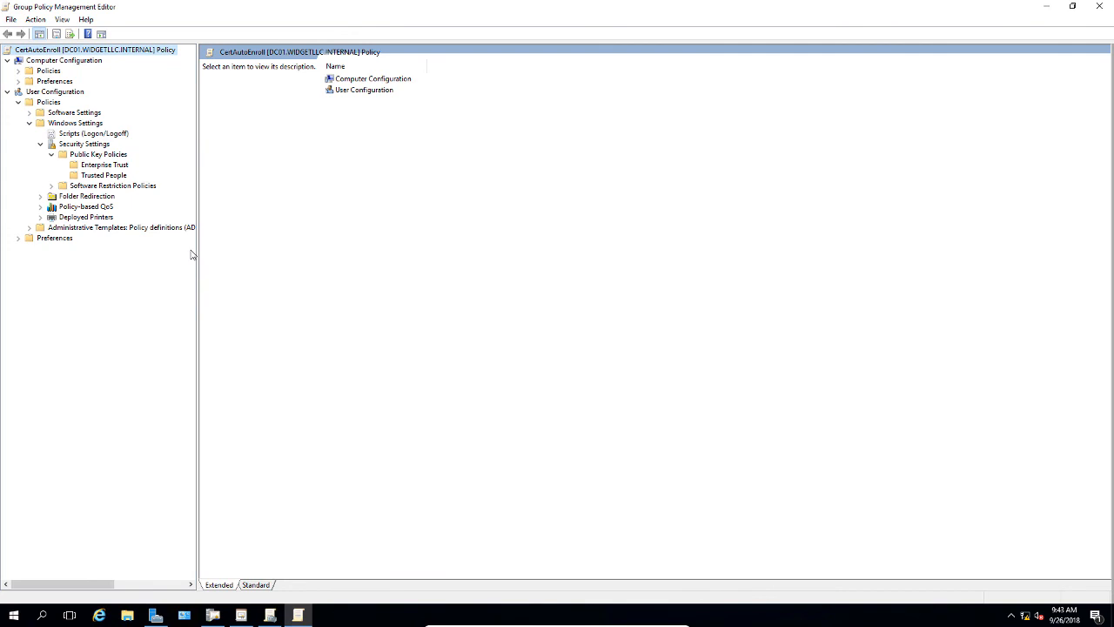
click(98, 153)
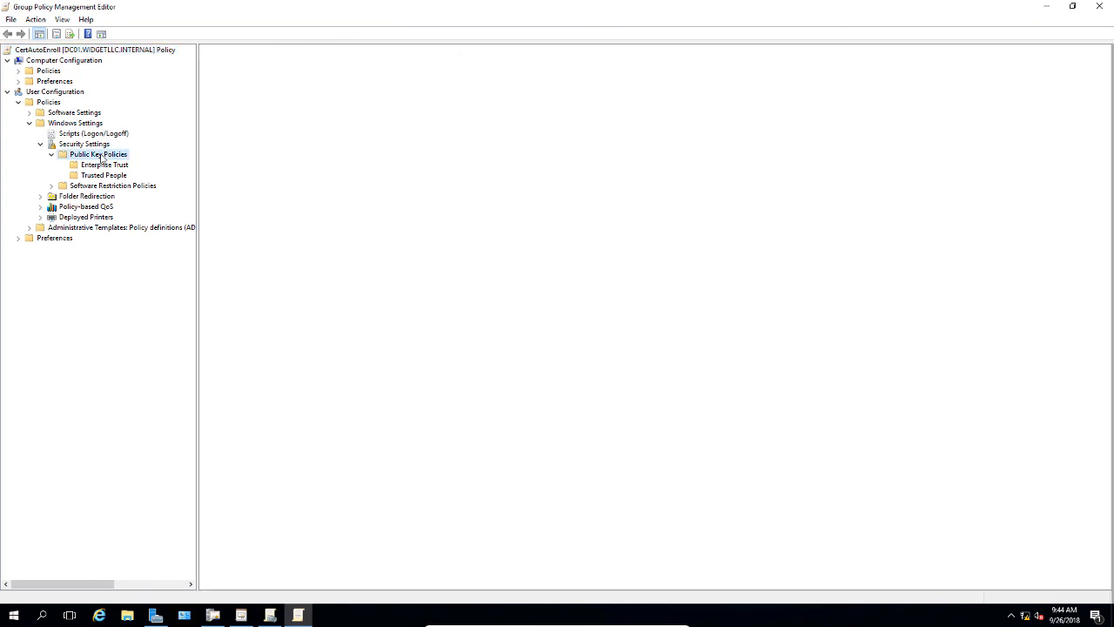
click(97, 153)
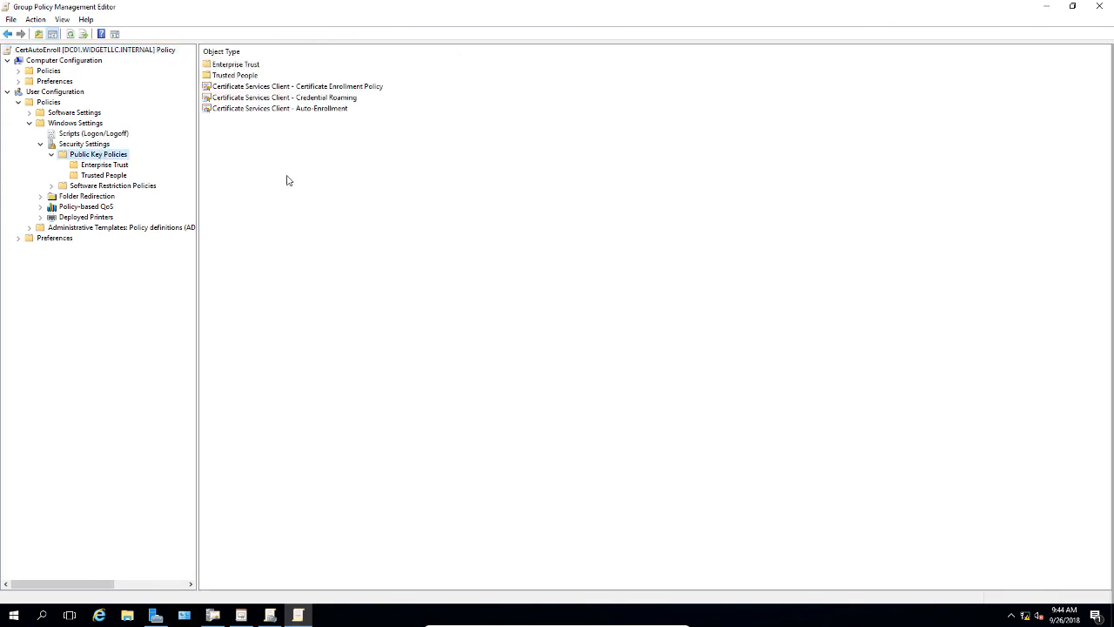
mouse_move(294, 129)
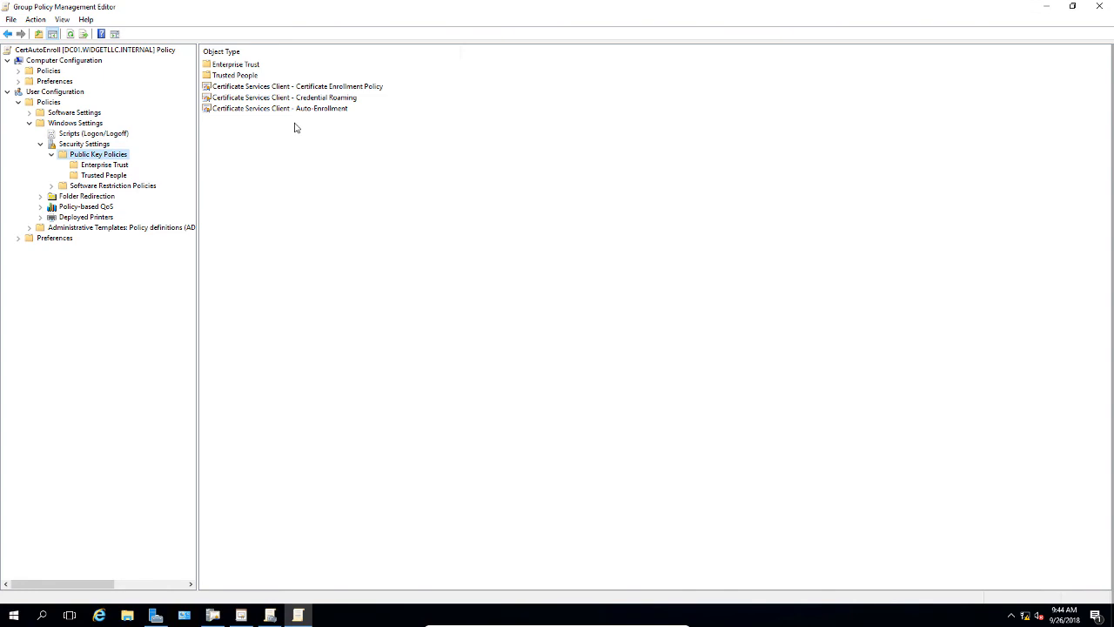
mouse_move(299, 122)
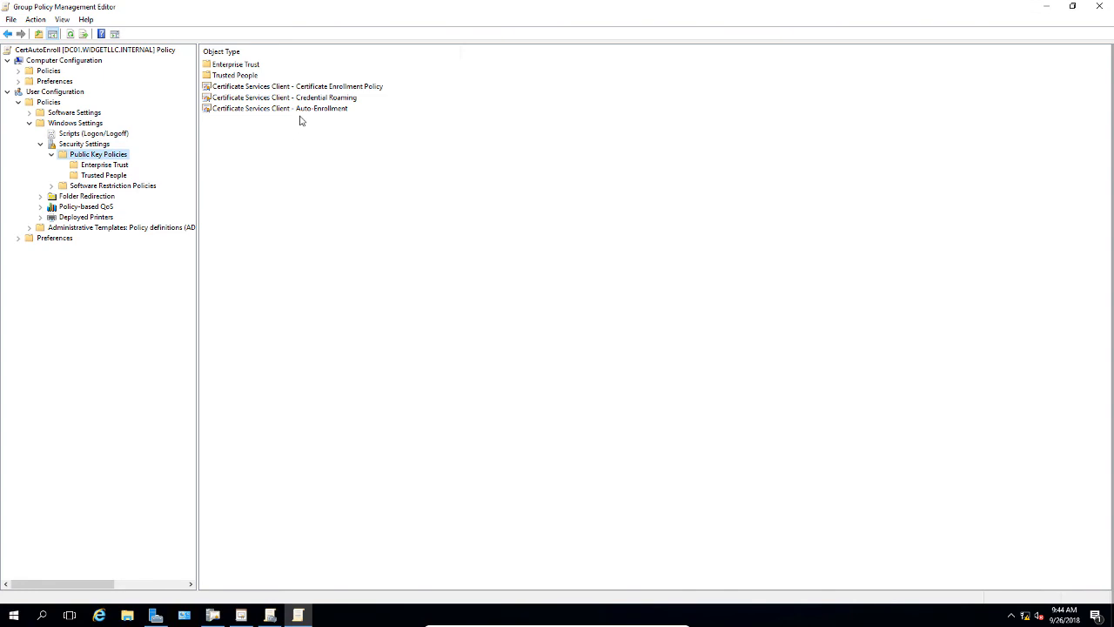
Step: Enable Auto-Enrollment with expired-certificate renewal and template-based certificate updates, and confirm
click(277, 108)
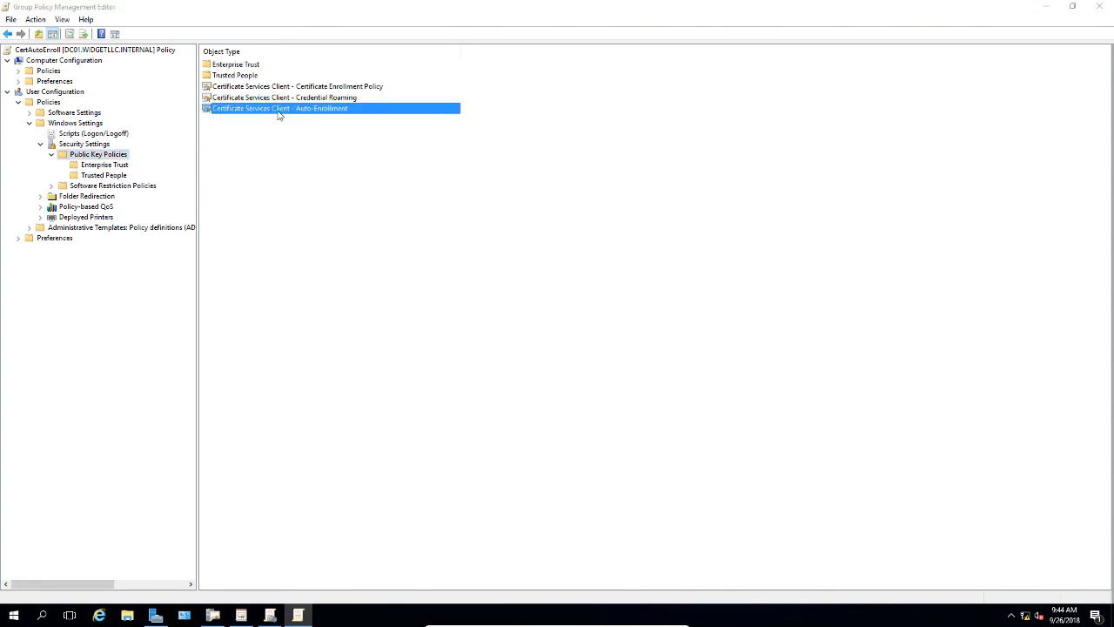
double_click(279, 108)
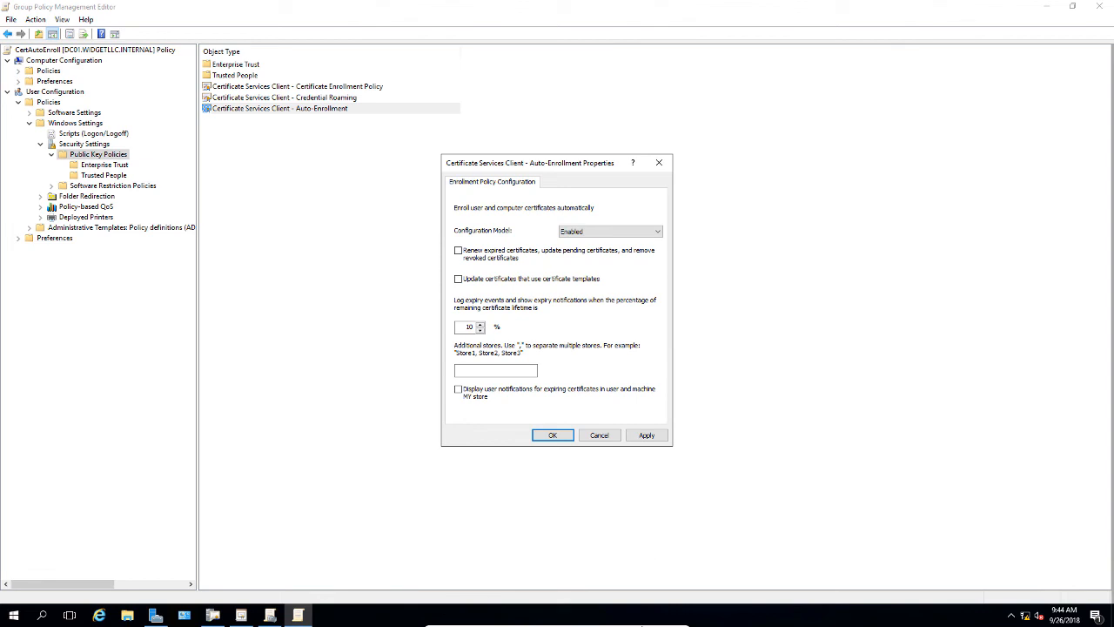
mouse_move(617, 582)
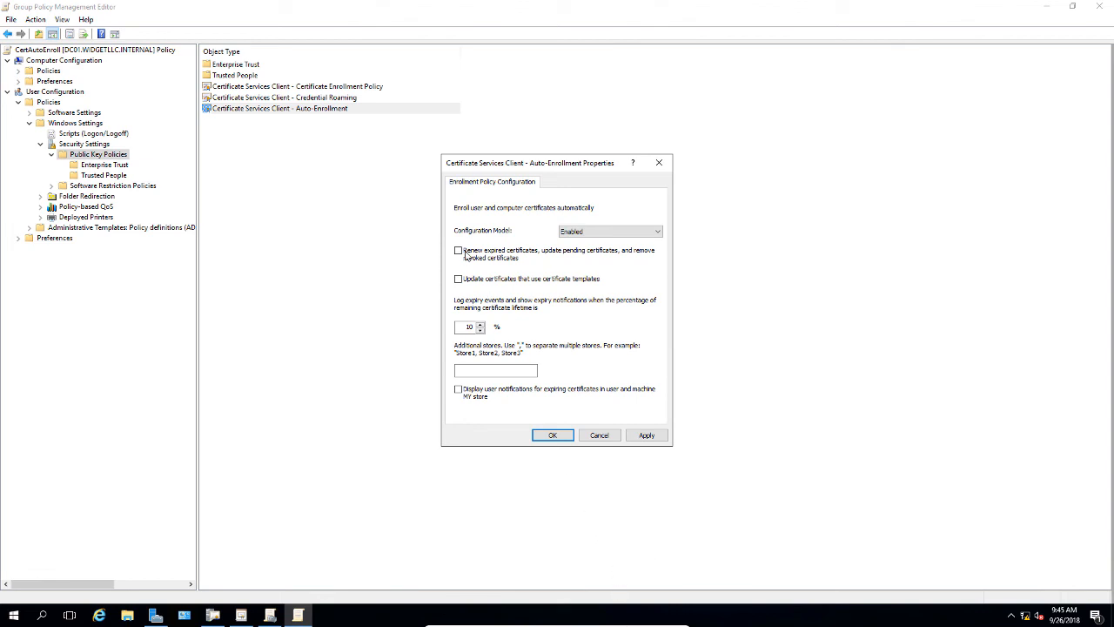
click(460, 251)
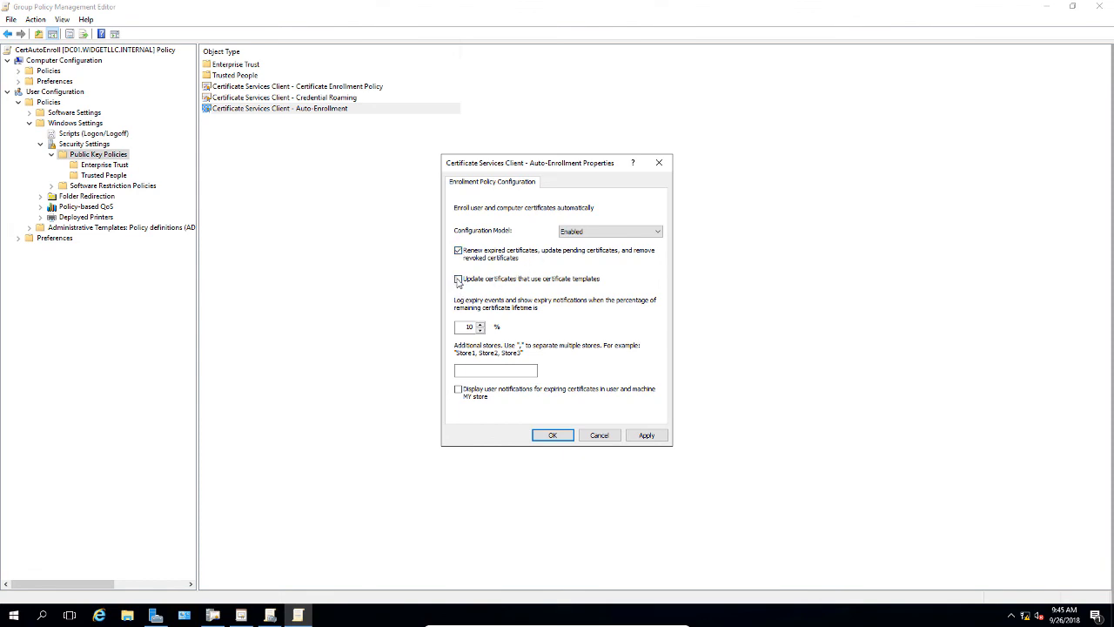
click(458, 279)
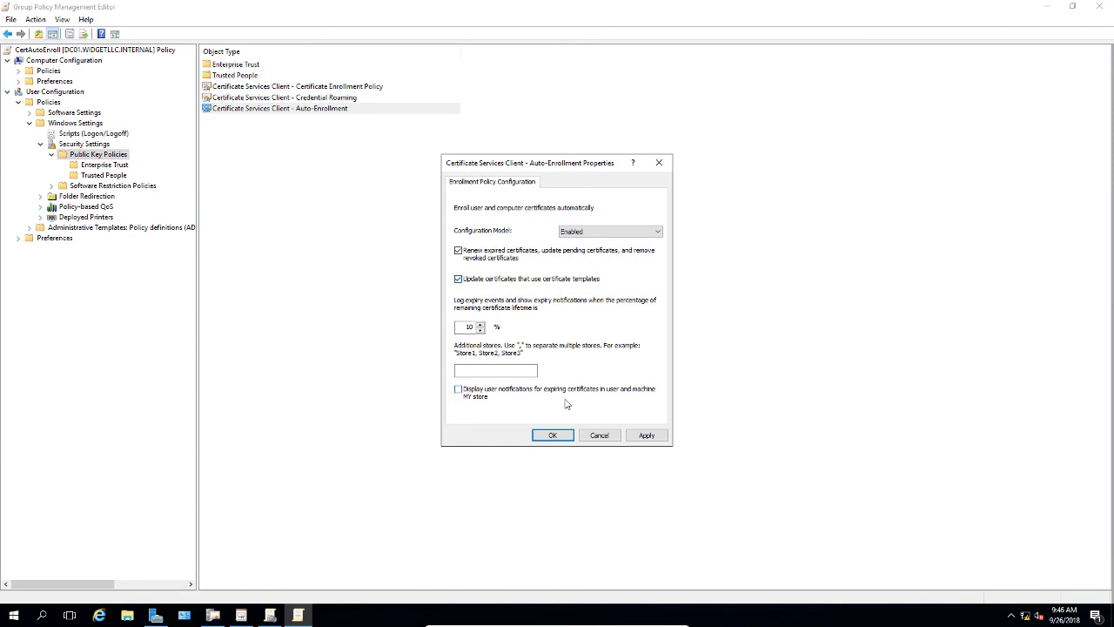
click(552, 436)
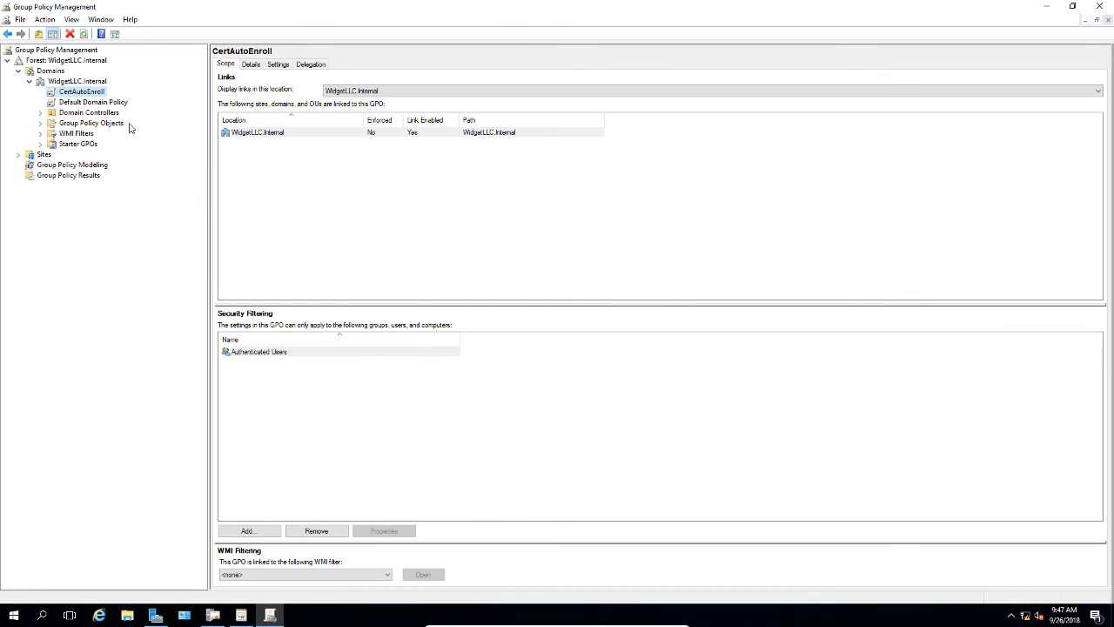
Step: Leave the CertAutoEnroll link unchanged after dismissing its context menu
right_click(82, 90)
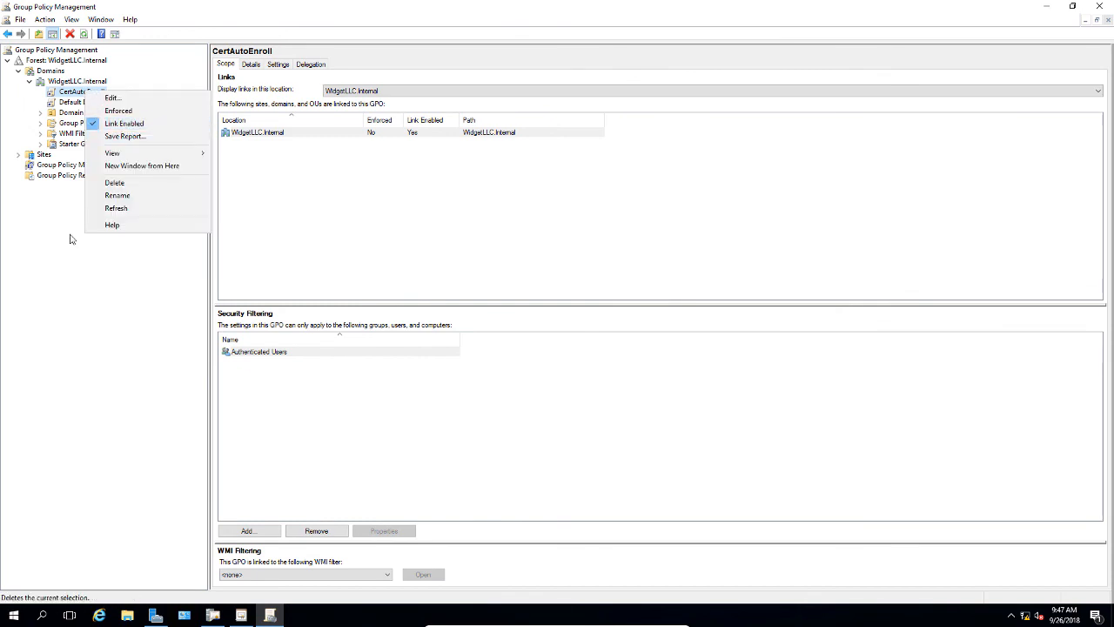
click(70, 252)
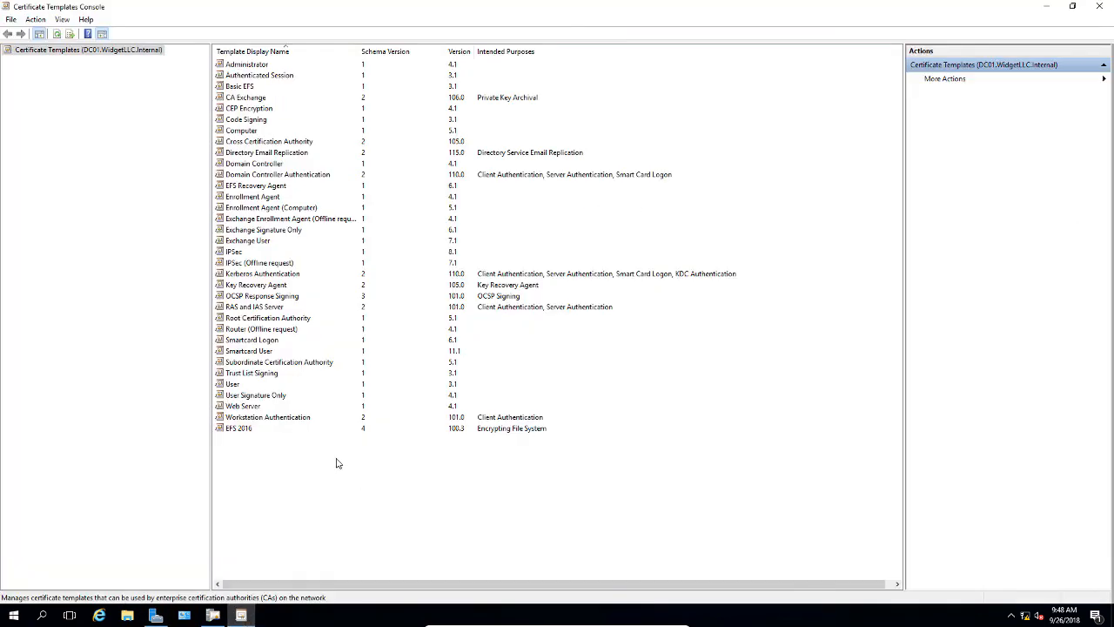
Step: Grant Domain Users Allow Enroll and Autoenroll on the EFS 2016 template's Security settings and apply
right_click(239, 428)
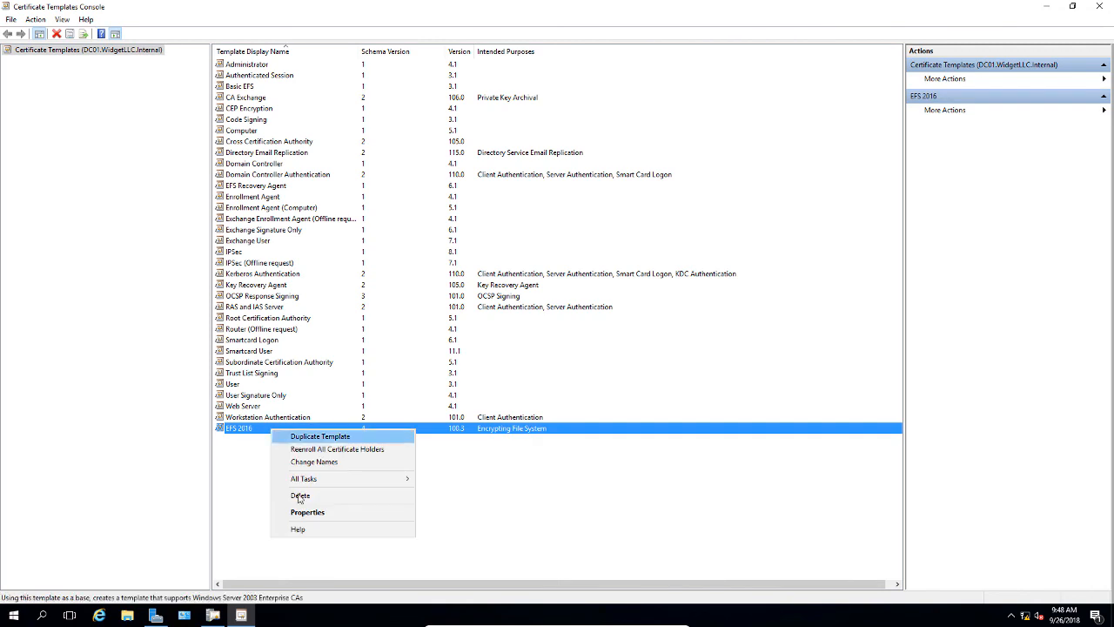
click(306, 512)
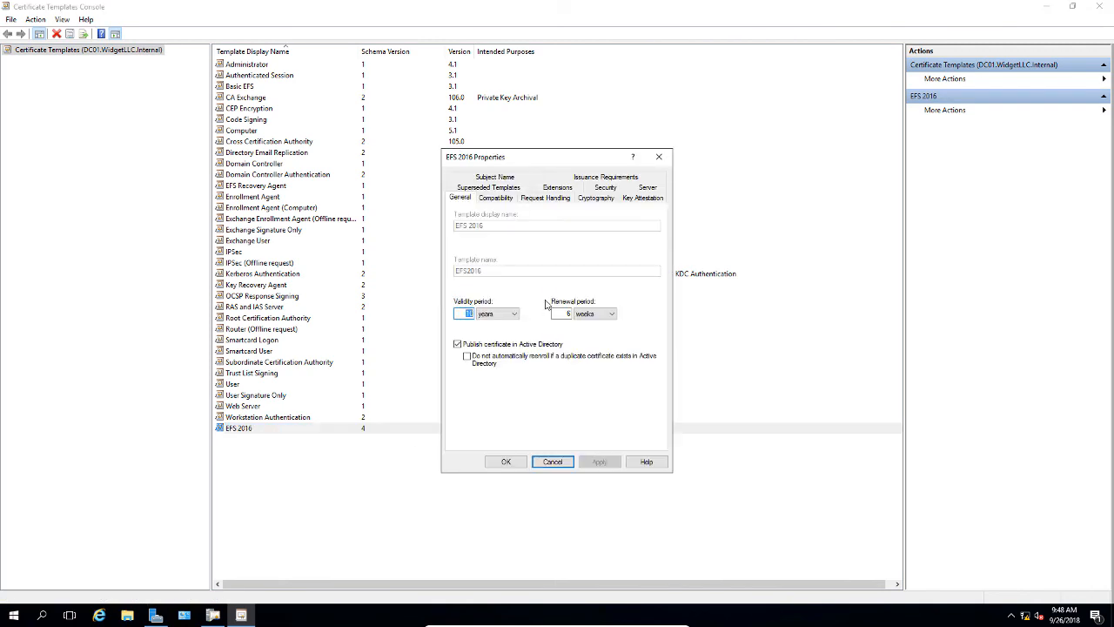
click(606, 199)
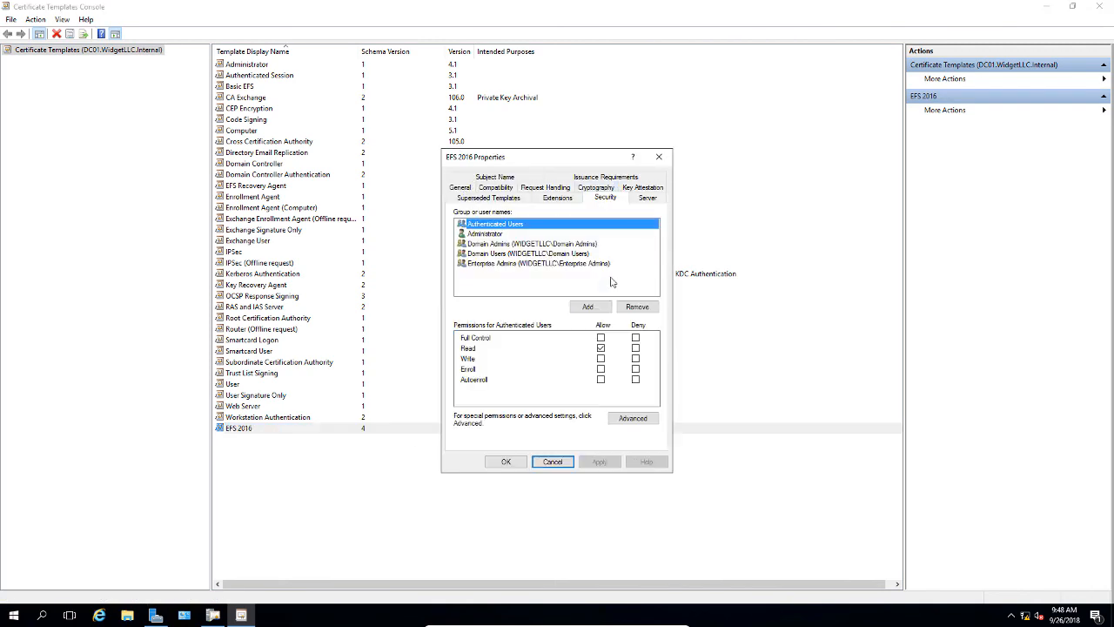
mouse_move(543, 265)
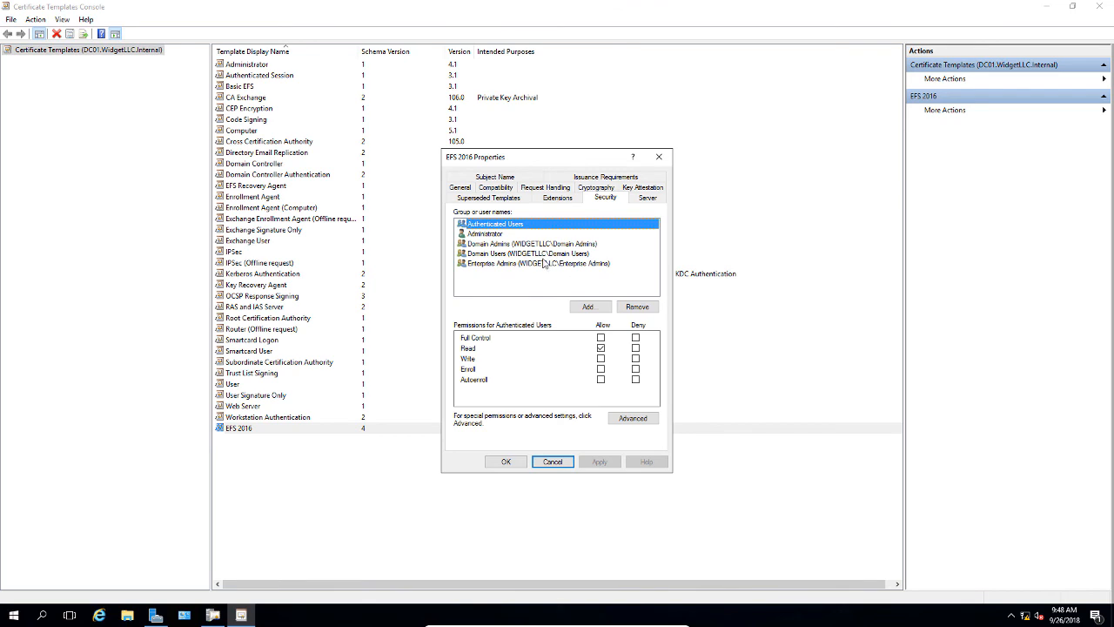
click(526, 254)
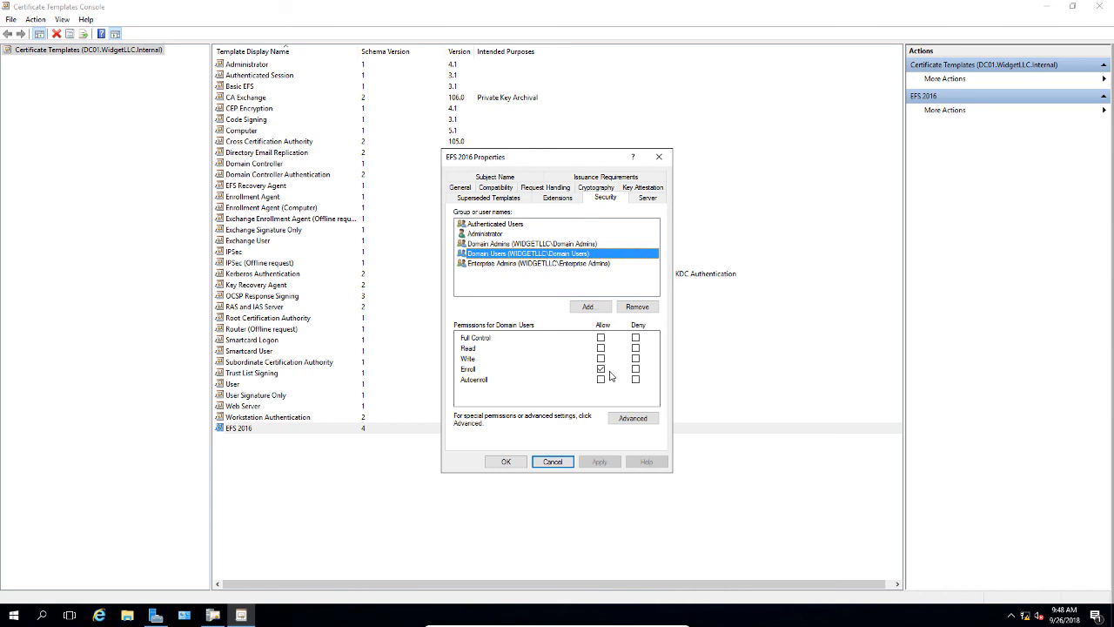
mouse_move(609, 376)
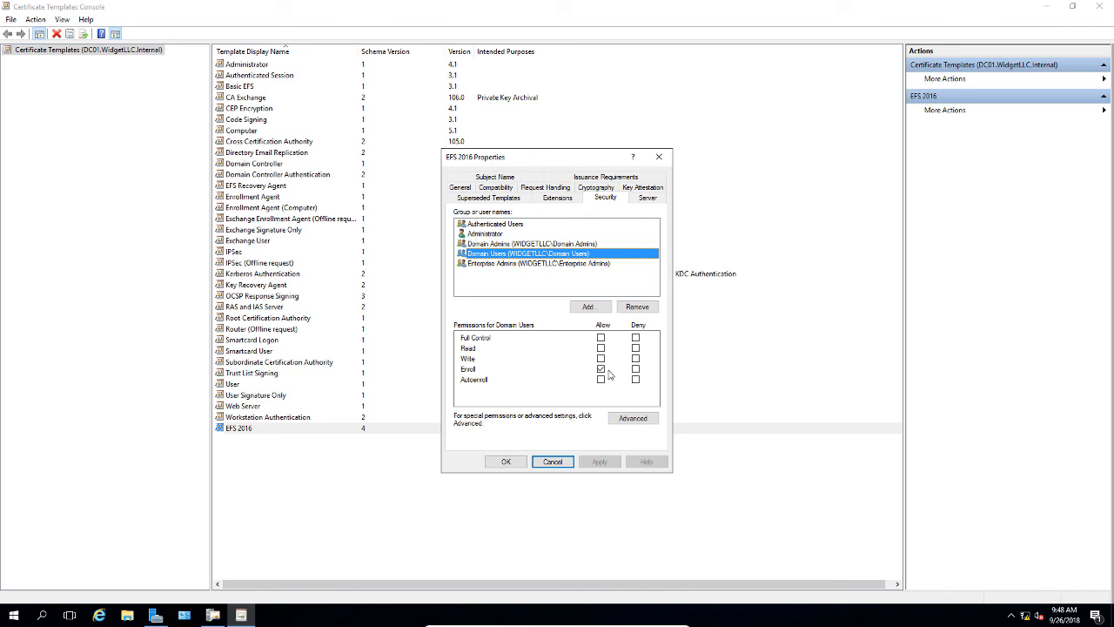
click(601, 380)
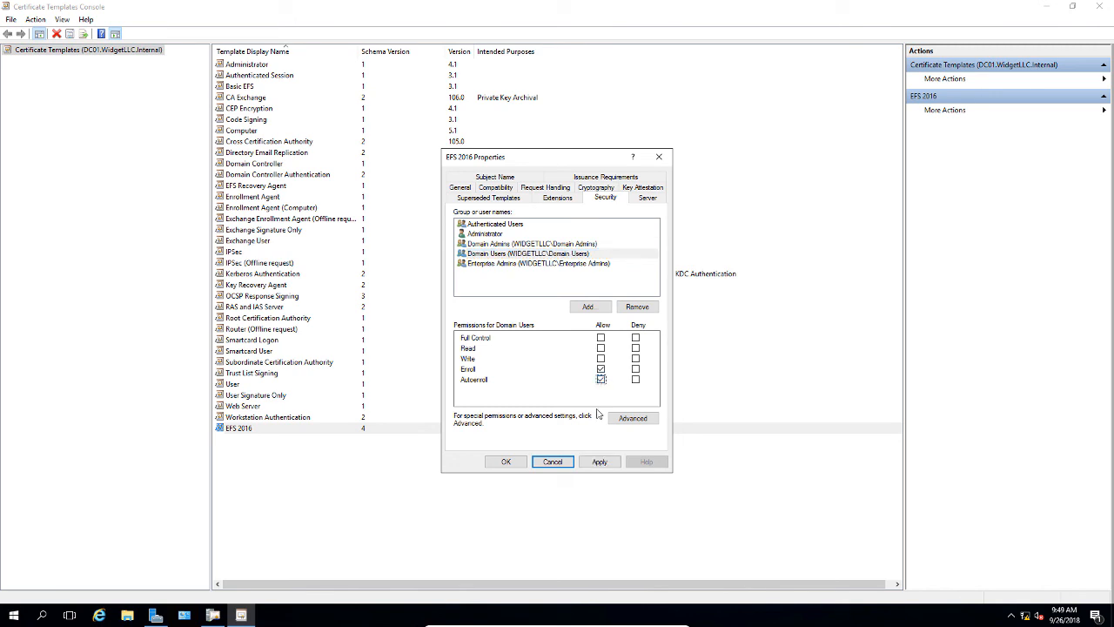
click(526, 254)
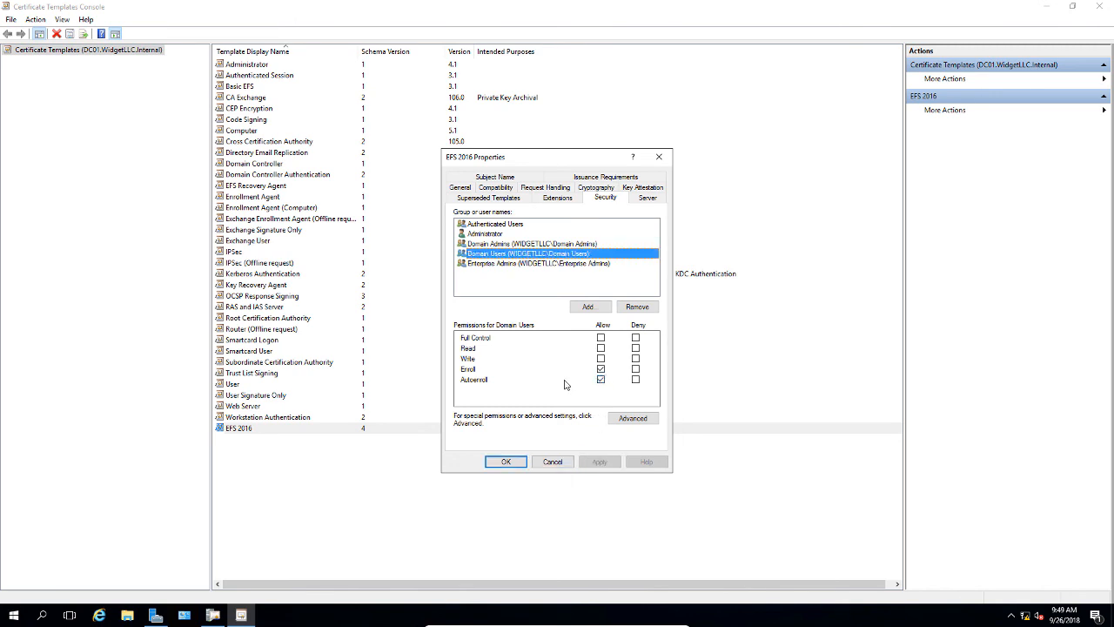
click(505, 461)
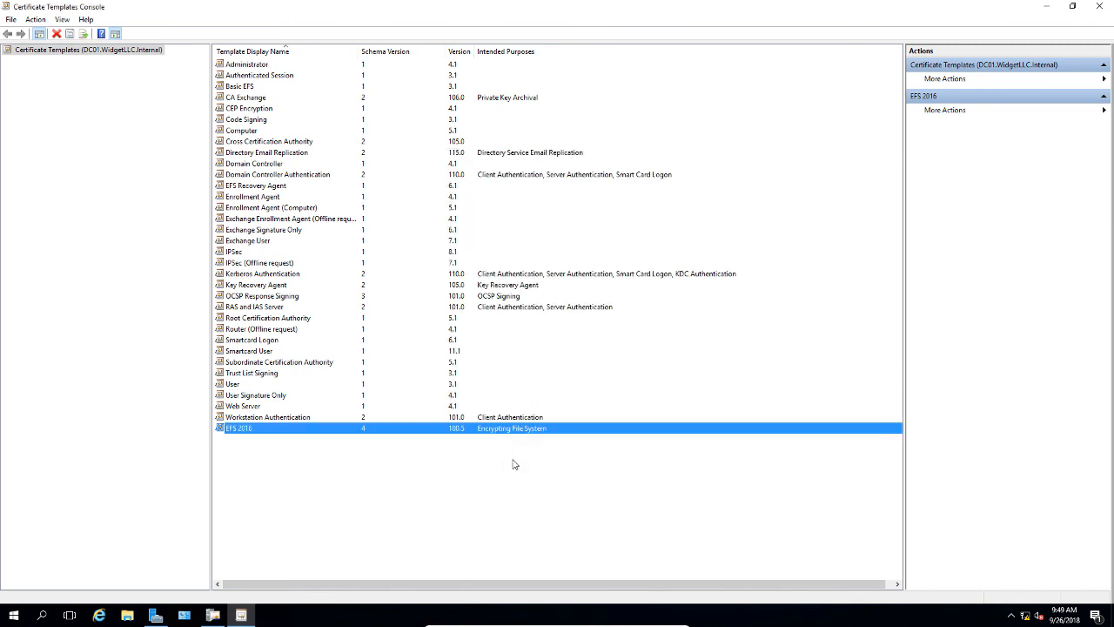
mouse_move(770, 157)
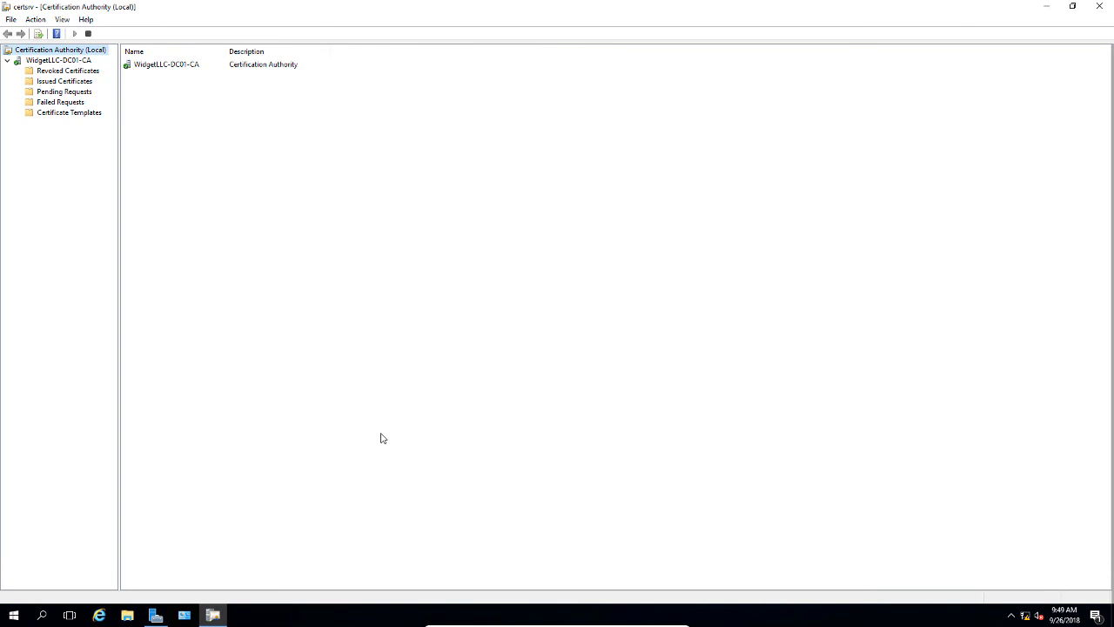
mouse_move(384, 435)
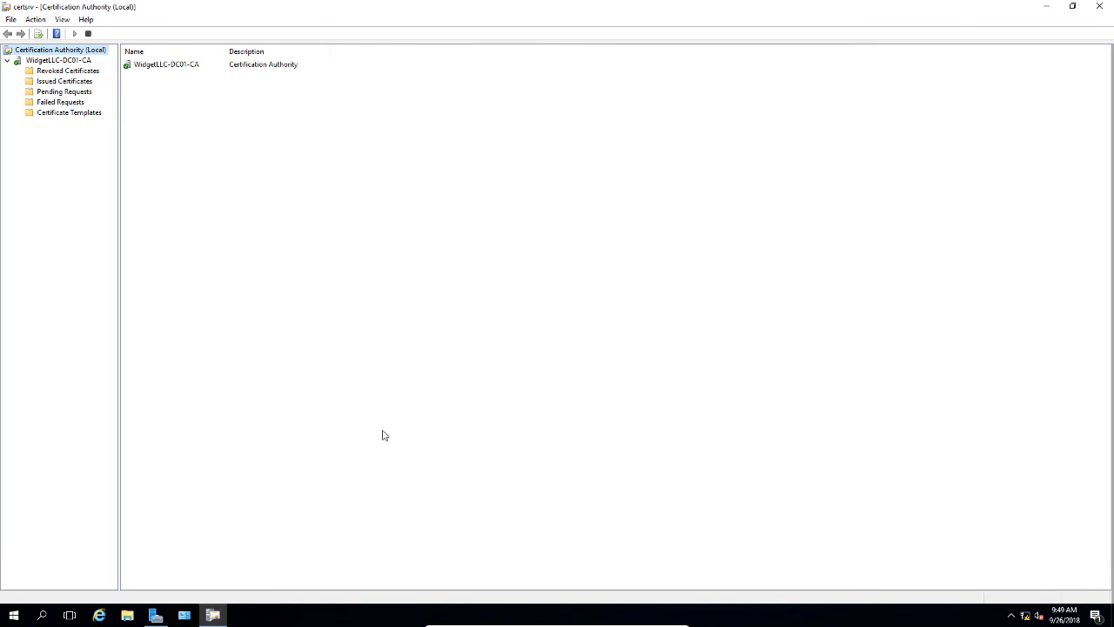
Step: Keep the CA's policy module request handling on 'Follow the settings in the certificate template' and confirm
right_click(59, 49)
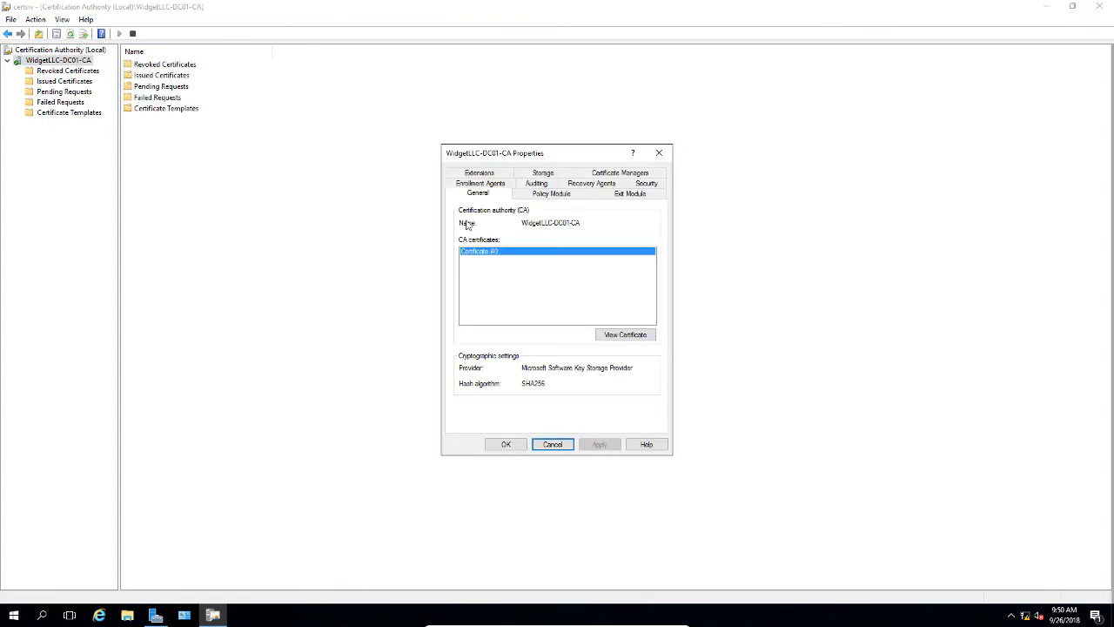
click(551, 193)
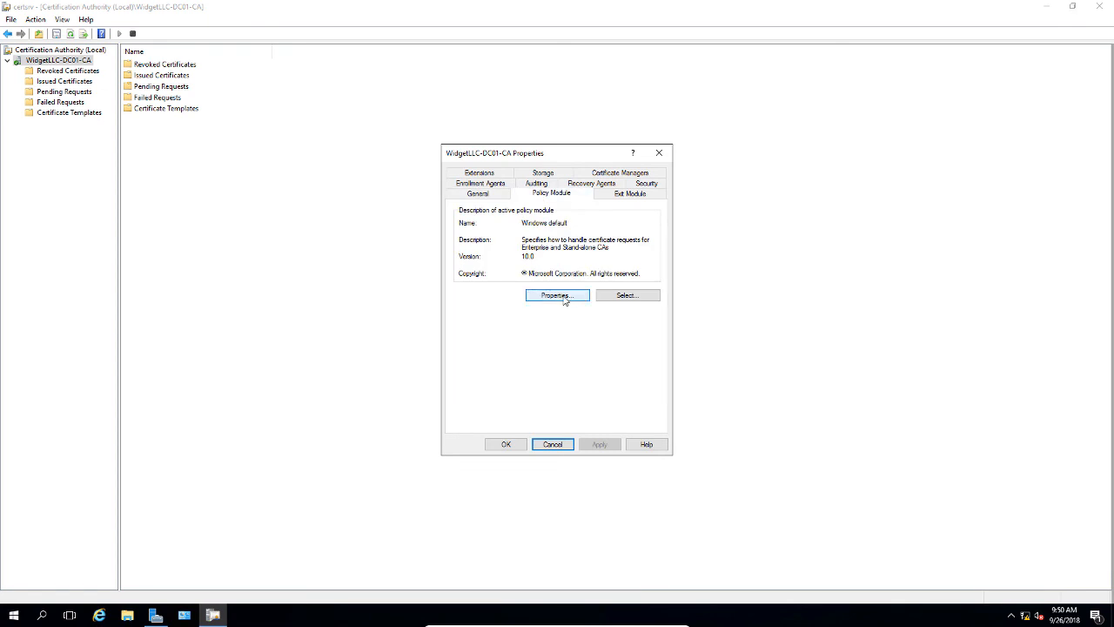
click(557, 296)
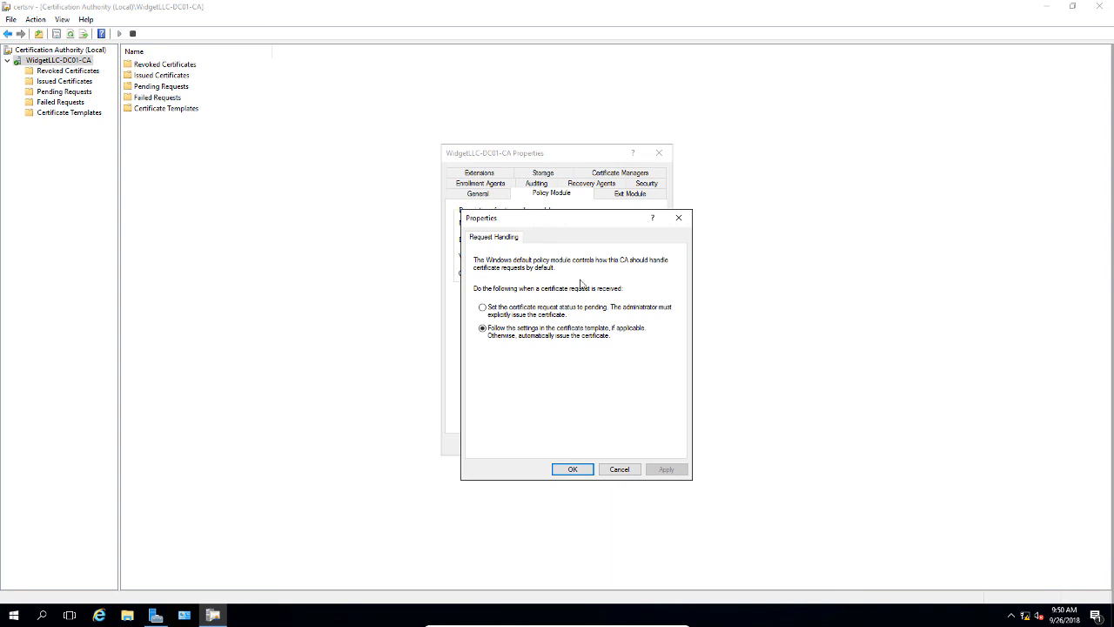
click(482, 328)
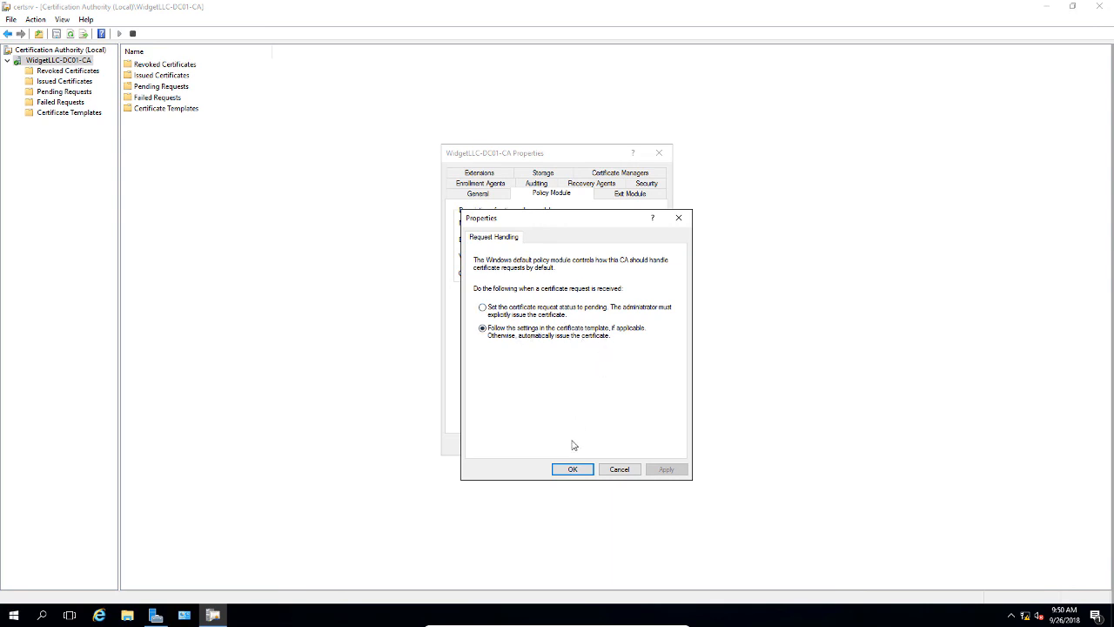
click(572, 470)
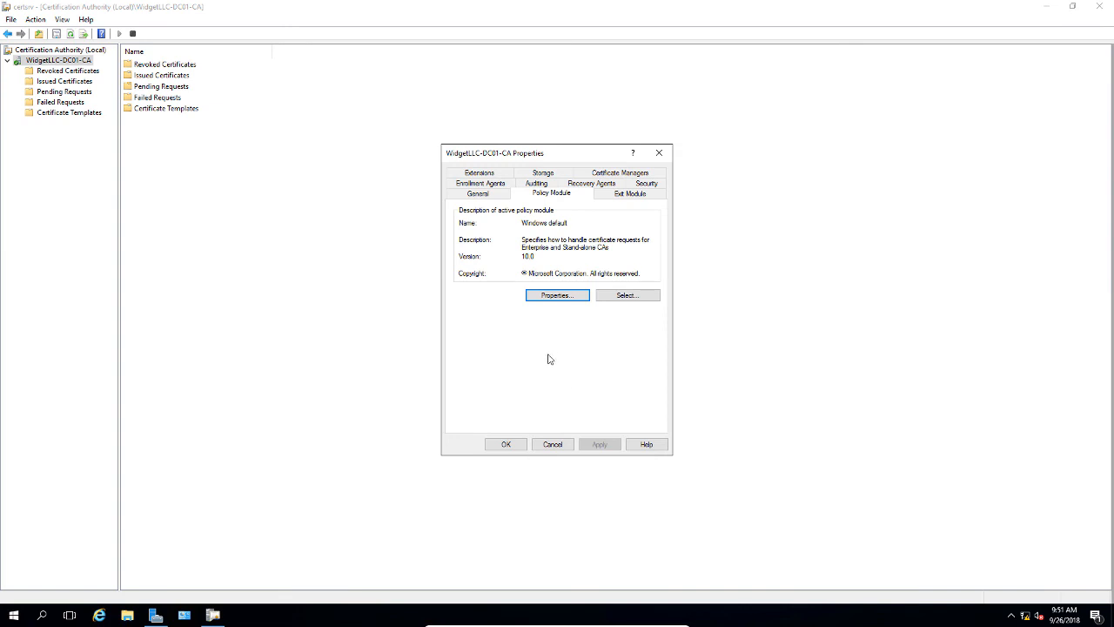
mouse_move(520, 435)
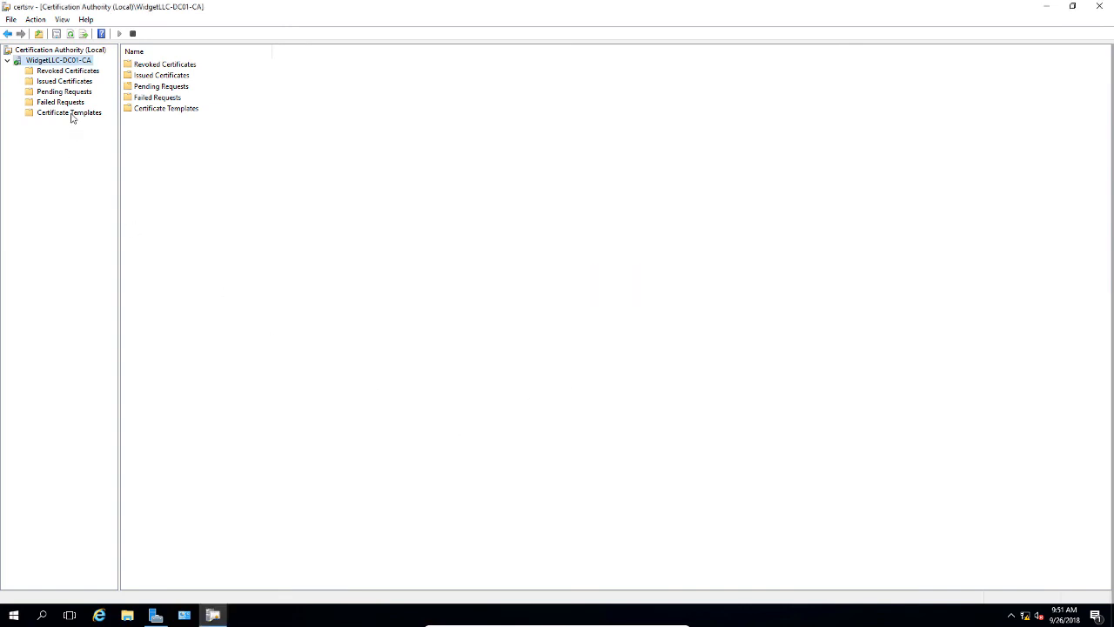
Step: Add EFS 2016 as a Certificate Template to Issue on the CA
click(70, 111)
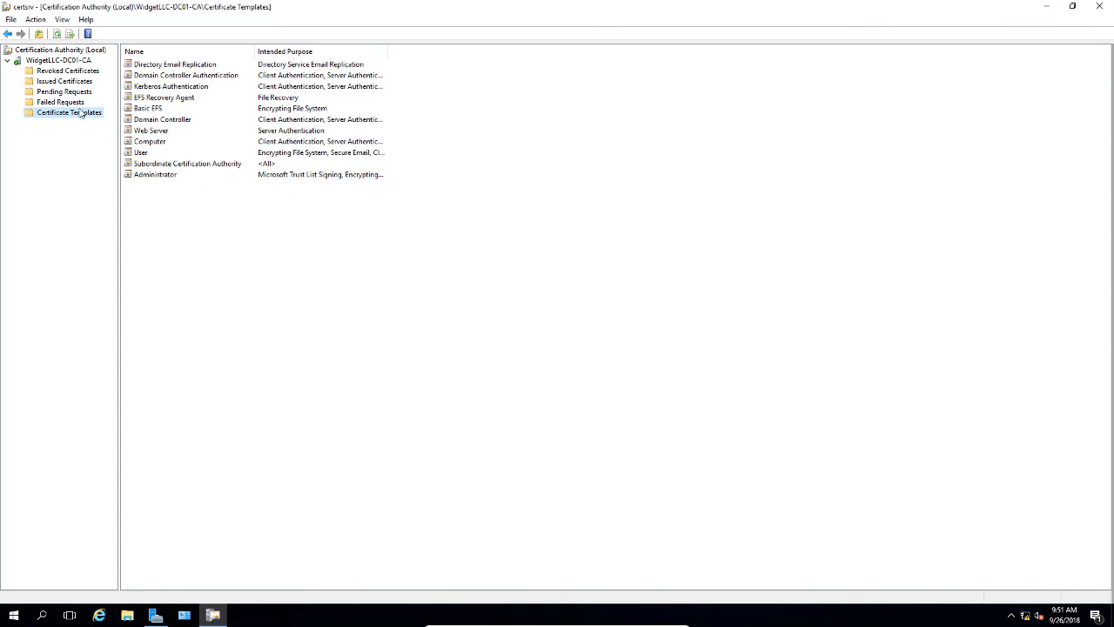
right_click(68, 112)
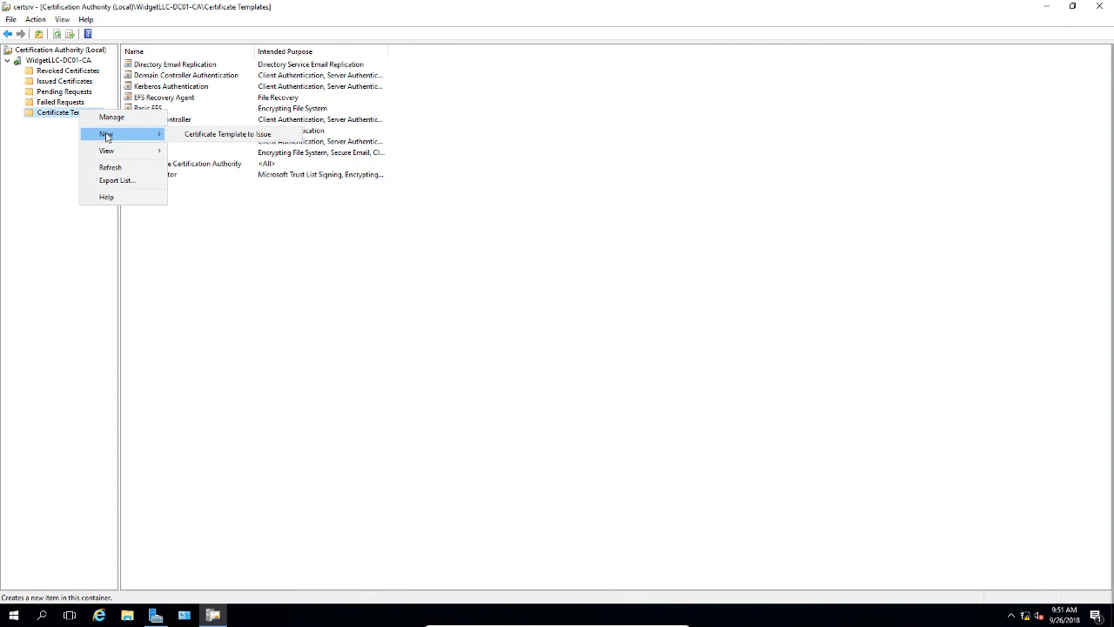
click(219, 132)
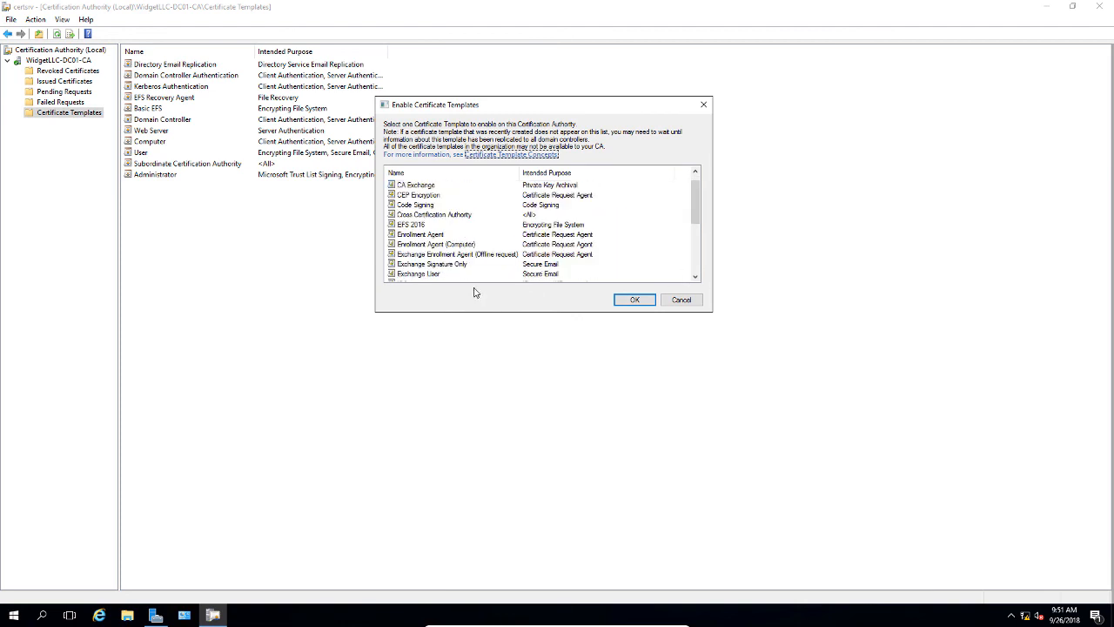
click(411, 225)
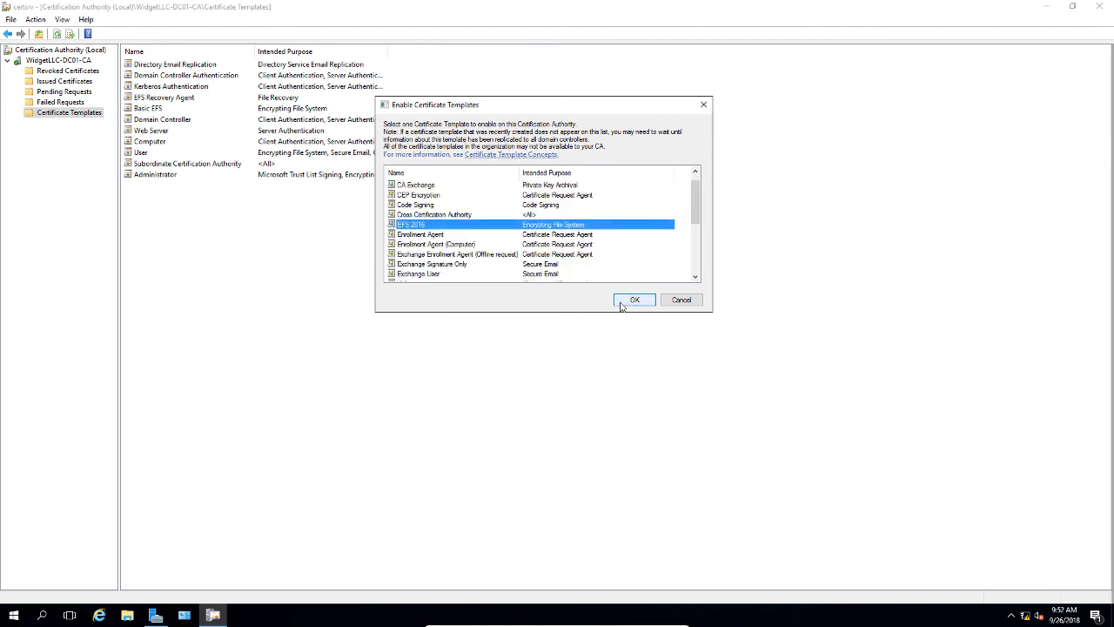
click(634, 299)
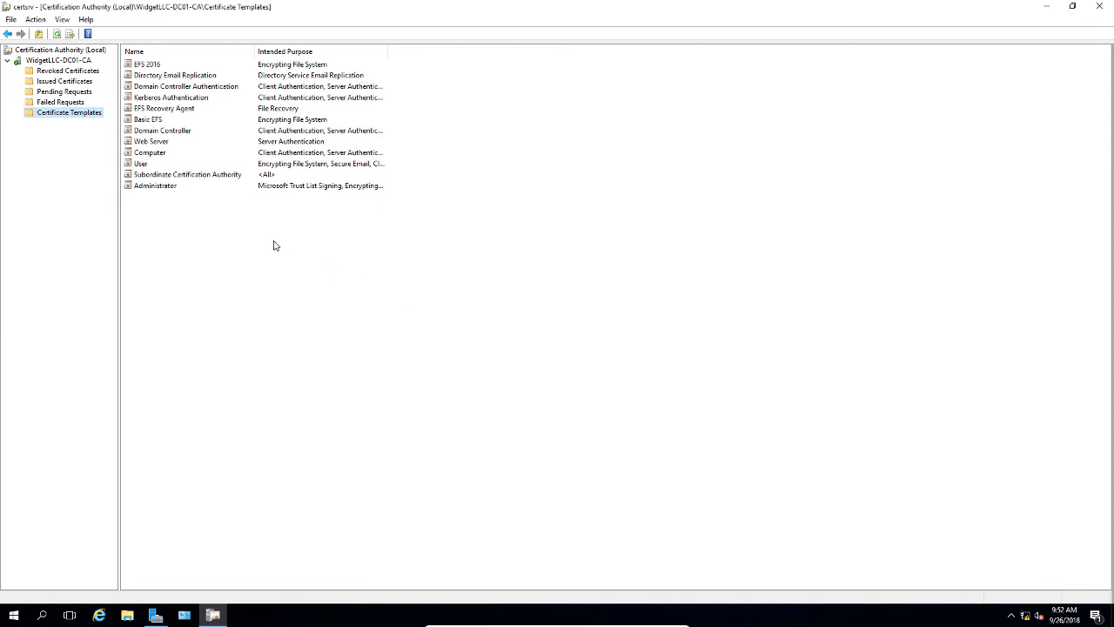
click(146, 64)
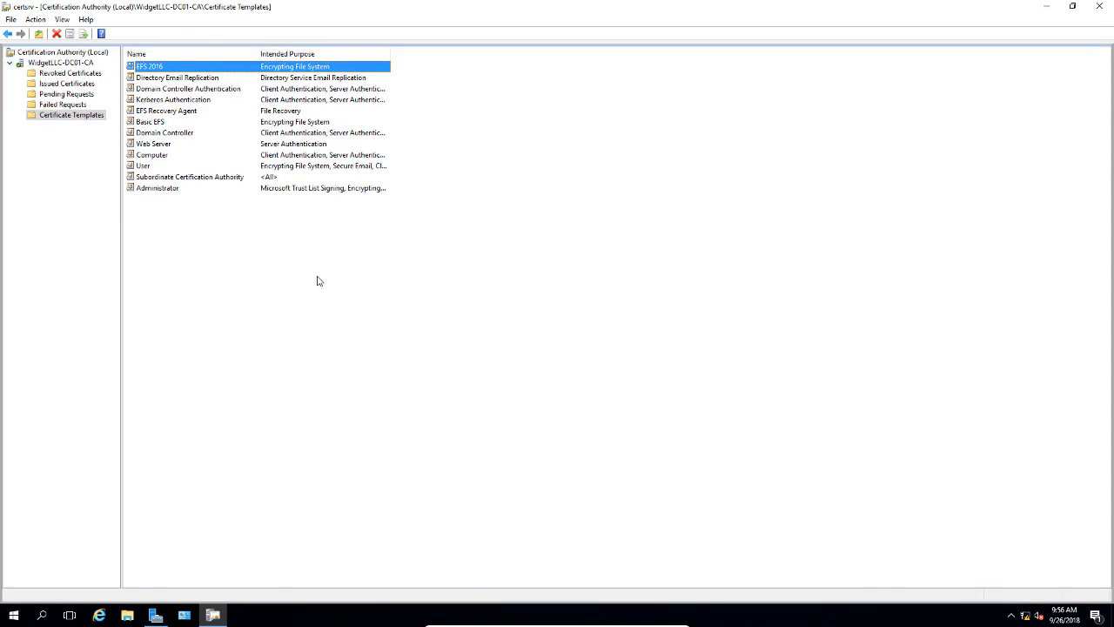
mouse_move(317, 279)
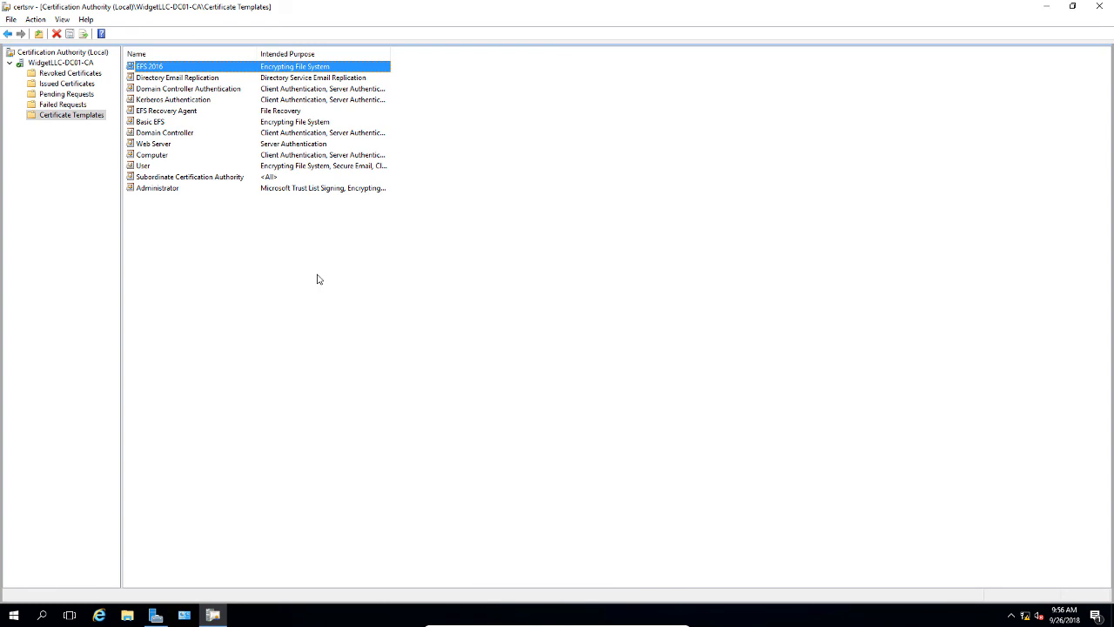
mouse_move(317, 292)
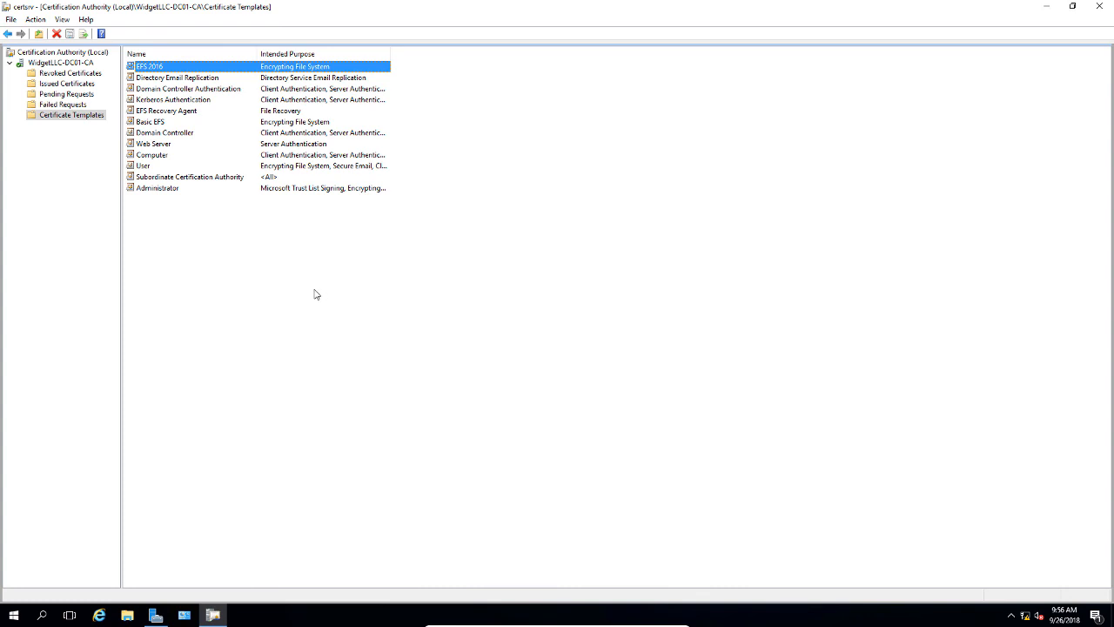
mouse_move(322, 292)
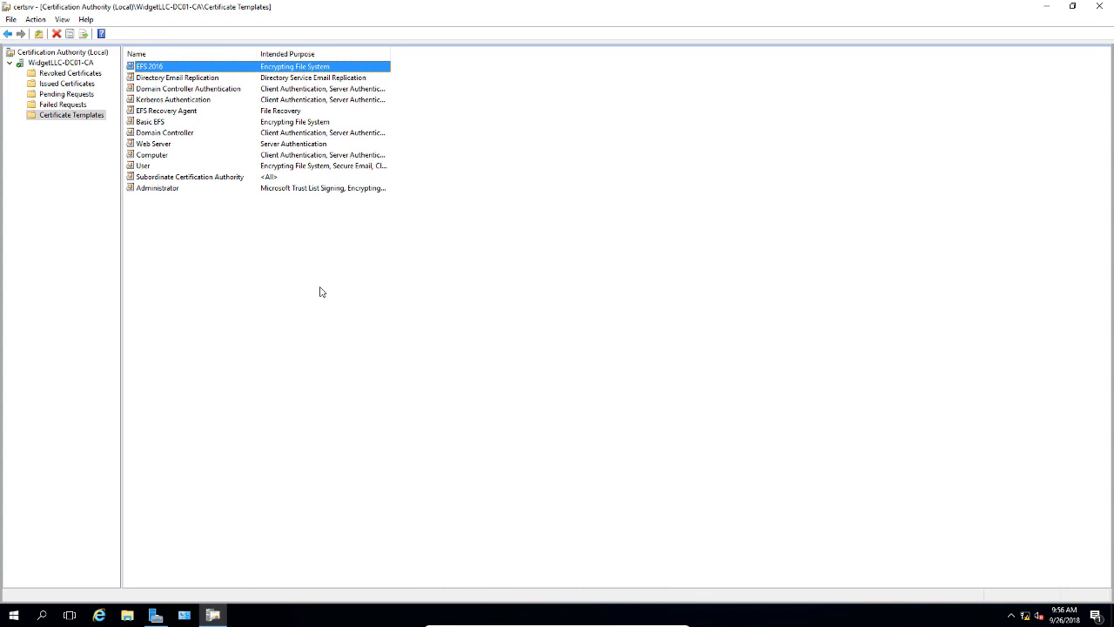